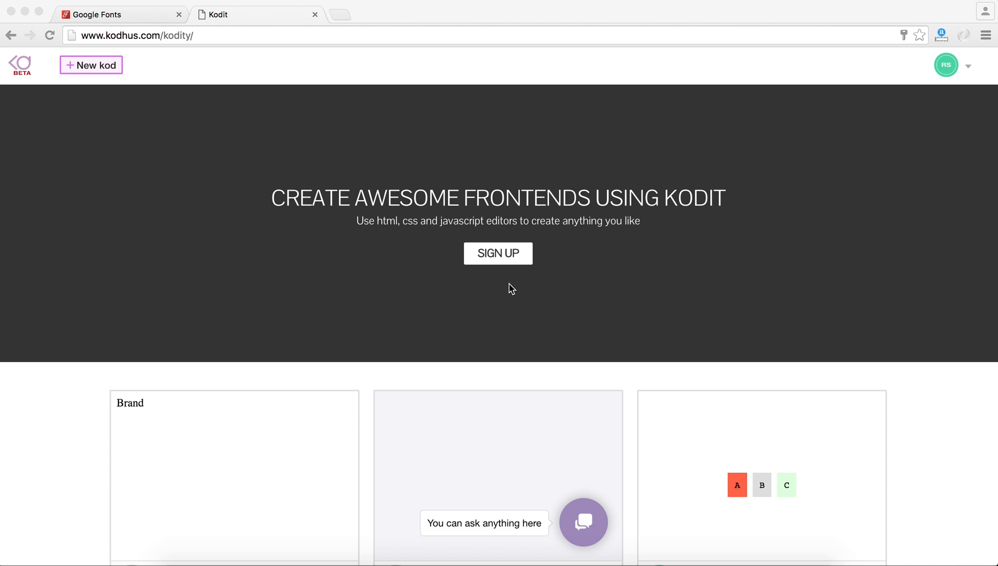
pyautogui.moveTo(160, 63)
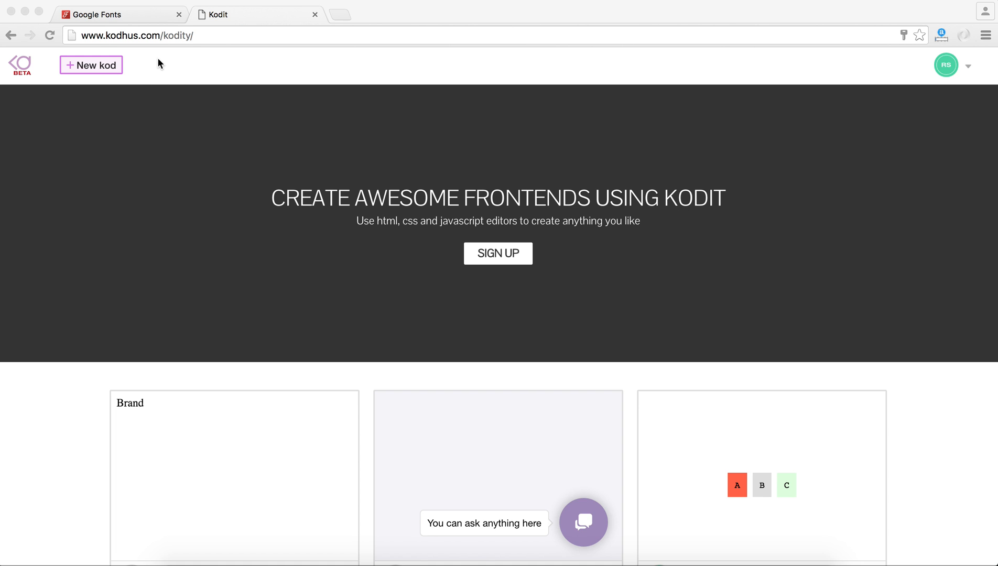
pyautogui.moveTo(127, 40)
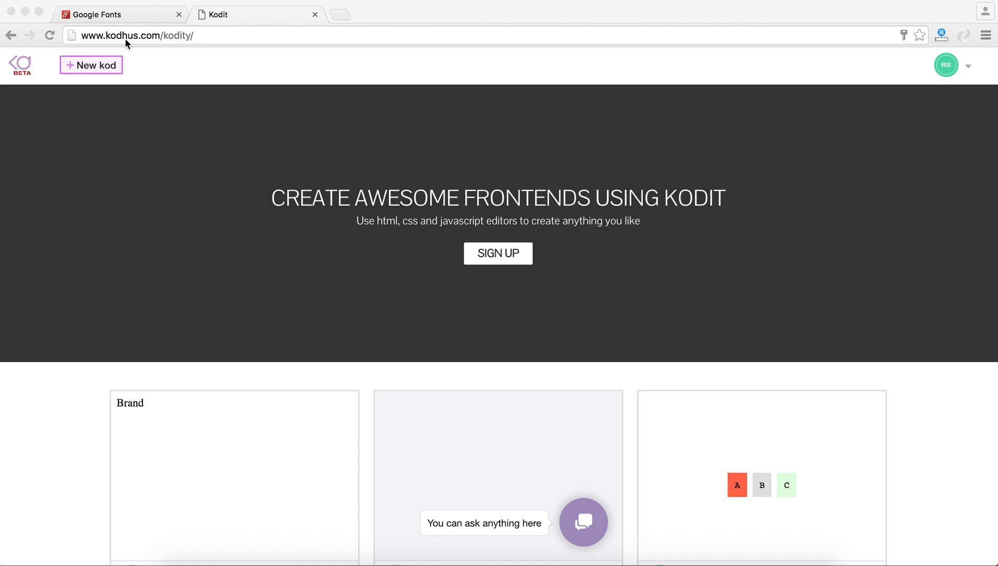
pyautogui.moveTo(166, 80)
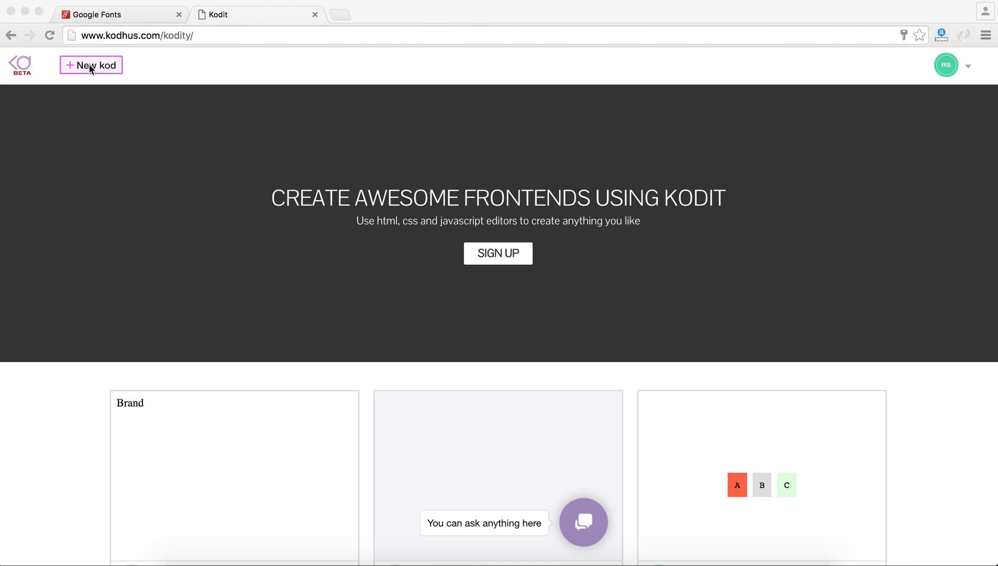
# Start a brand-new untitled kod with '+ New kod'.
pyautogui.click(91, 65)
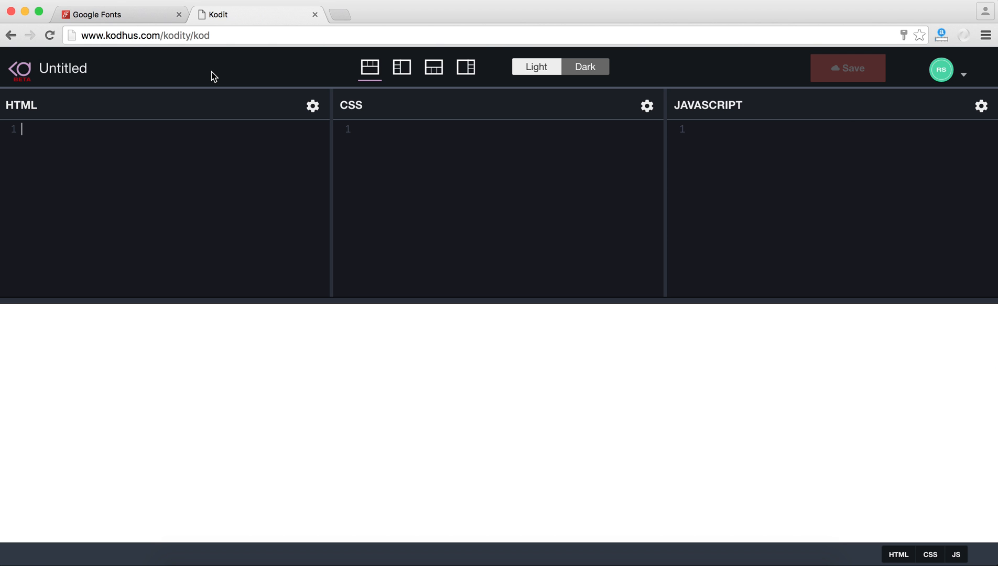
pyautogui.moveTo(180, 84)
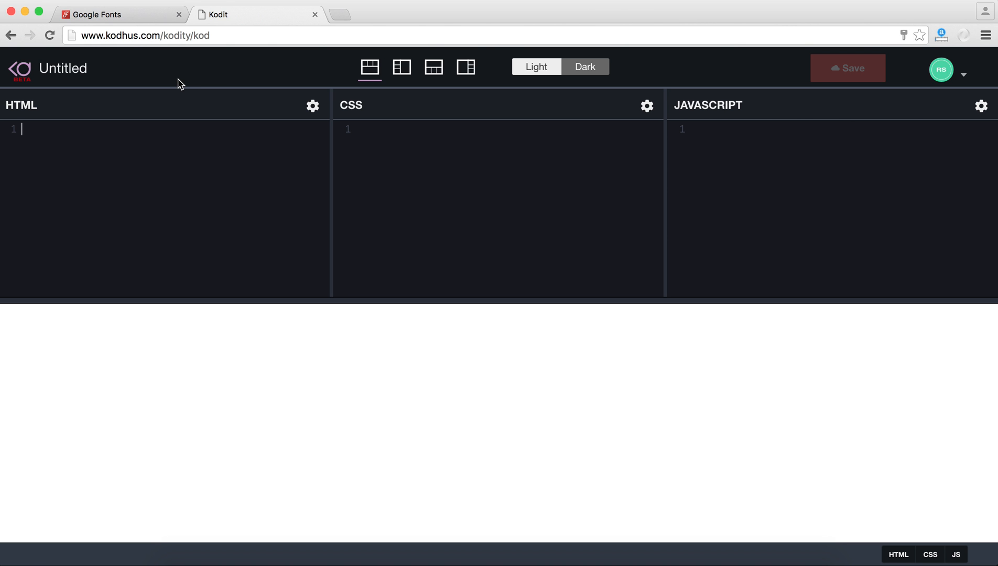
pyautogui.moveTo(51, 135)
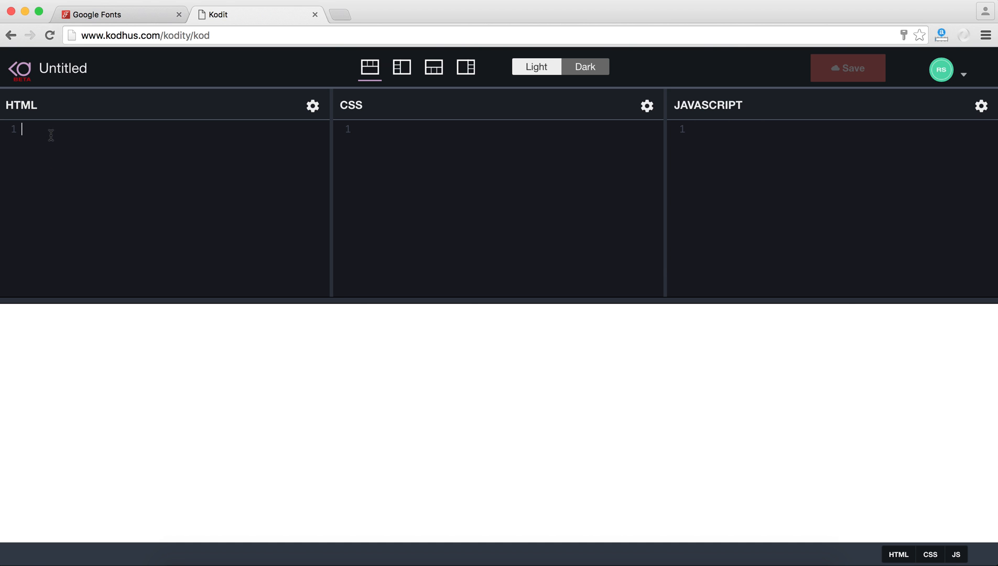
pyautogui.moveTo(432, 143)
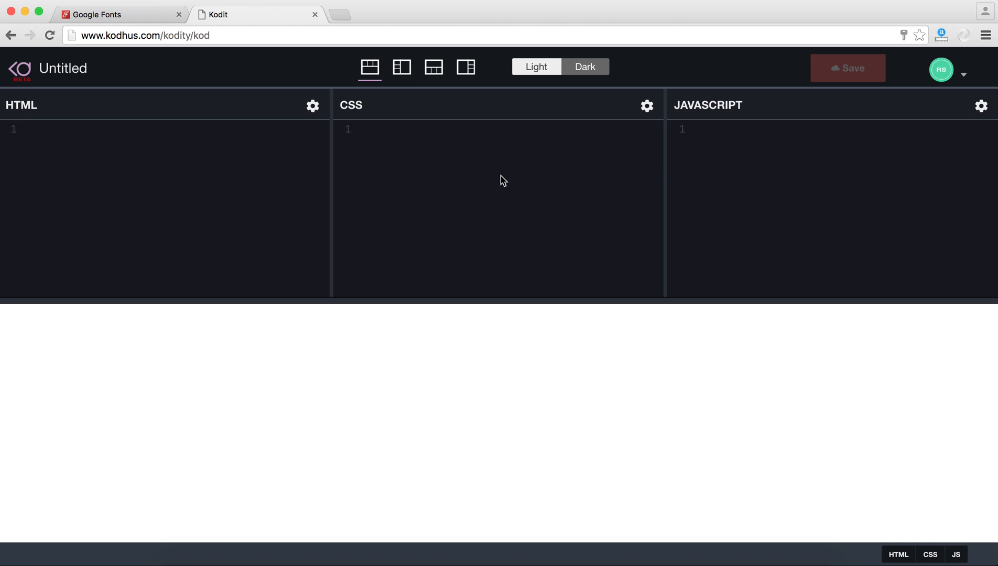
pyautogui.moveTo(415, 72)
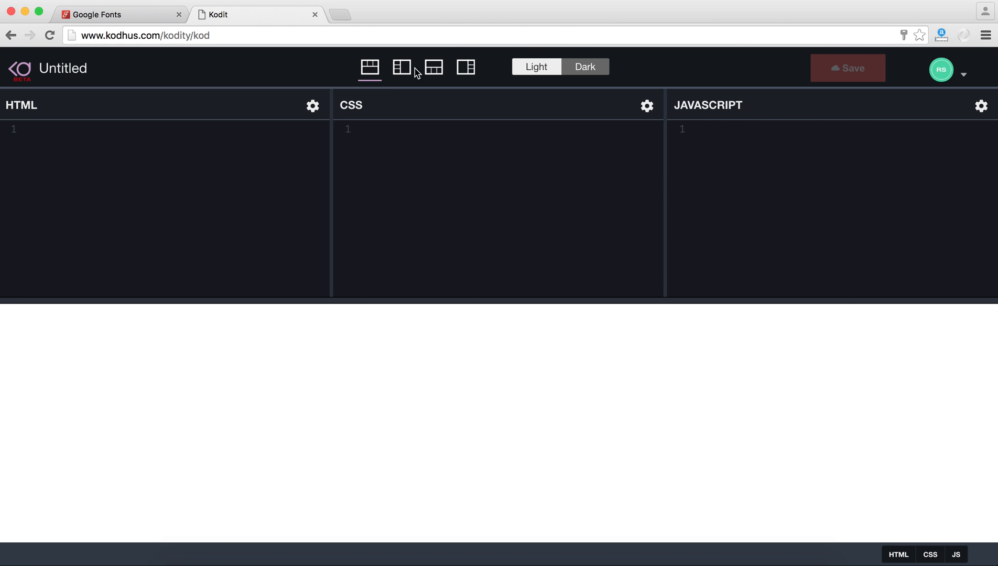
pyautogui.click(401, 68)
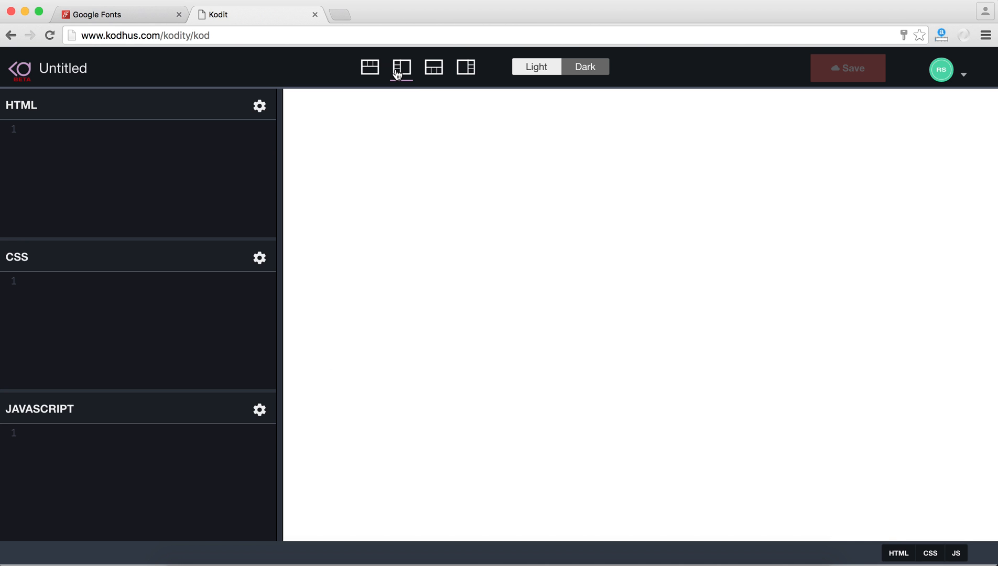
pyautogui.click(464, 67)
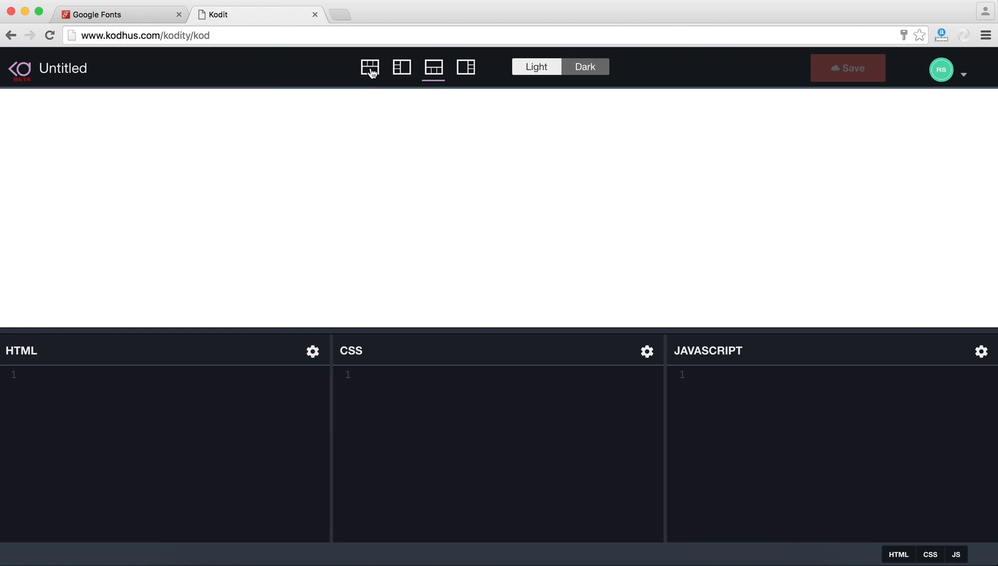
pyautogui.click(369, 68)
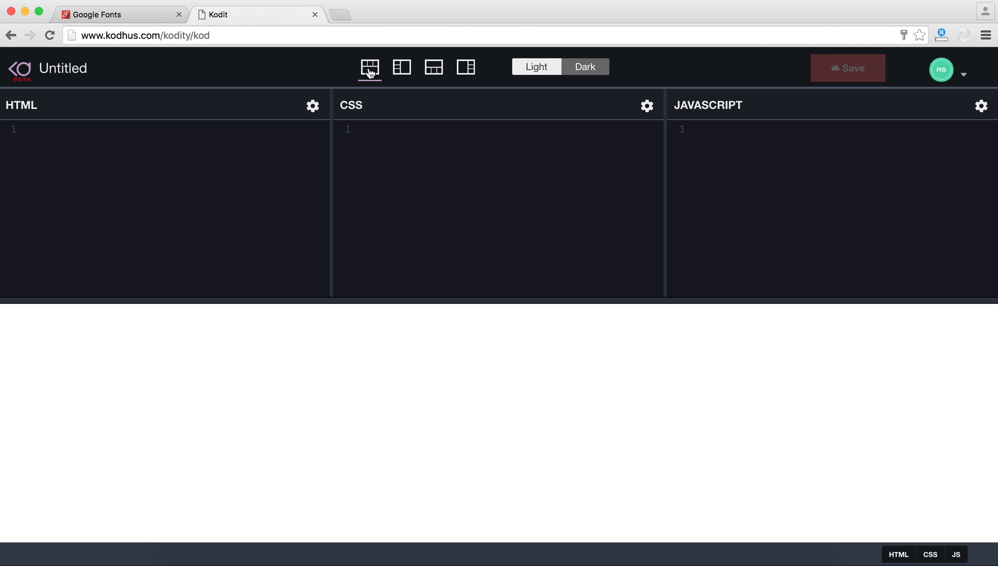
pyautogui.click(401, 67)
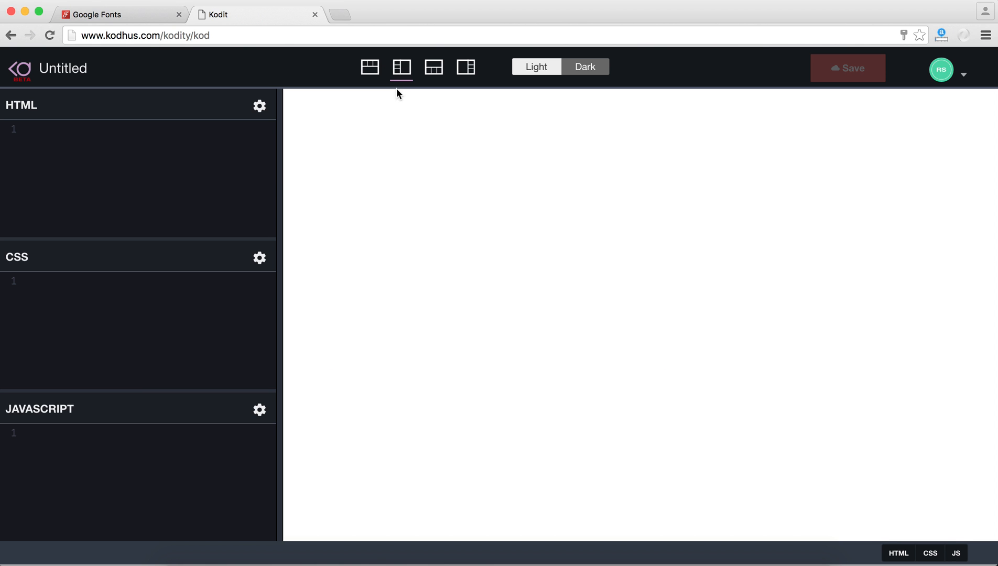
pyautogui.moveTo(403, 166)
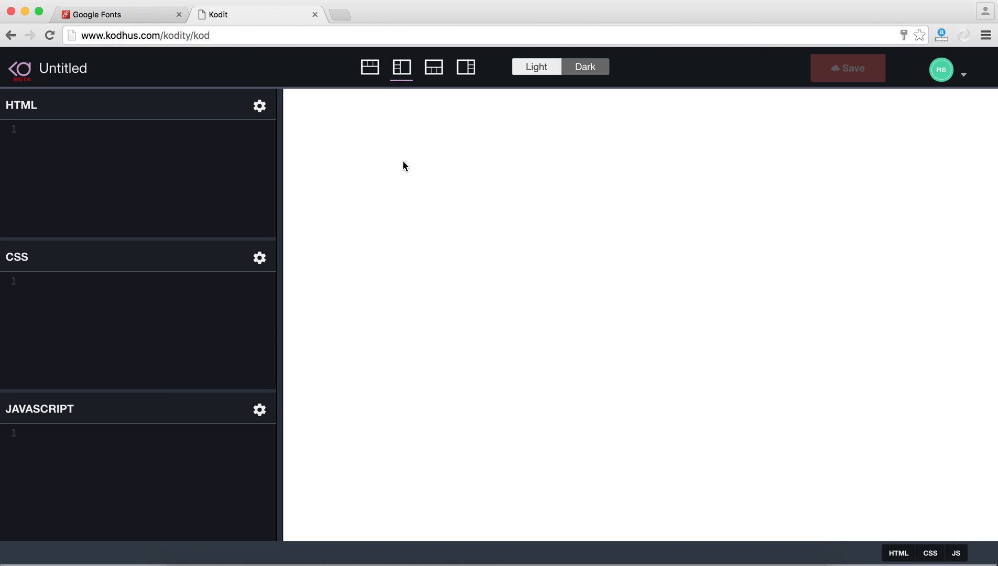
pyautogui.moveTo(401, 273)
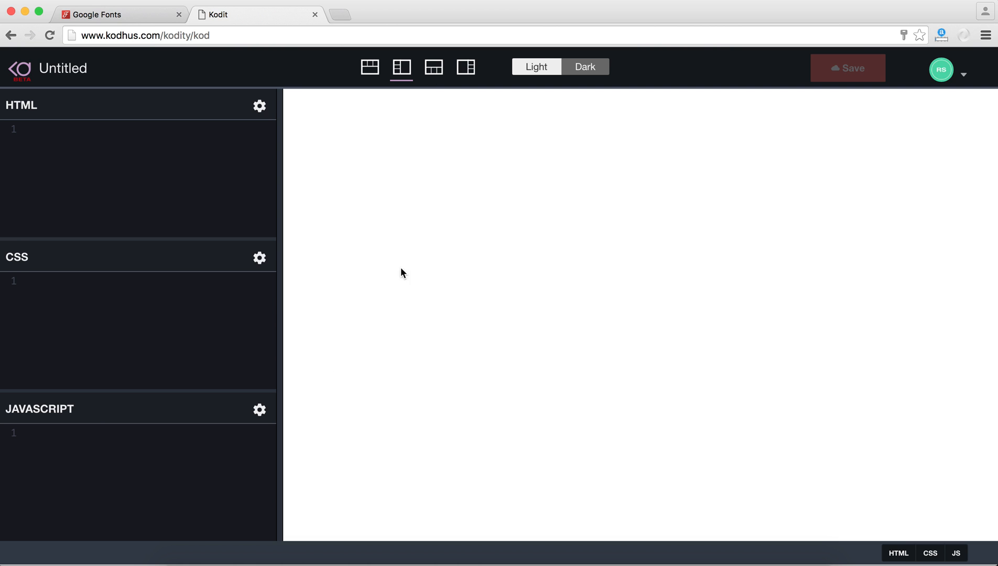
pyautogui.click(369, 67)
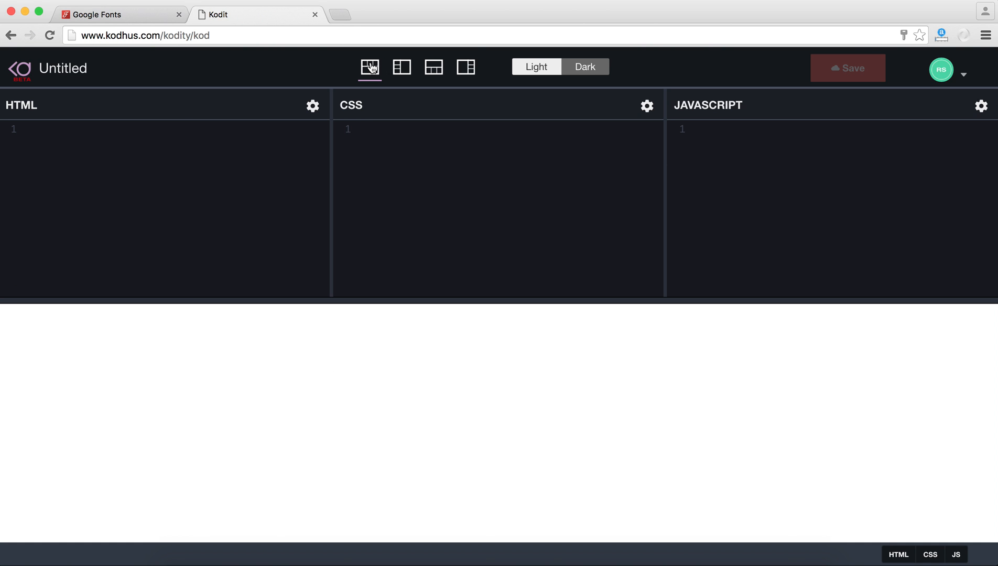
pyautogui.moveTo(471, 364)
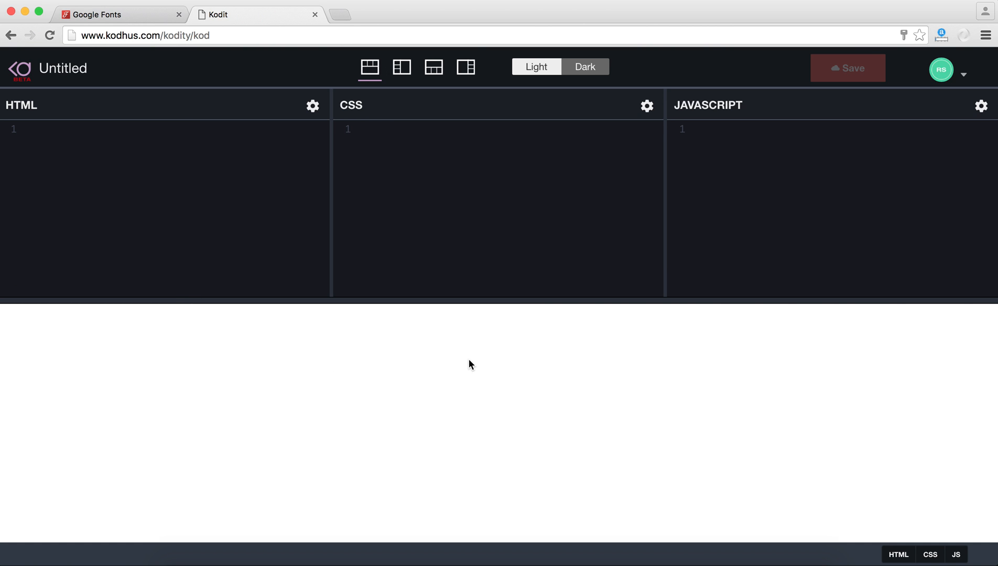
pyautogui.moveTo(335, 206)
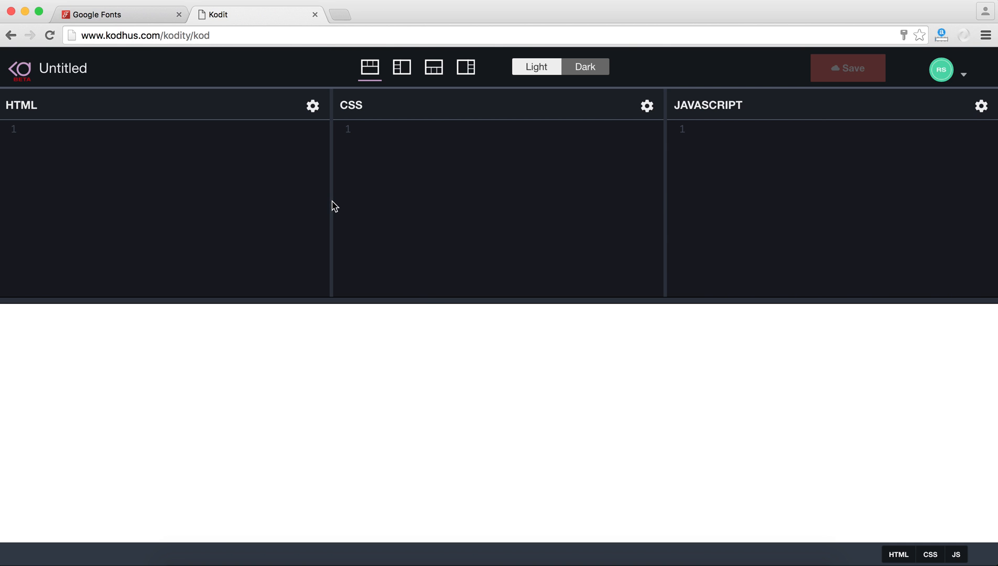
# Drag the HTML/CSS divider left so the HTML pane is narrow and CSS wide.
pyautogui.moveTo(330, 214); pyautogui.dragTo(191, 215)
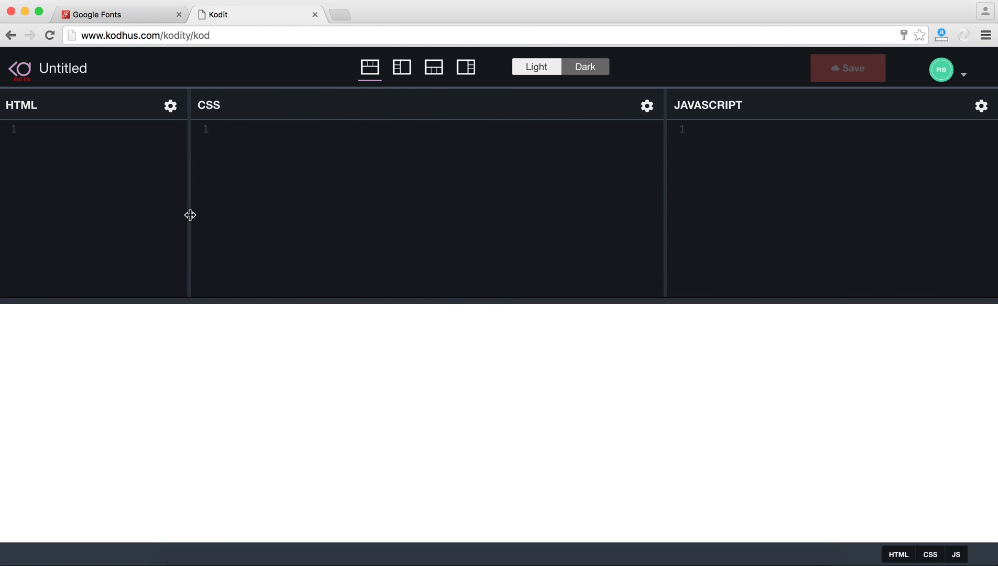
pyautogui.moveTo(190, 215); pyautogui.dragTo(551, 186)
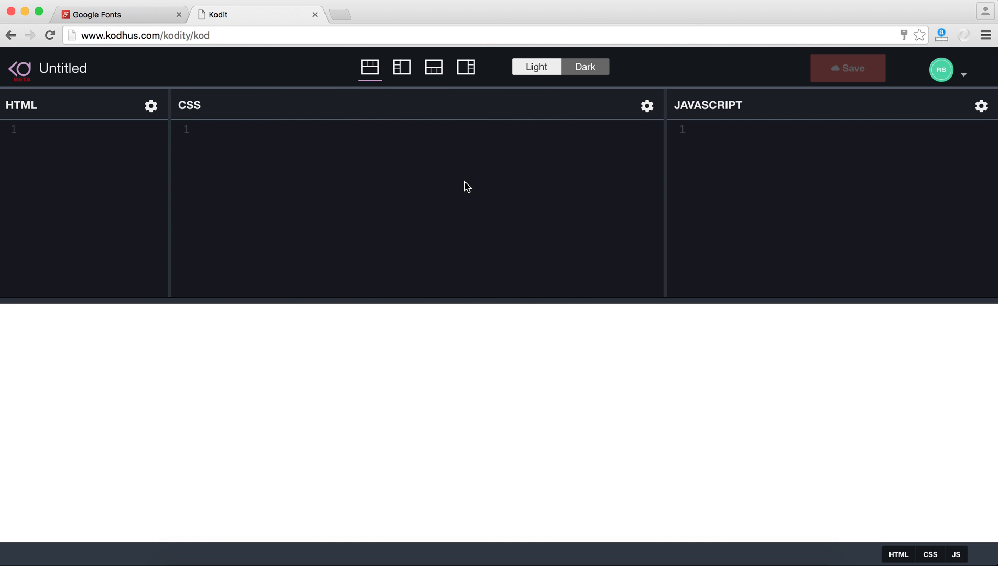
pyautogui.moveTo(584, 261)
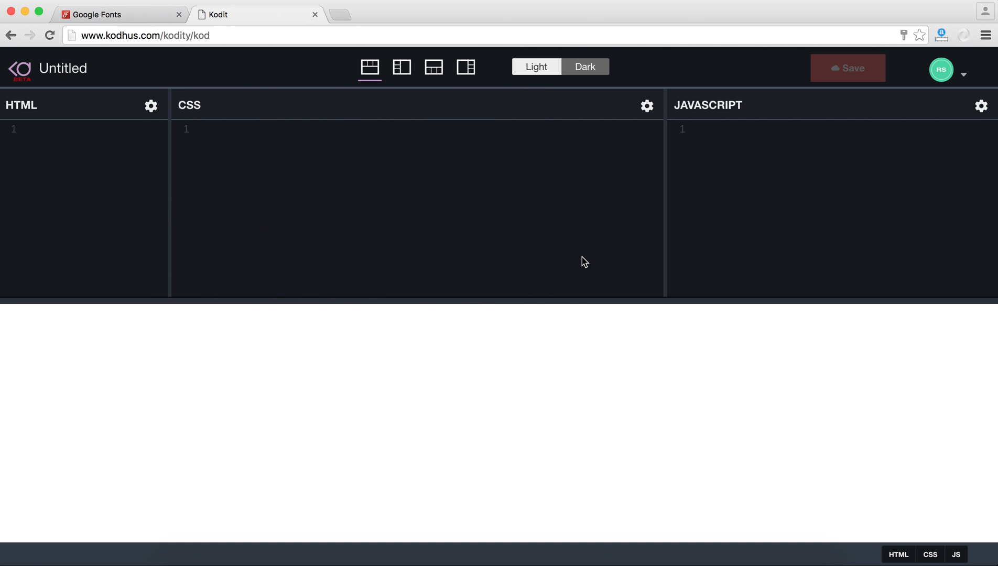
pyautogui.moveTo(407, 183)
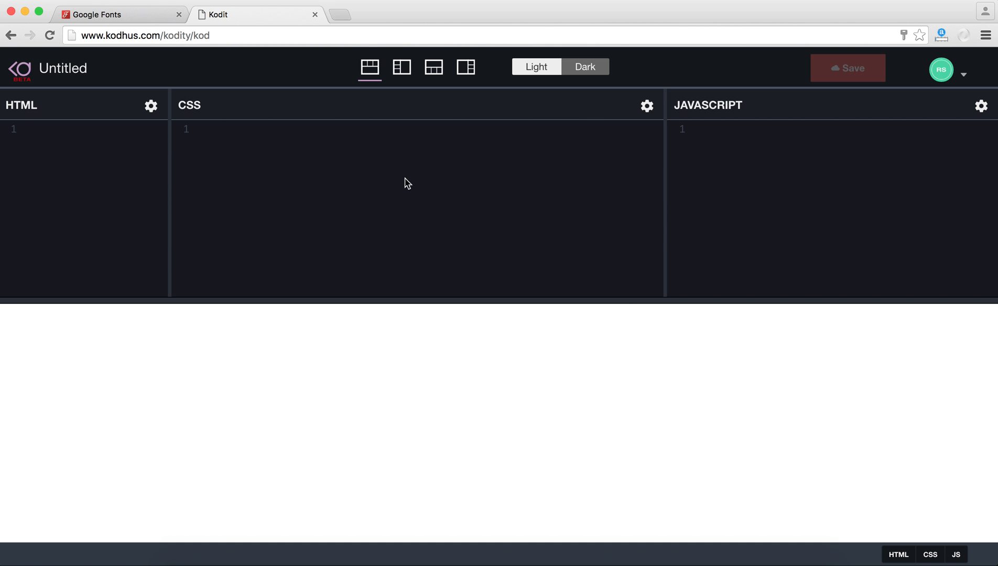
pyautogui.moveTo(92, 155)
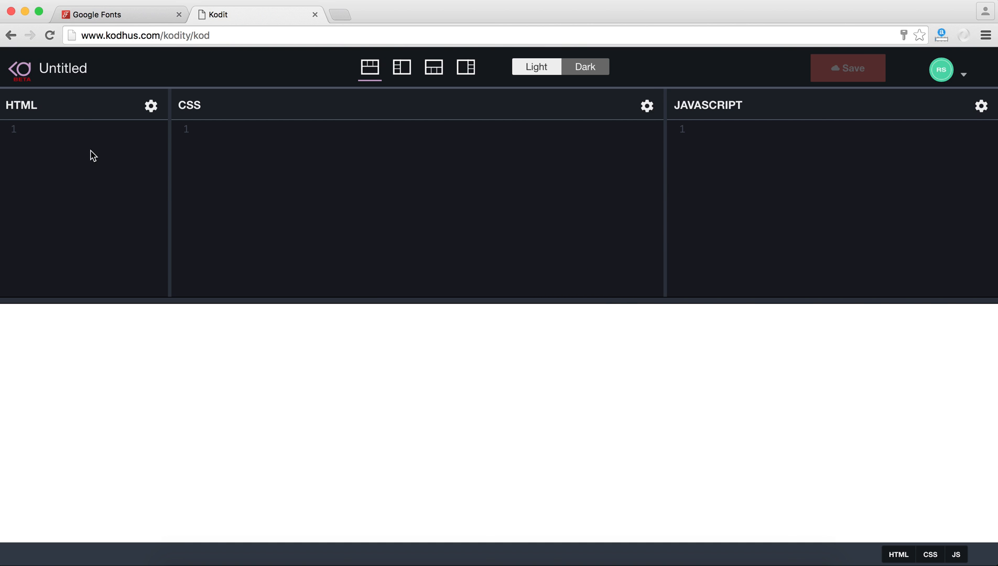
pyautogui.moveTo(894, 554)
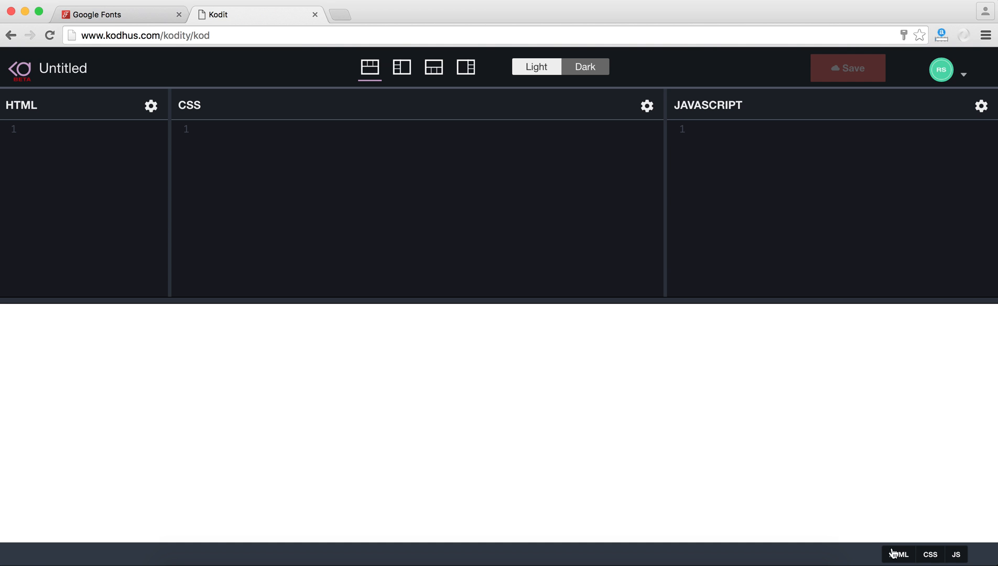
# Hide the HTML and JavaScript editors and place the CSS editor beside the preview.
pyautogui.click(898, 554)
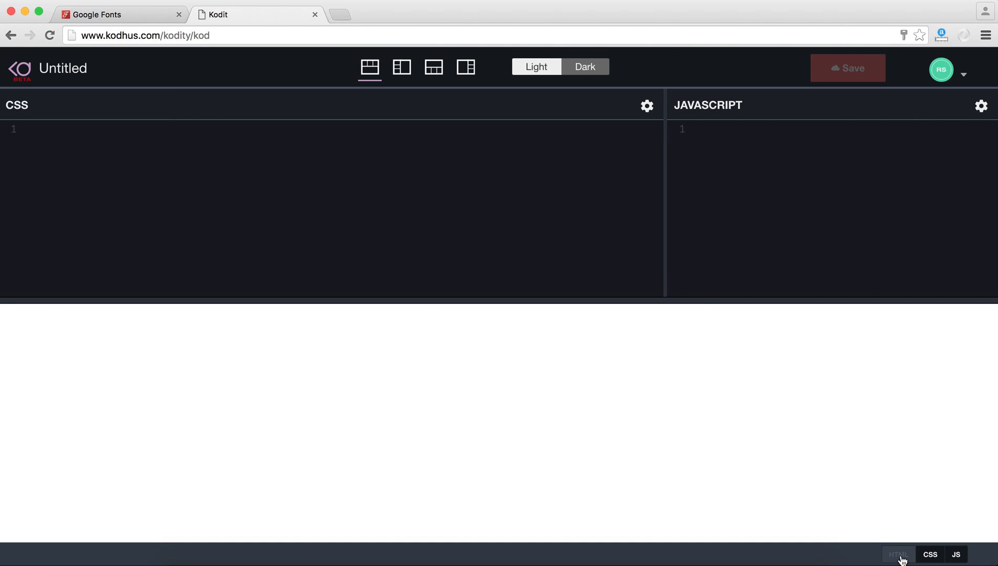
pyautogui.click(929, 554)
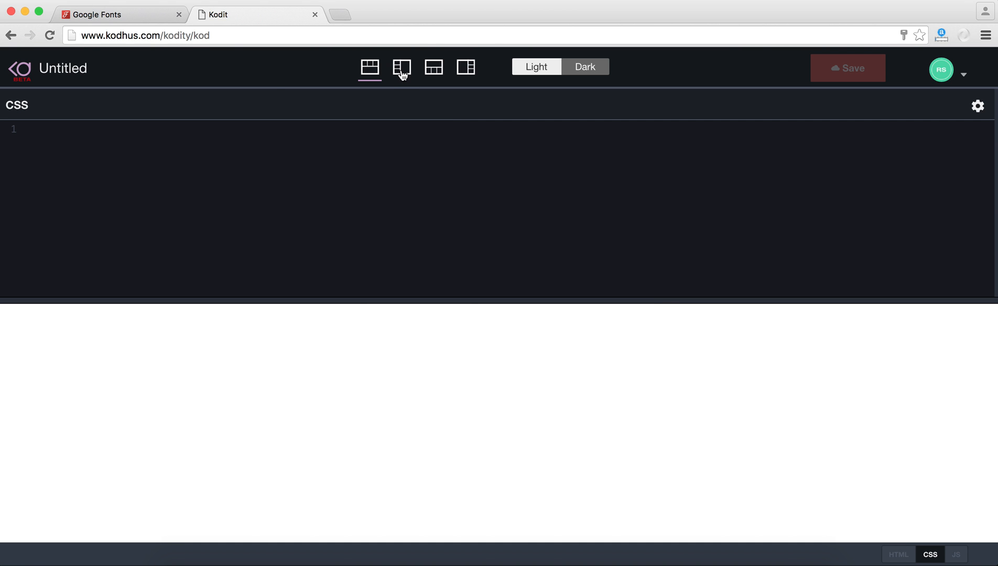
pyautogui.click(401, 67)
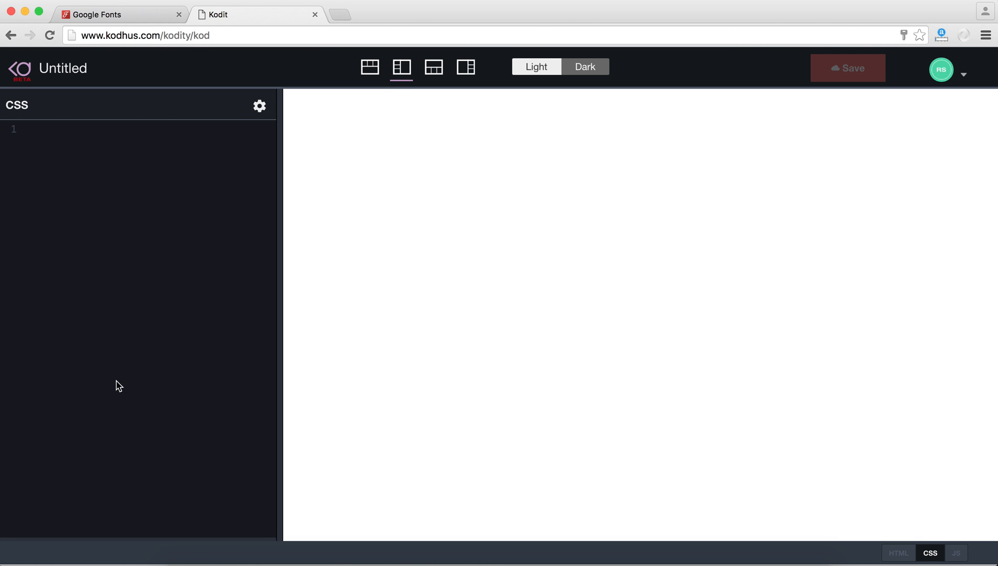
pyautogui.moveTo(129, 104)
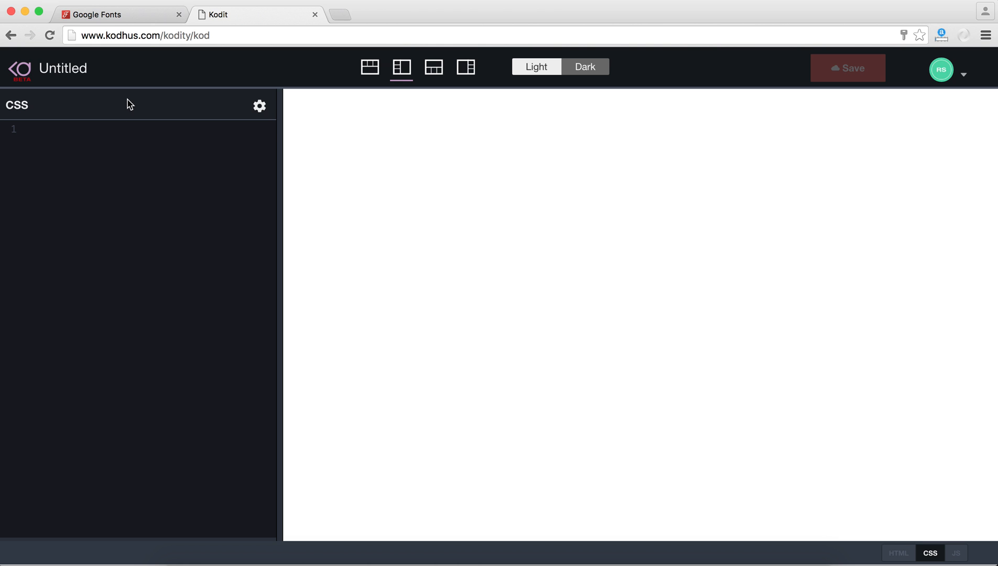
pyautogui.moveTo(279, 204)
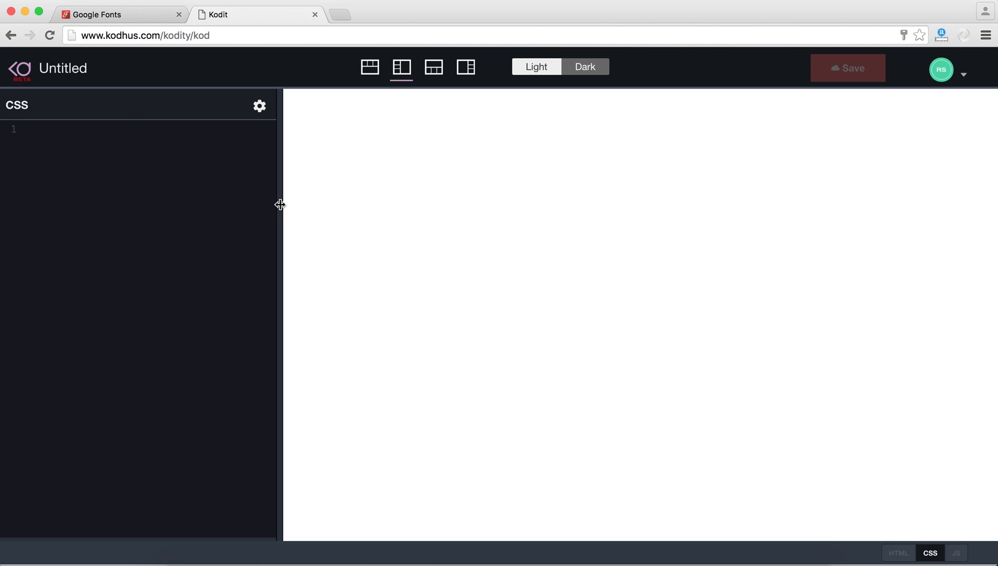
# Widen the CSS editor past half the page and switch to the light theme.
pyautogui.moveTo(279, 205); pyautogui.dragTo(621, 209)
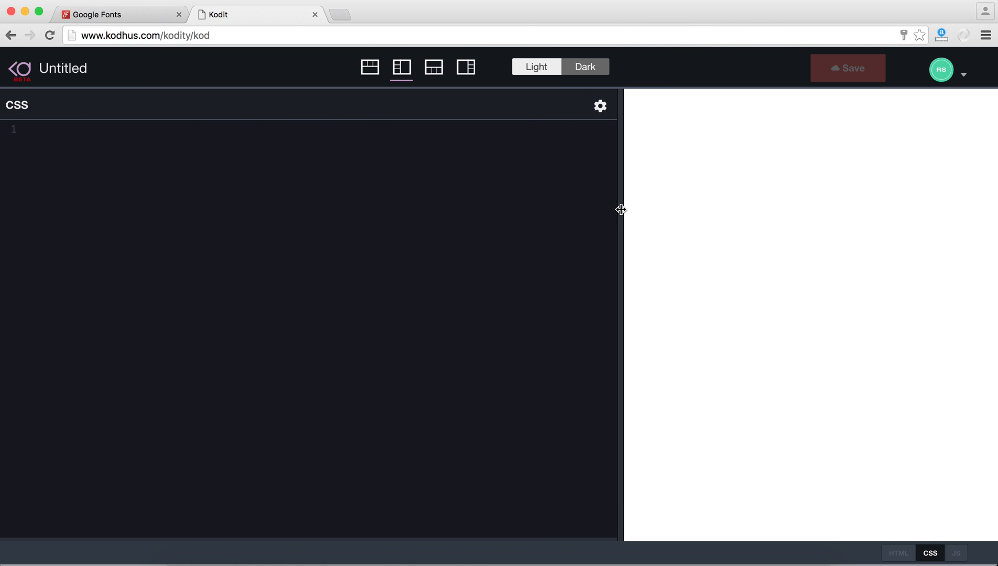
pyautogui.moveTo(620, 210); pyautogui.dragTo(649, 210)
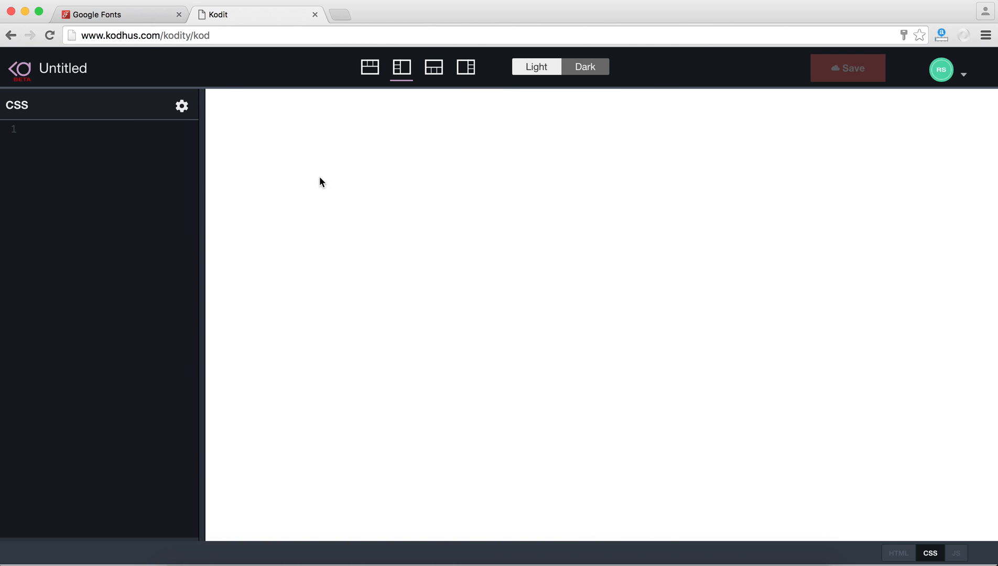
pyautogui.moveTo(537, 70)
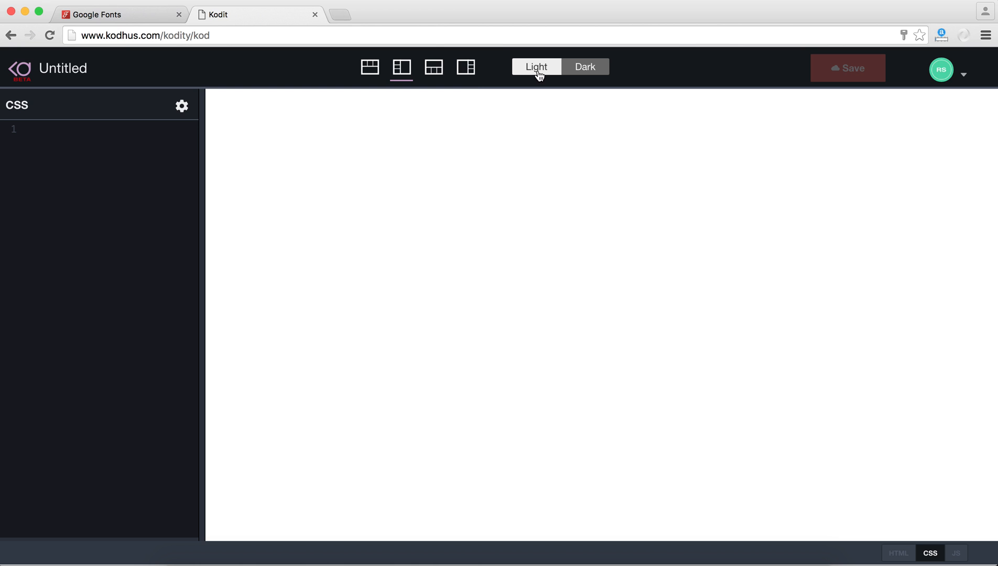
pyautogui.moveTo(535, 70)
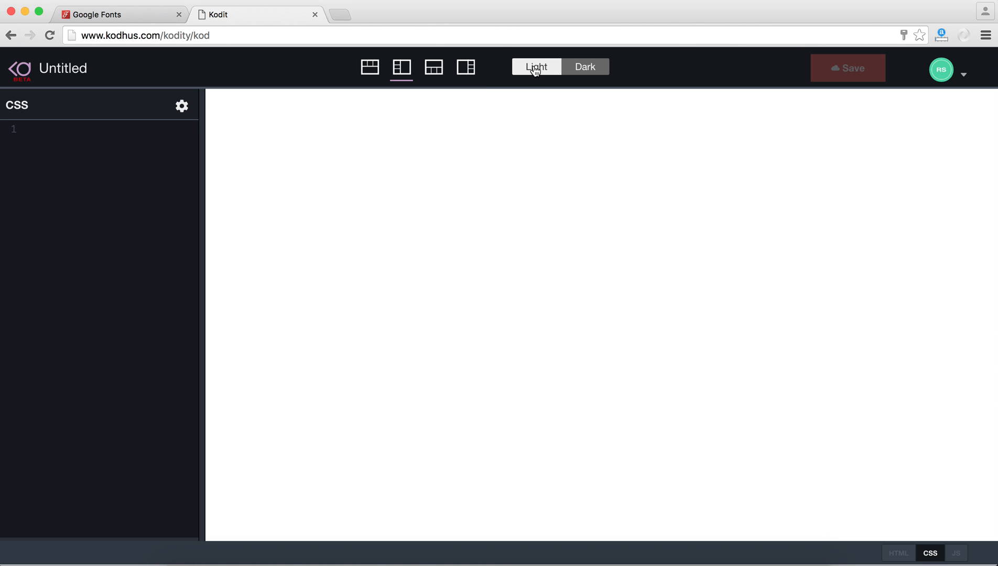
pyautogui.click(584, 66)
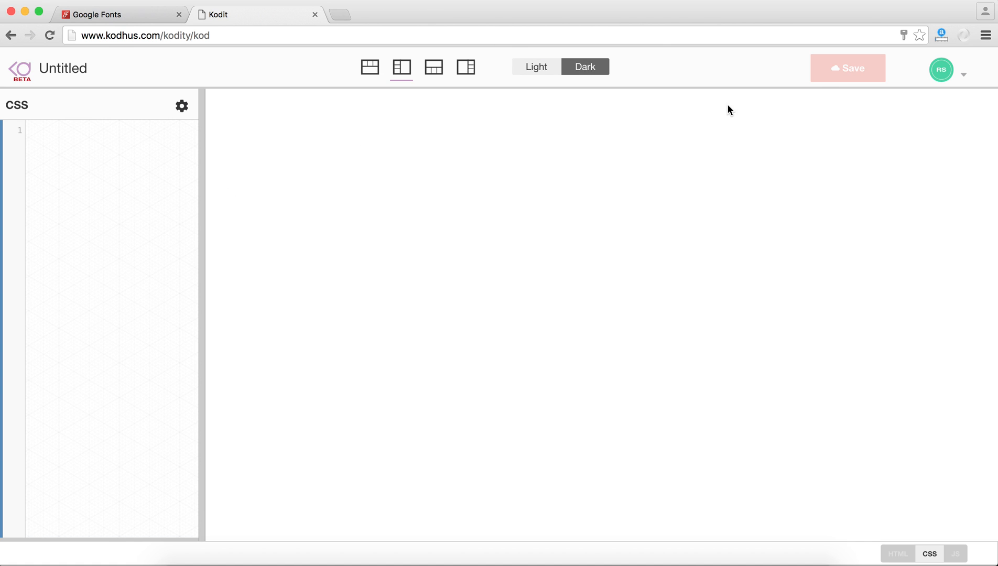
pyautogui.click(961, 70)
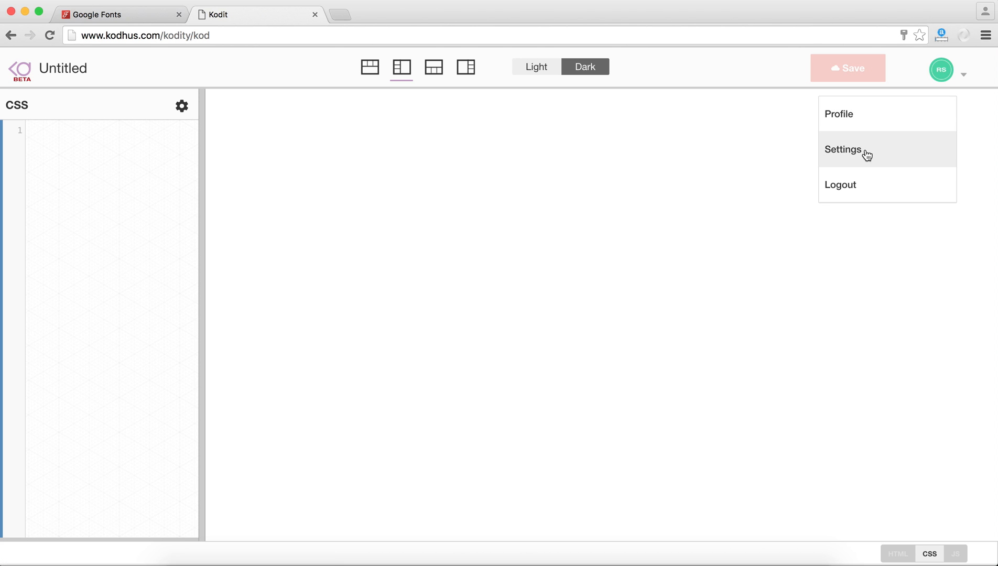
# In Settings, choose Light theme and the editors-on-the-left default layout, then save.
pyautogui.click(844, 148)
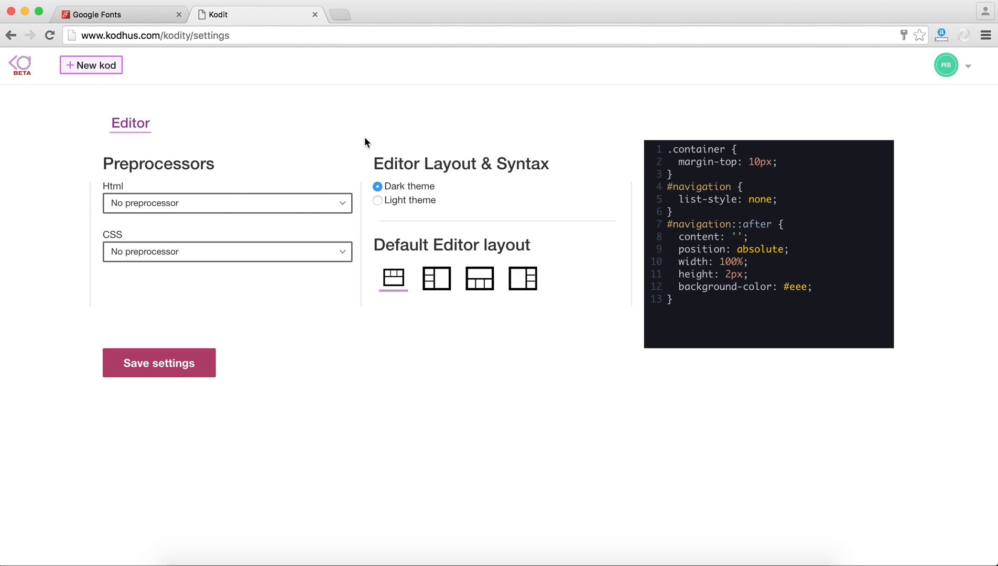
pyautogui.moveTo(434, 278)
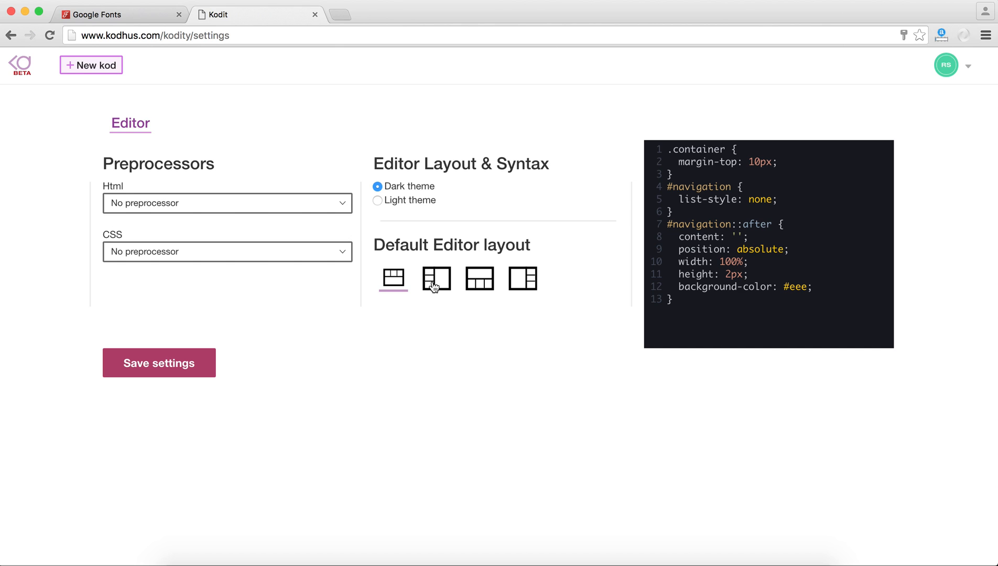
pyautogui.moveTo(568, 248)
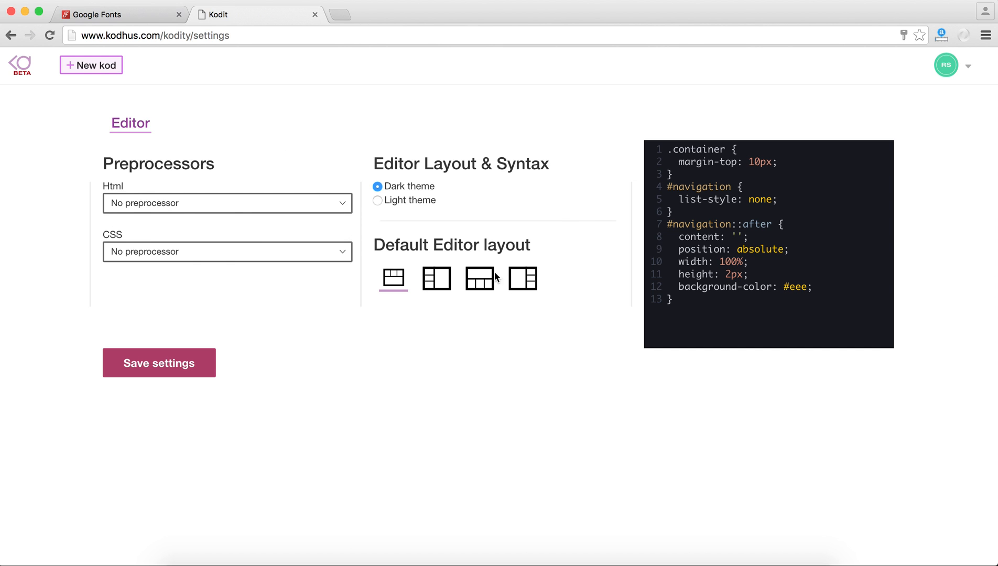
pyautogui.click(378, 200)
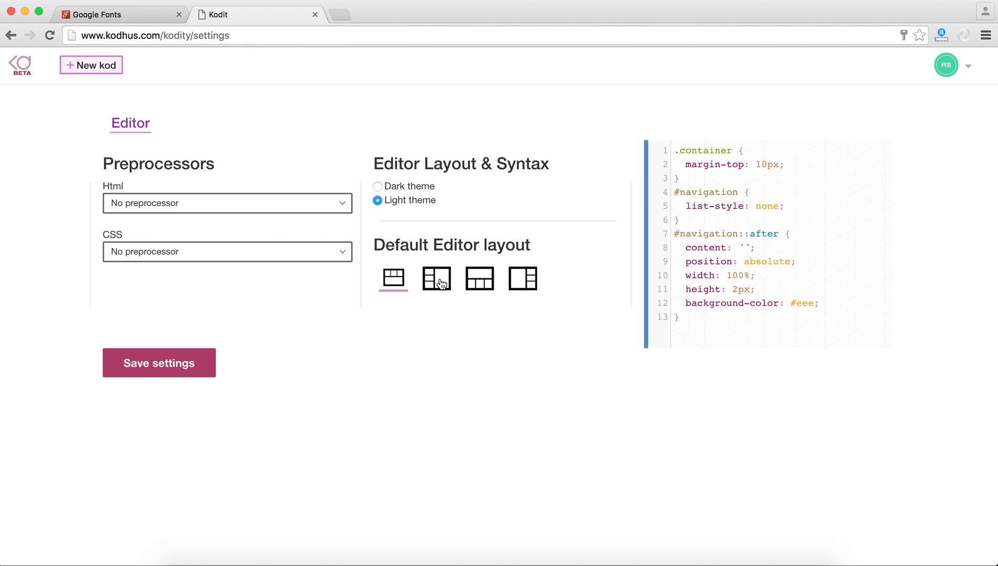
pyautogui.click(436, 278)
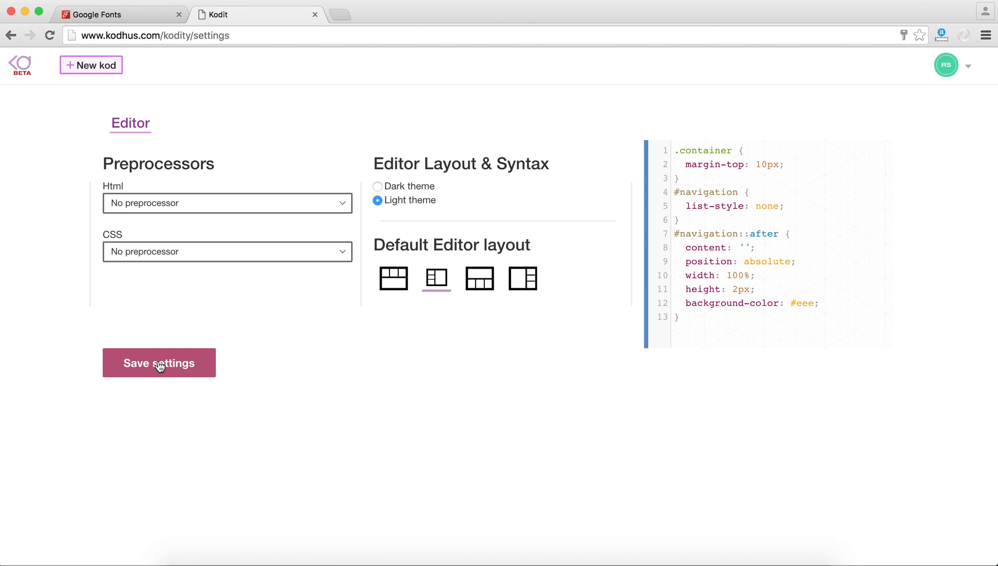
pyautogui.click(158, 362)
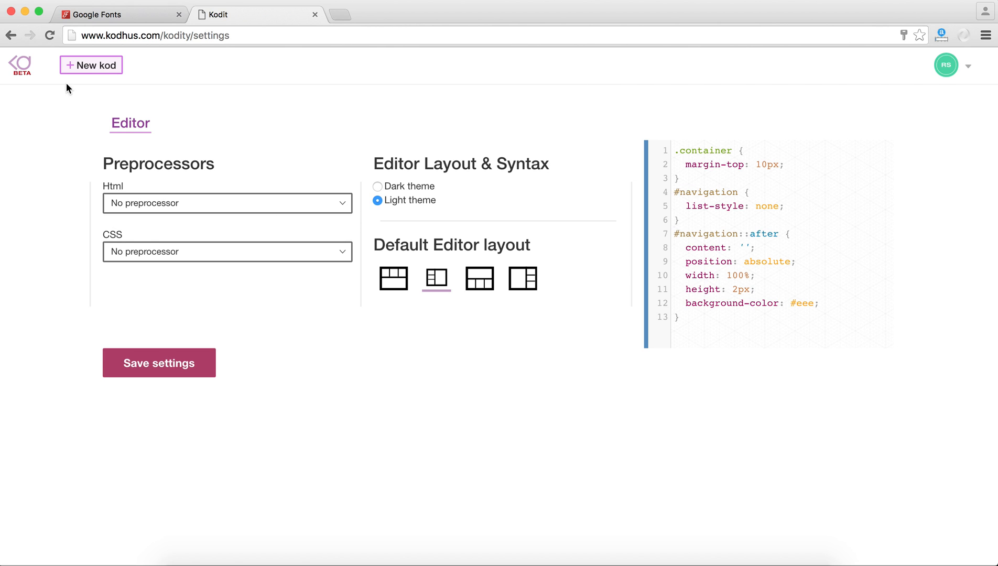
# Create a new kod and arrange its three editors in a row above the preview.
pyautogui.click(91, 65)
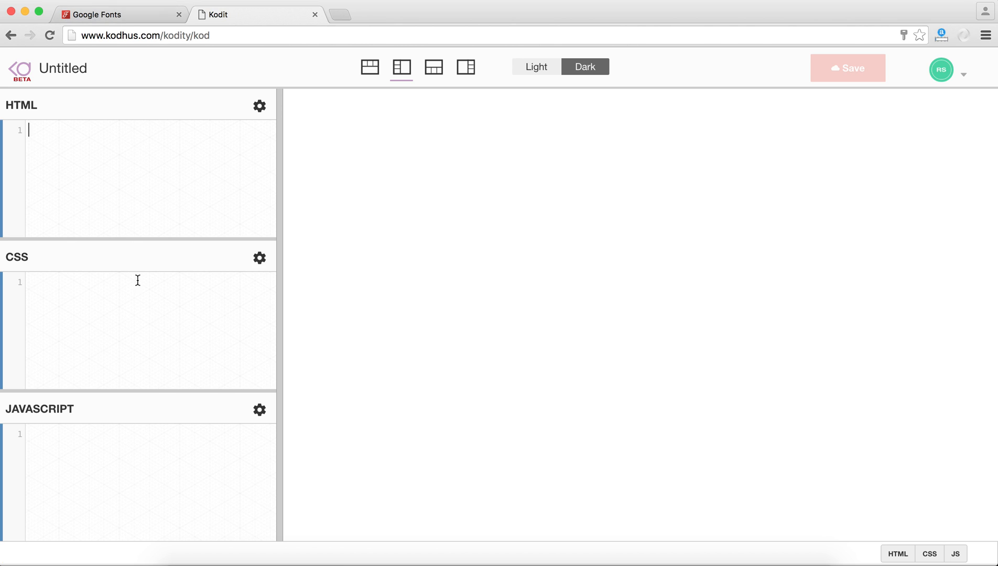
pyautogui.moveTo(151, 390)
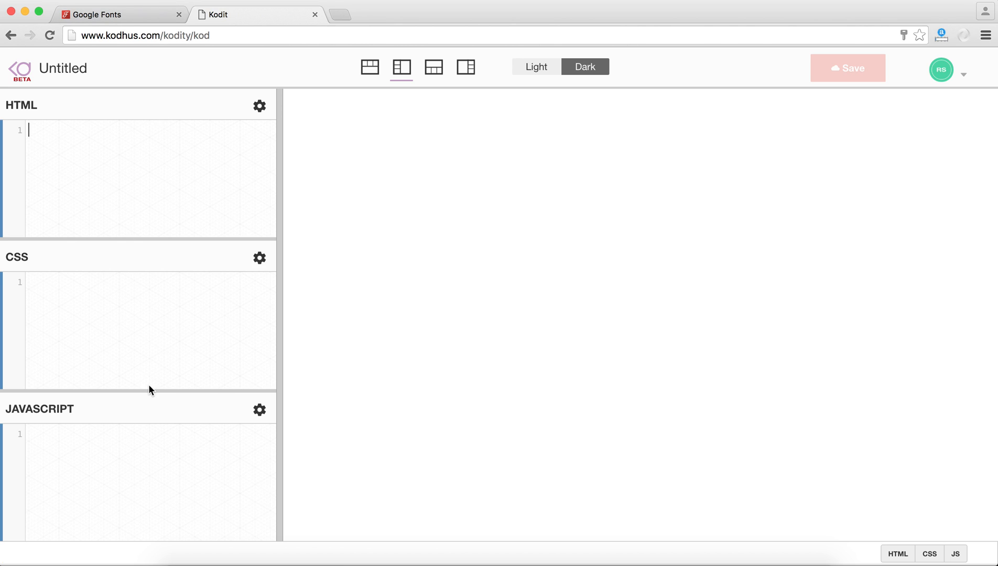
pyautogui.moveTo(400, 161)
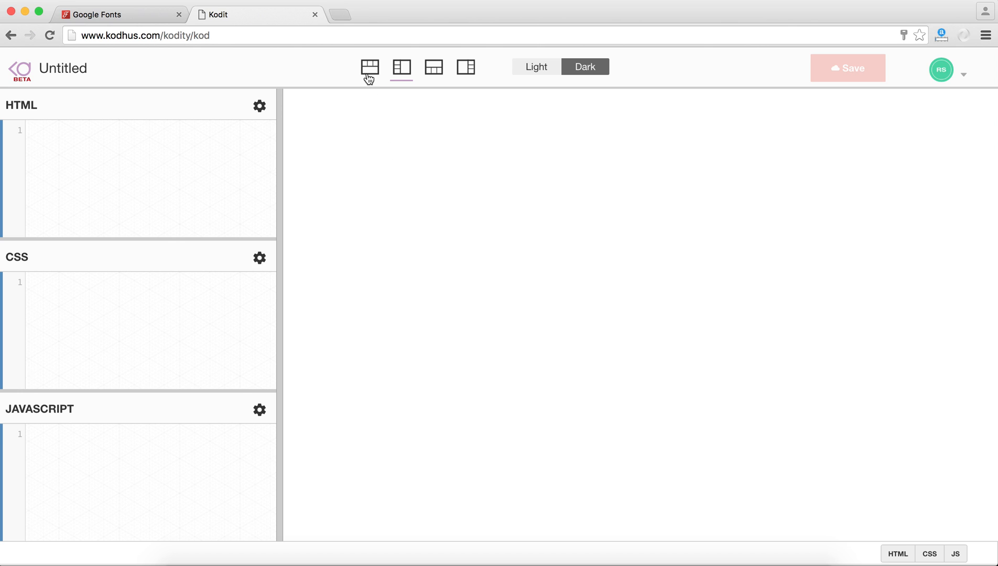
pyautogui.click(369, 68)
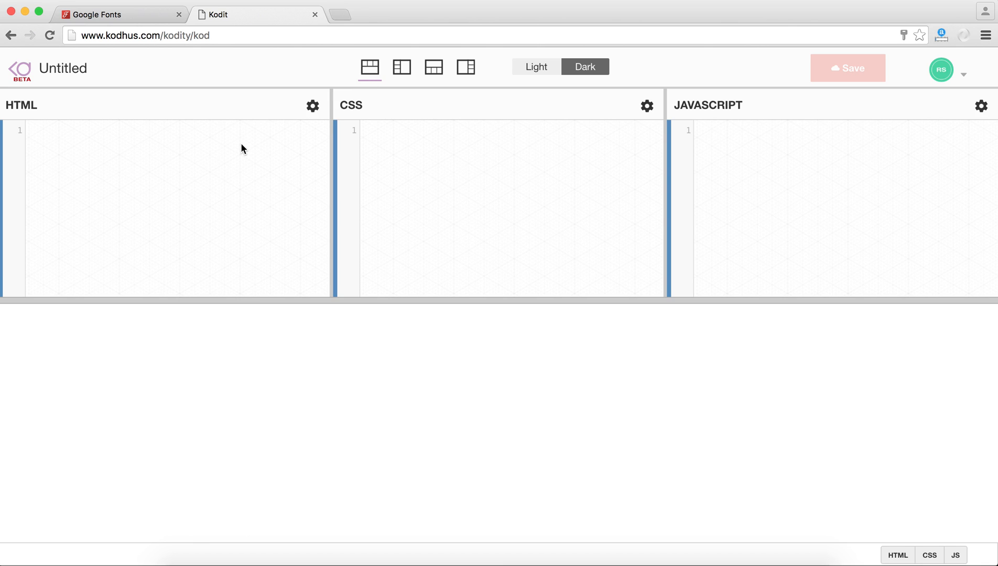
pyautogui.moveTo(301, 121)
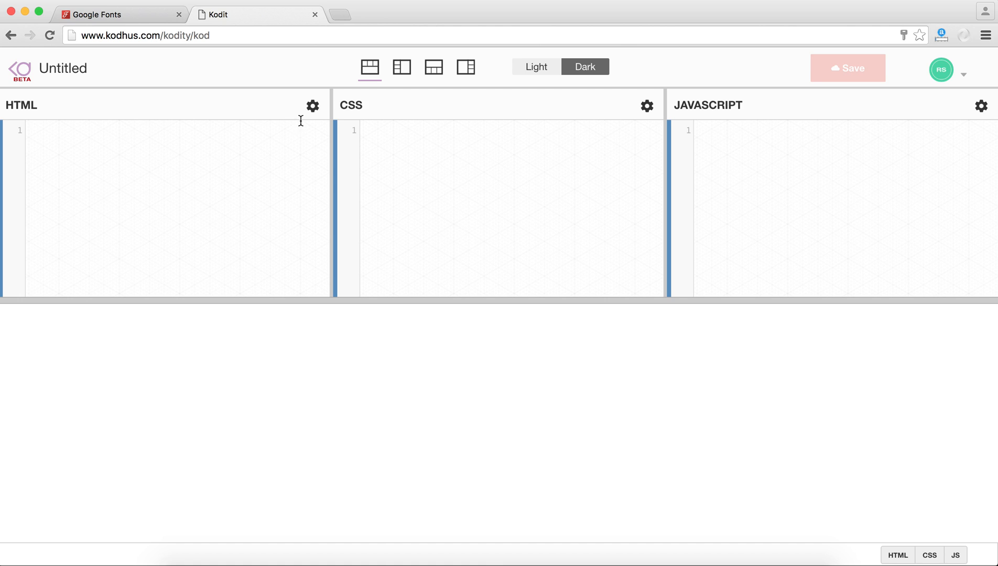
pyautogui.moveTo(590, 126)
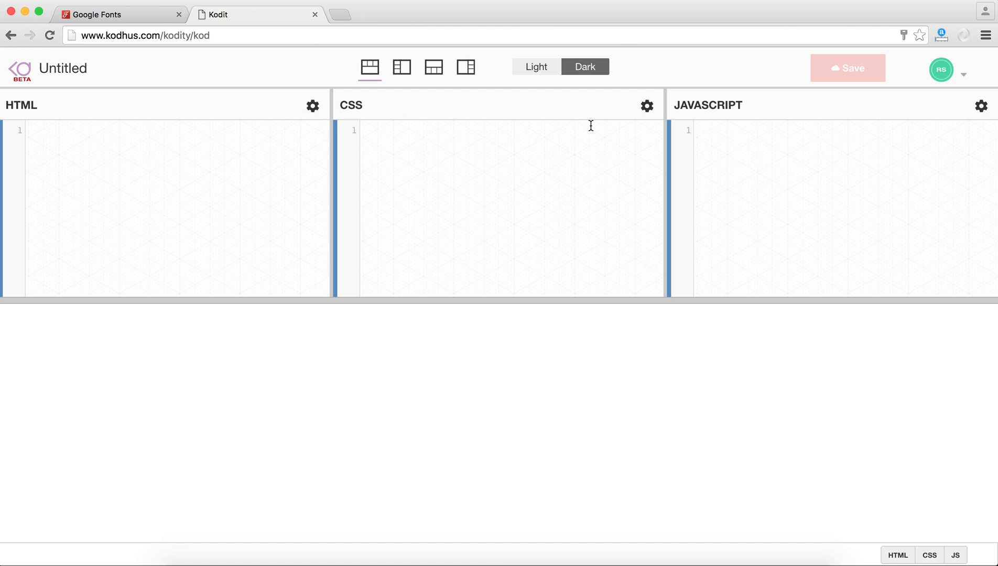
pyautogui.moveTo(983, 106)
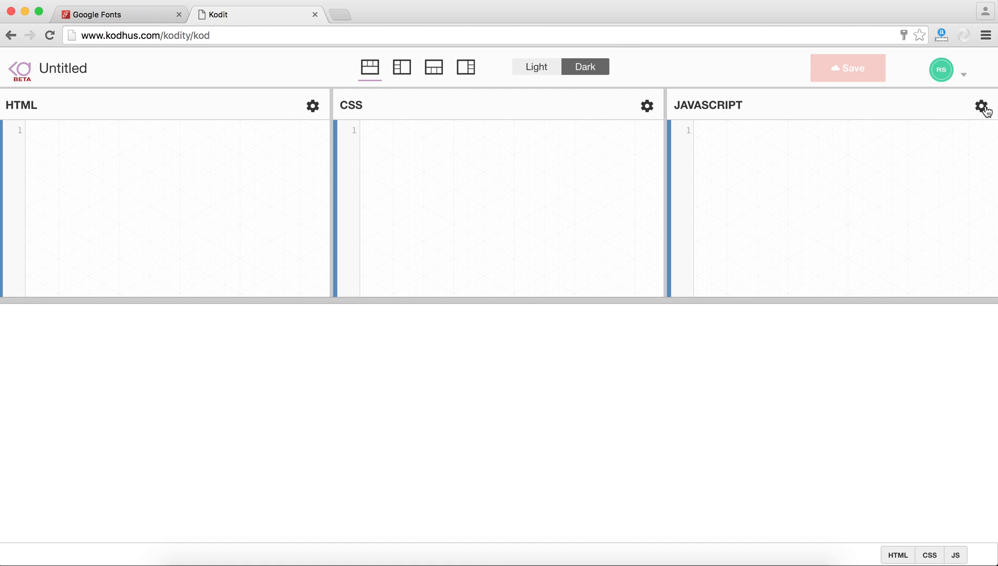
pyautogui.moveTo(629, 106)
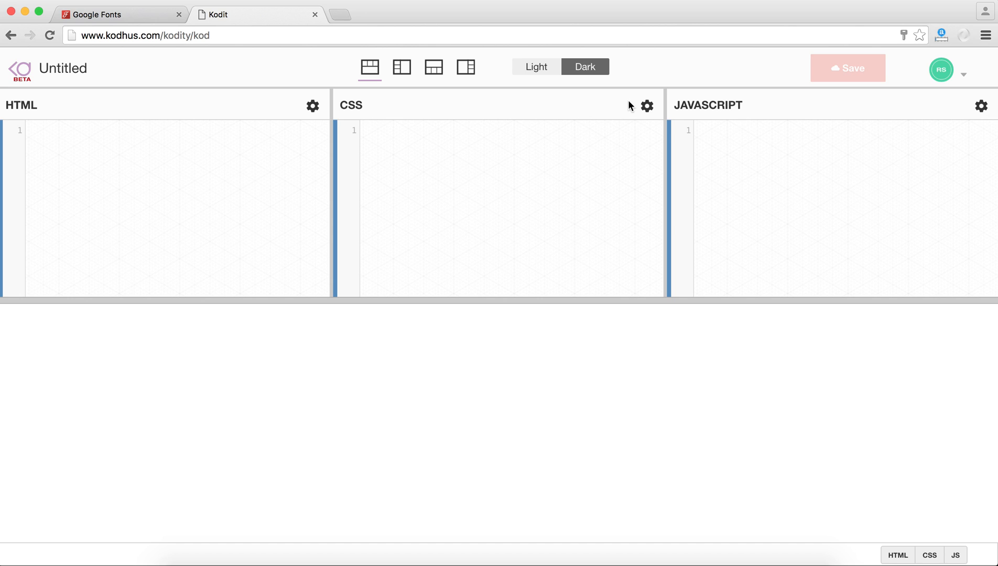
# Attach Bootstrap as the kod's external CSS with no preprocessor and save.
pyautogui.click(646, 106)
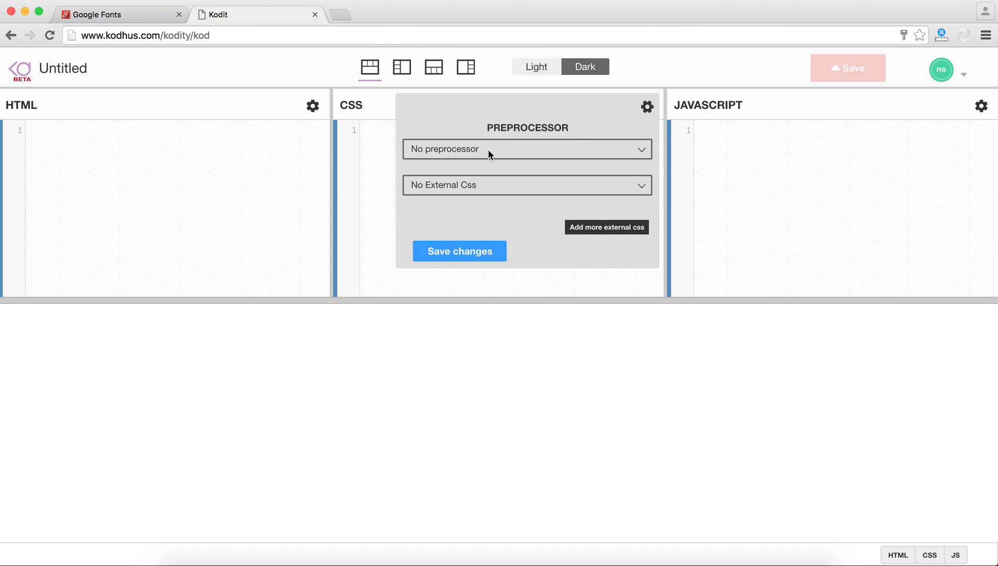
pyautogui.click(526, 149)
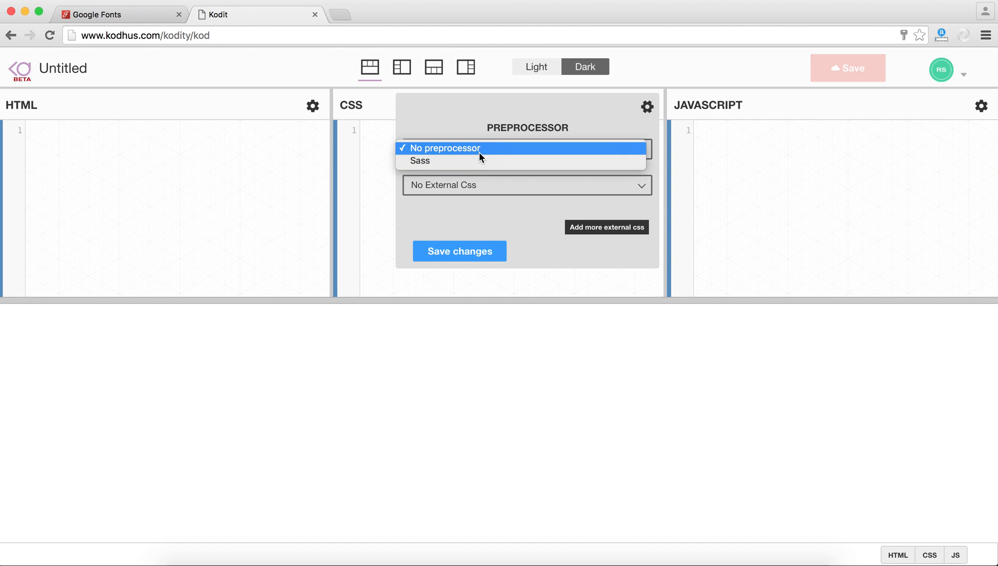
pyautogui.click(444, 148)
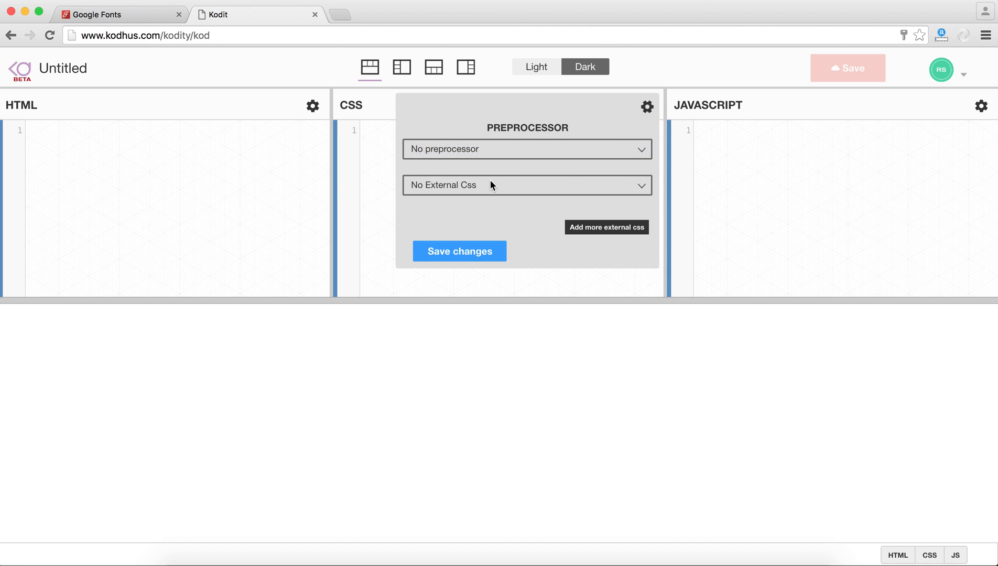
pyautogui.moveTo(480, 187)
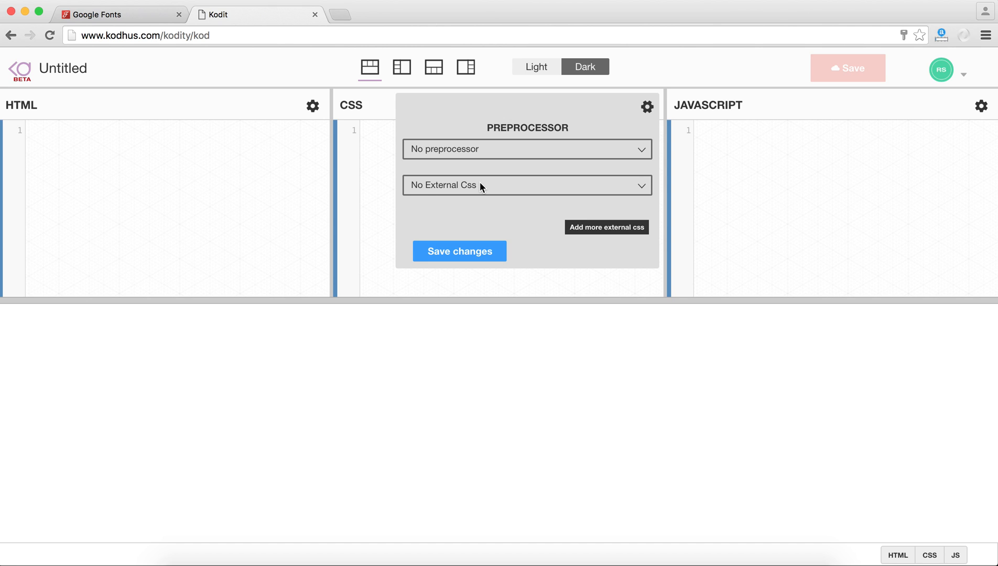
pyautogui.click(526, 184)
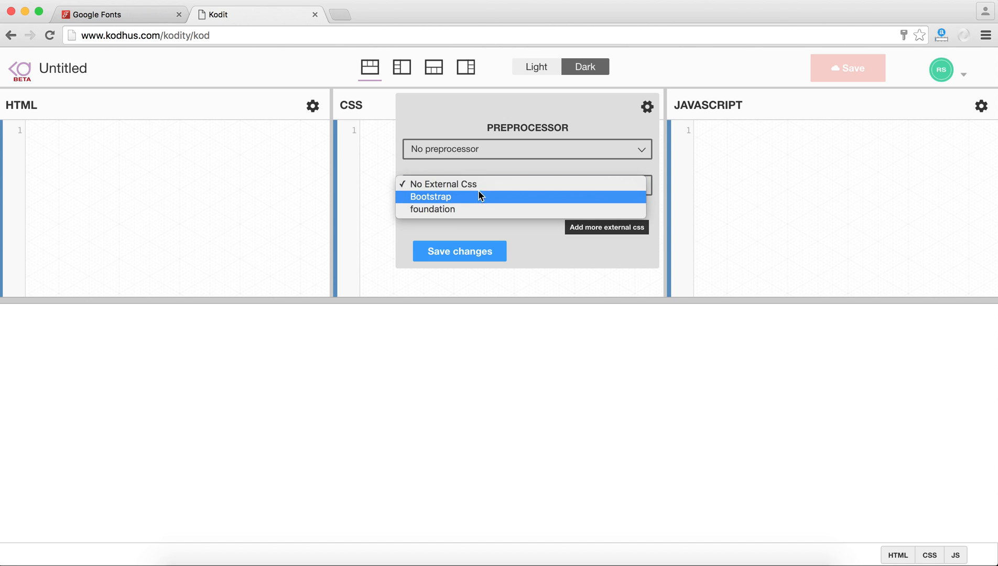
pyautogui.moveTo(442, 200)
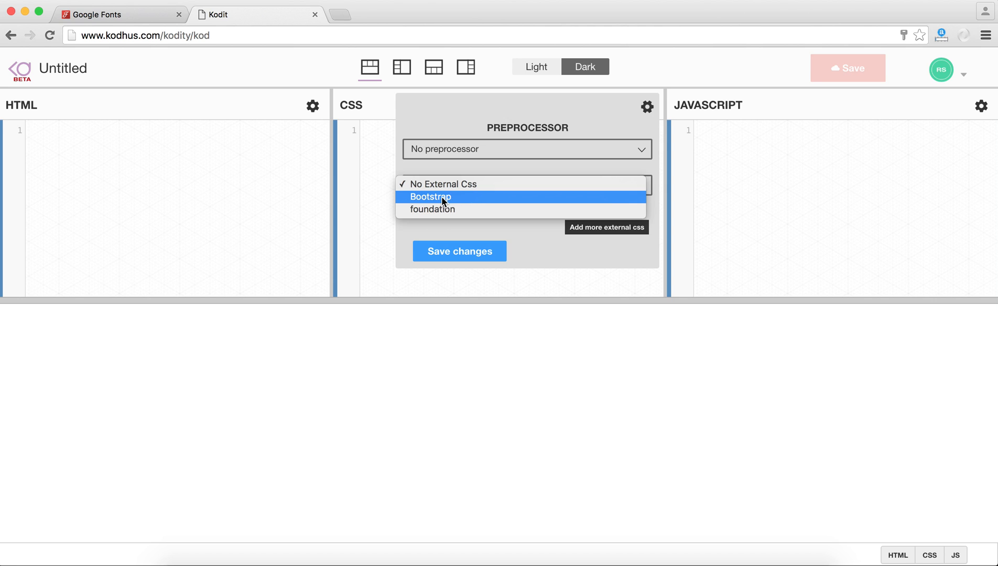
pyautogui.moveTo(458, 184)
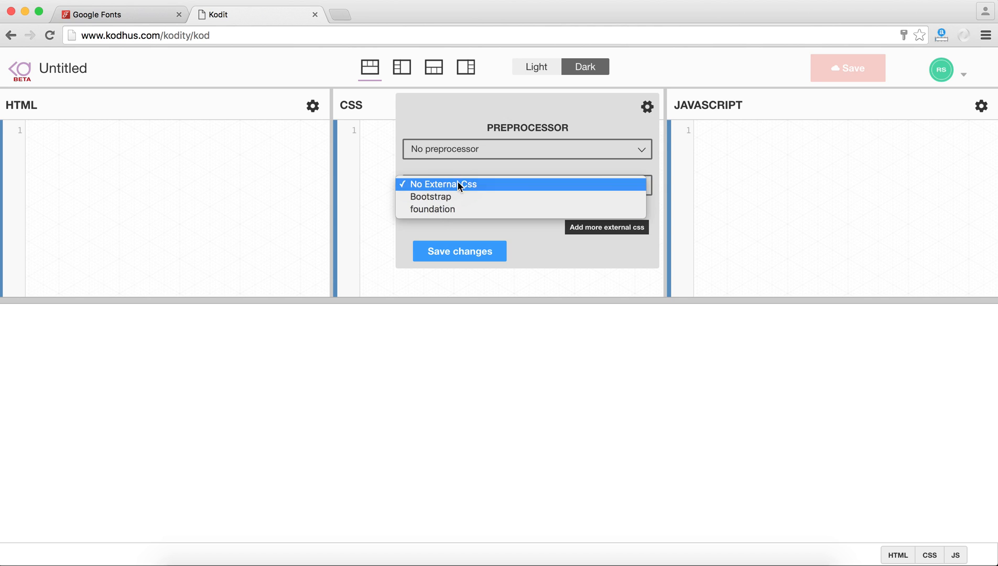
pyautogui.moveTo(446, 196)
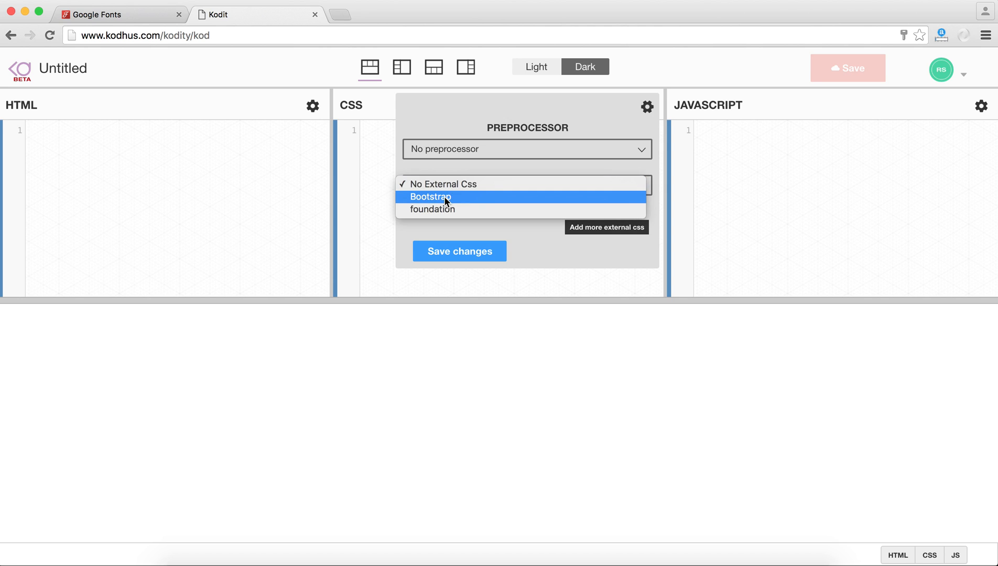
pyautogui.click(431, 196)
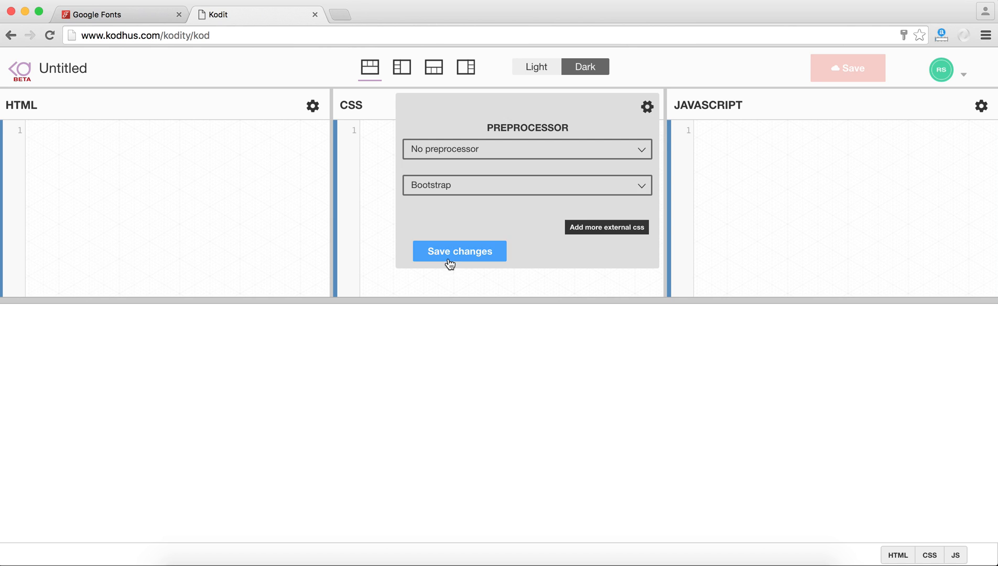
pyautogui.click(986, 107)
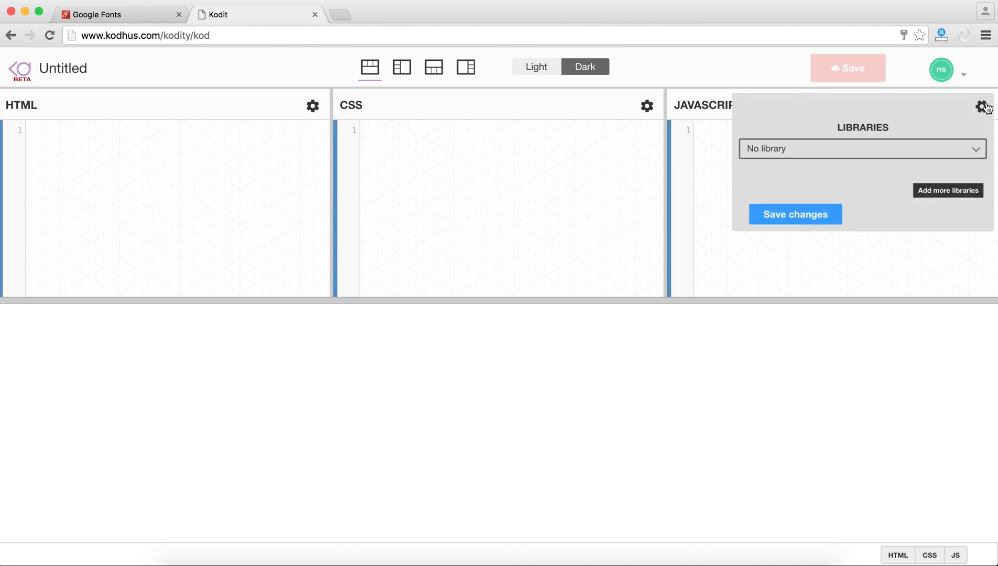
pyautogui.click(861, 148)
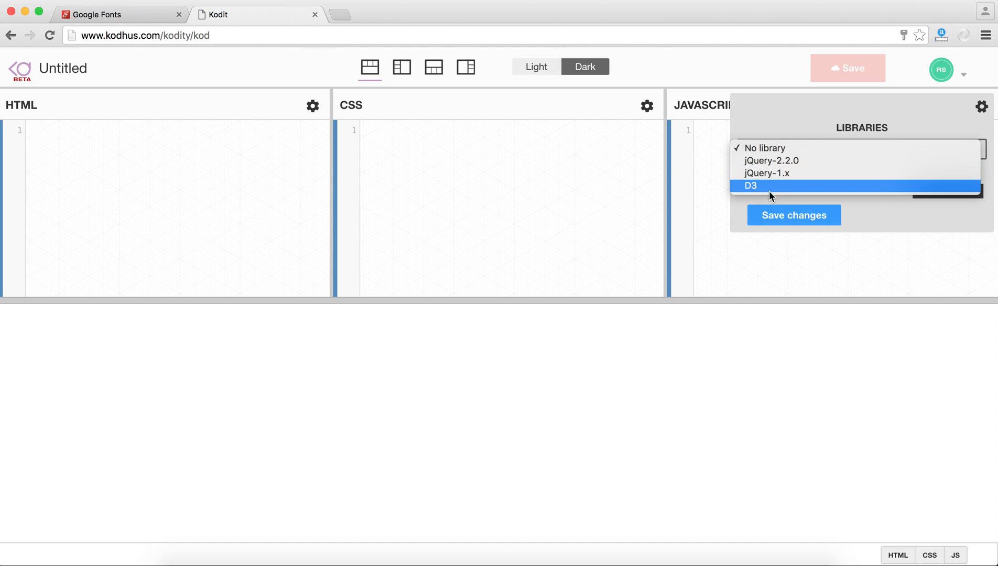
pyautogui.moveTo(772, 173)
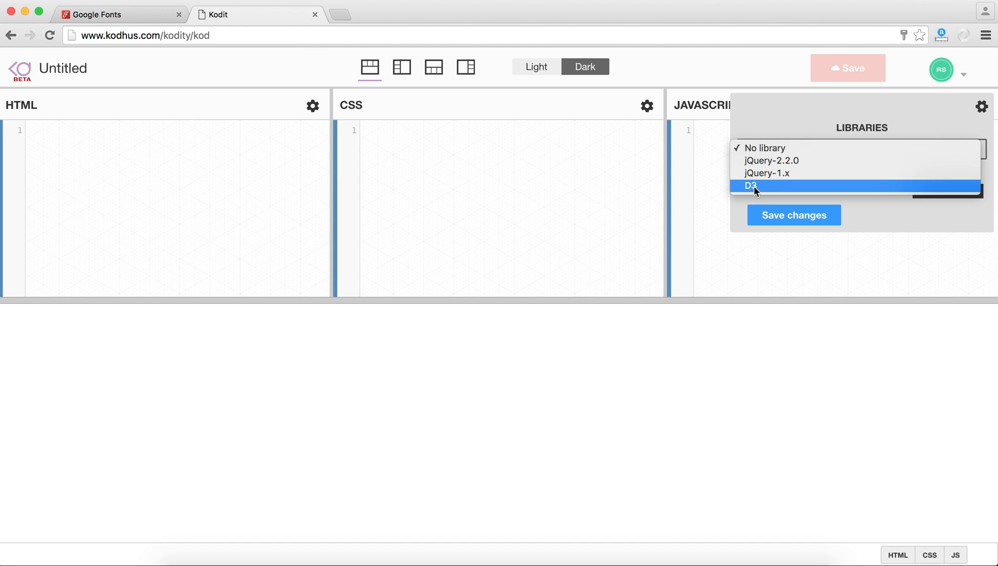
pyautogui.moveTo(754, 190)
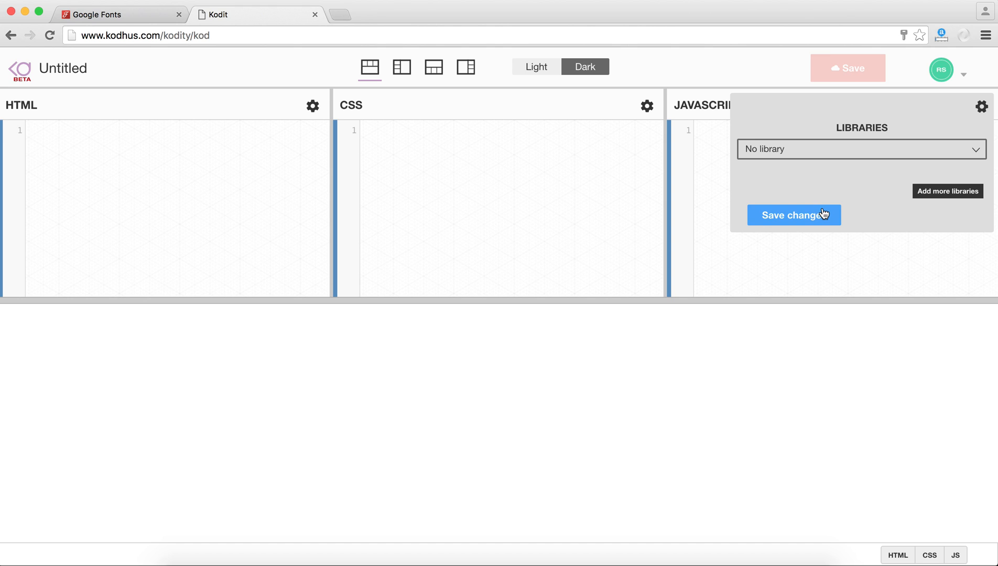
pyautogui.click(793, 214)
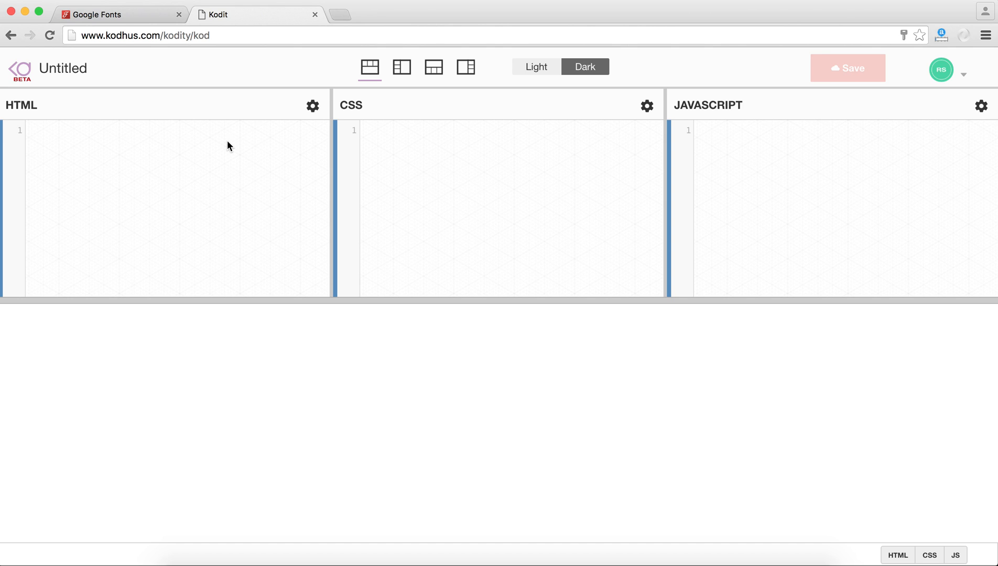
# Switch to the dark theme and add a button.btn reading 'This is kodity'.
pyautogui.write('button')
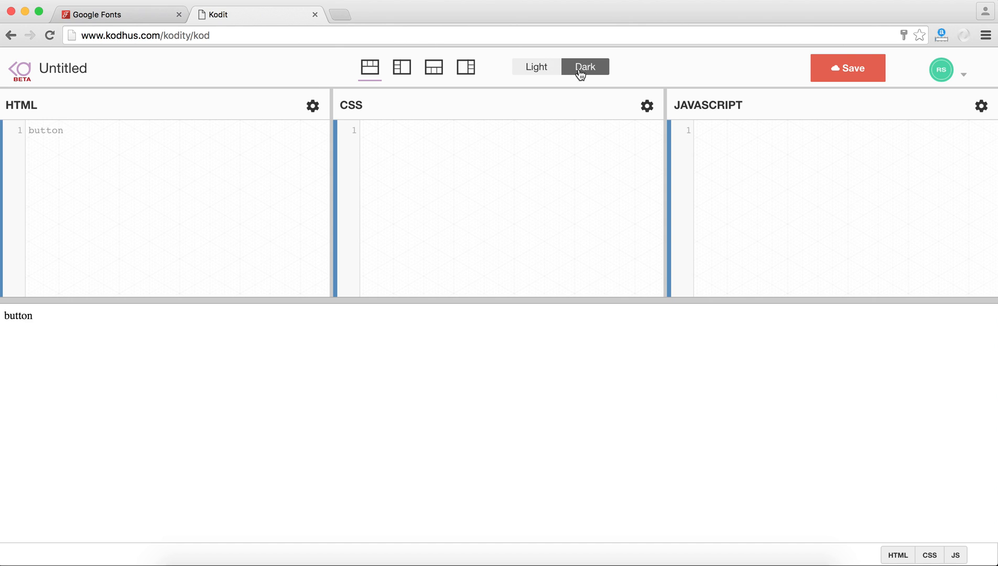
pyautogui.click(583, 66)
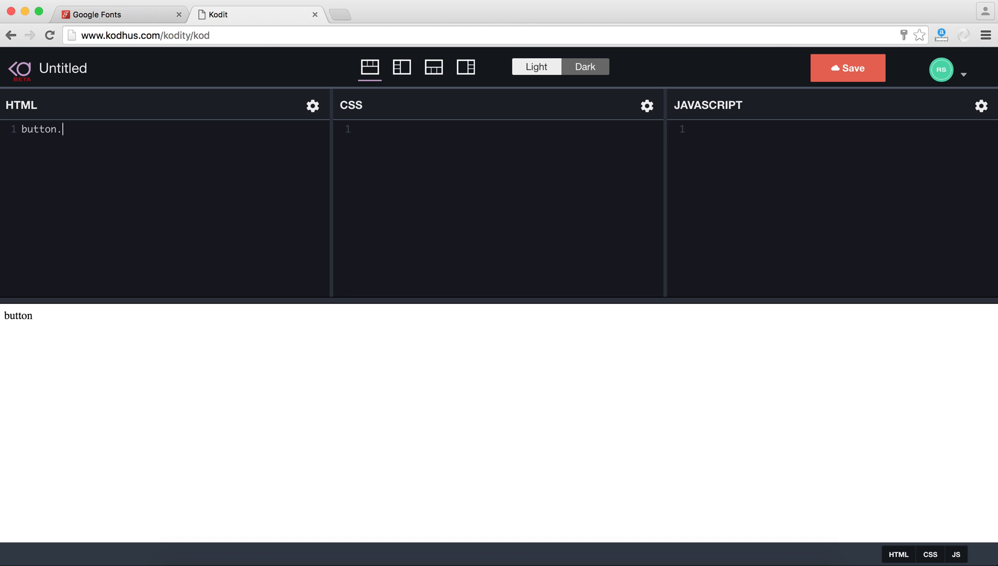
pyautogui.write('btn')
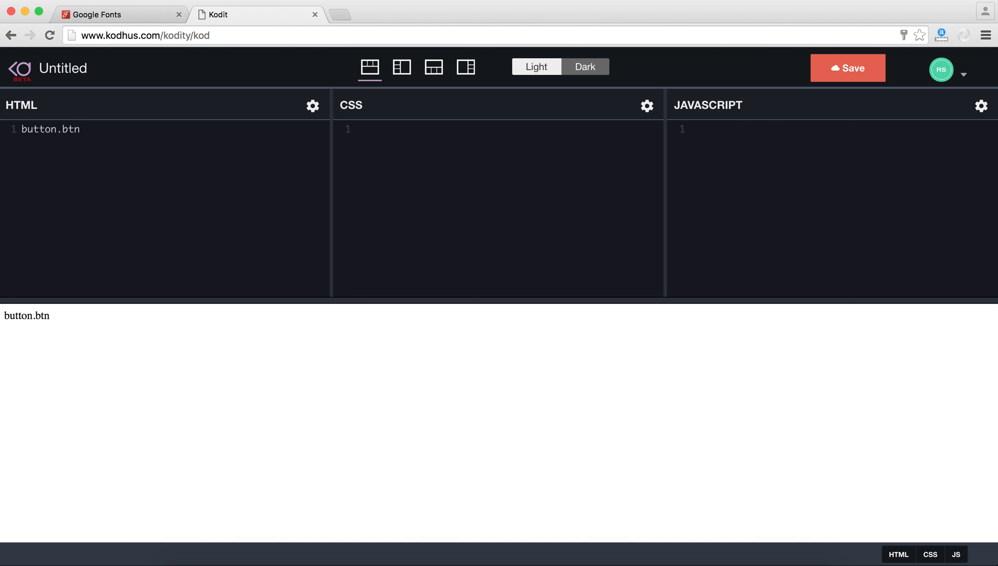
pyautogui.press('Tab')
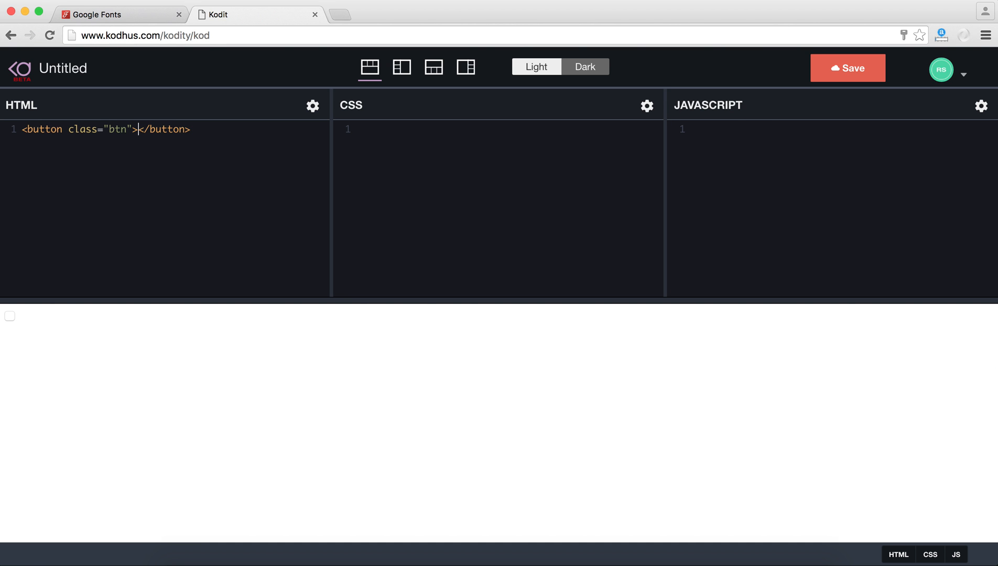
pyautogui.moveTo(18, 189)
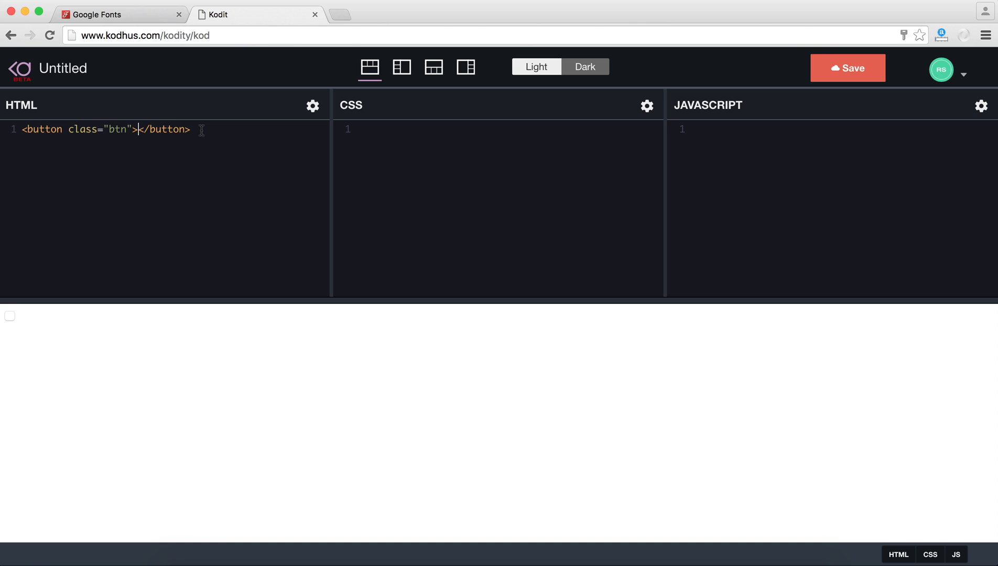
pyautogui.write('This is kodity')
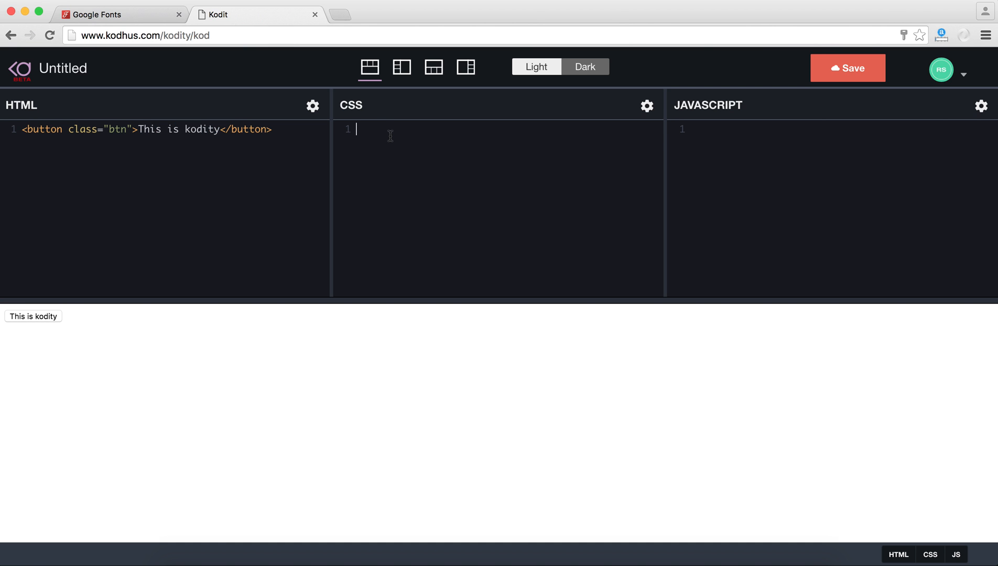
# Start the .btn CSS rule with a tomato background and no border.
pyautogui.write('.btn')
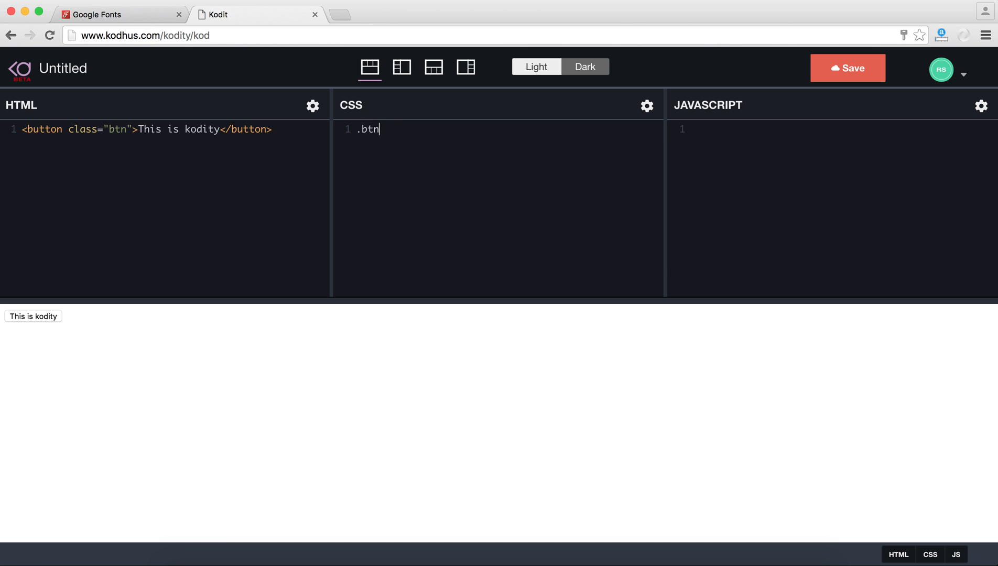
pyautogui.write('{')
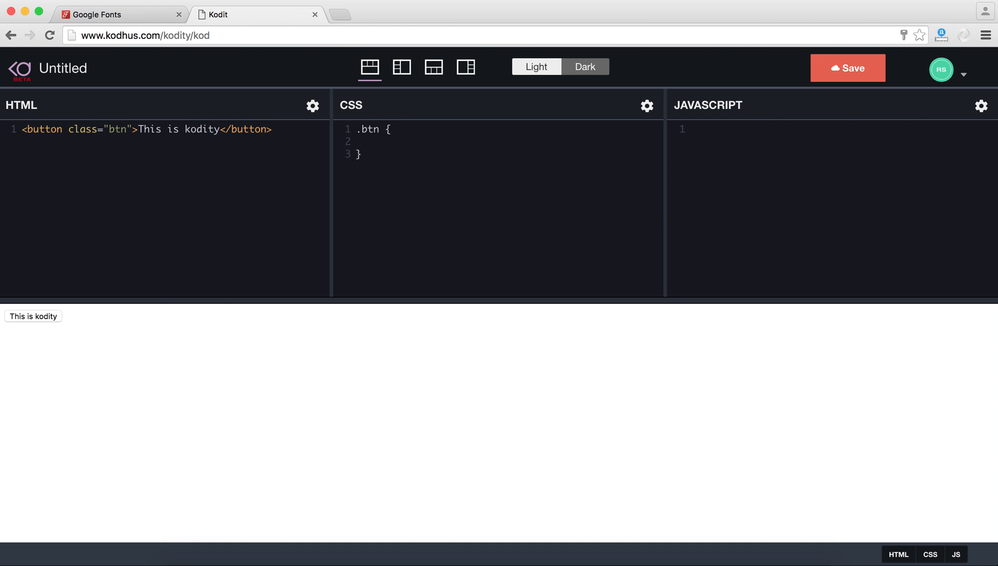
pyautogui.write('backg')
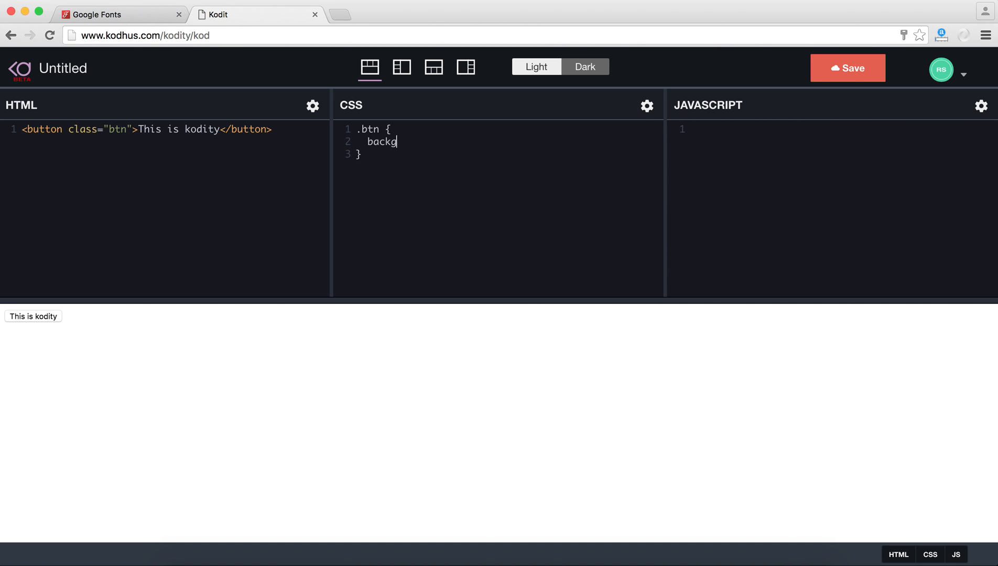
pyautogui.write('round: to')
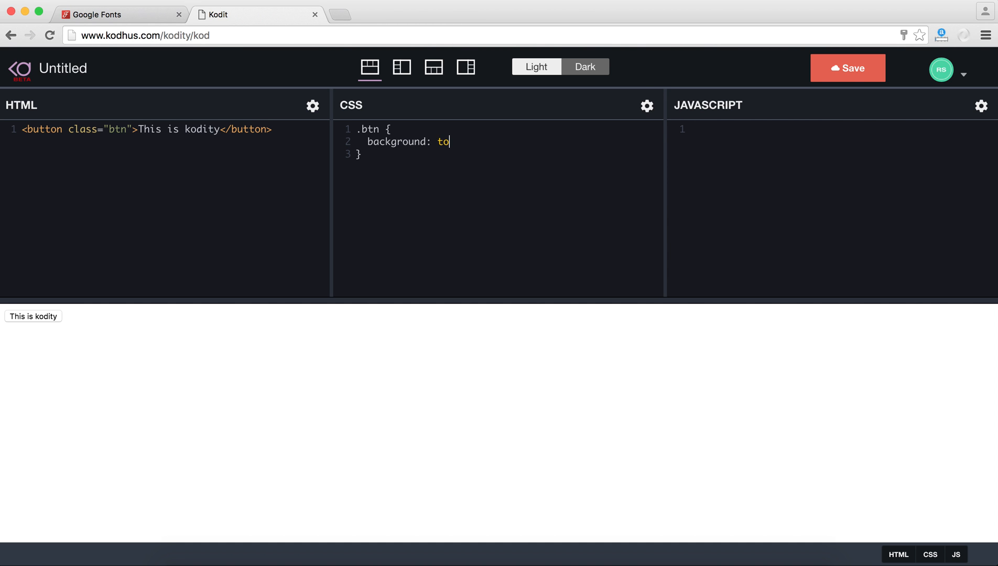
pyautogui.write('mato;')
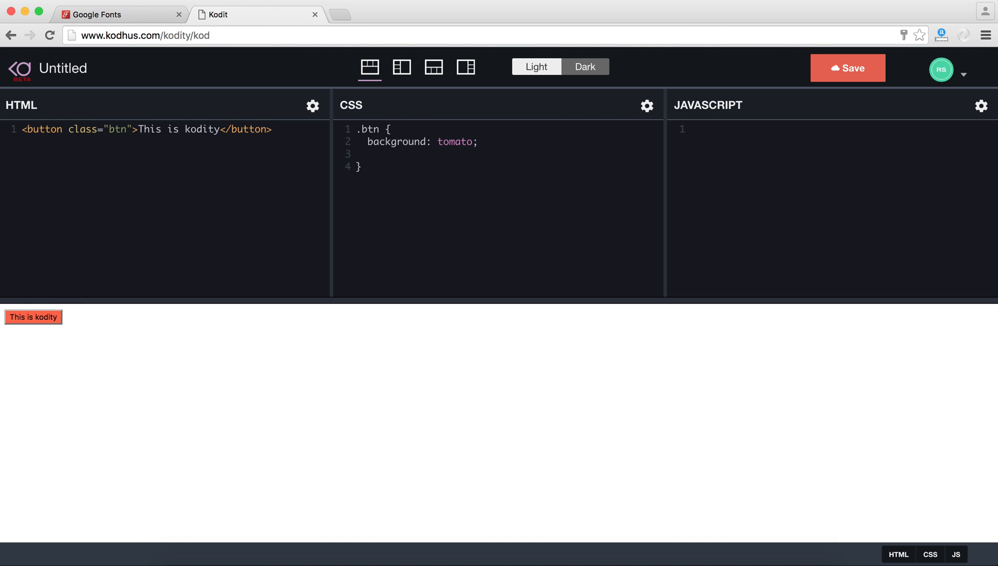
pyautogui.write('border:')
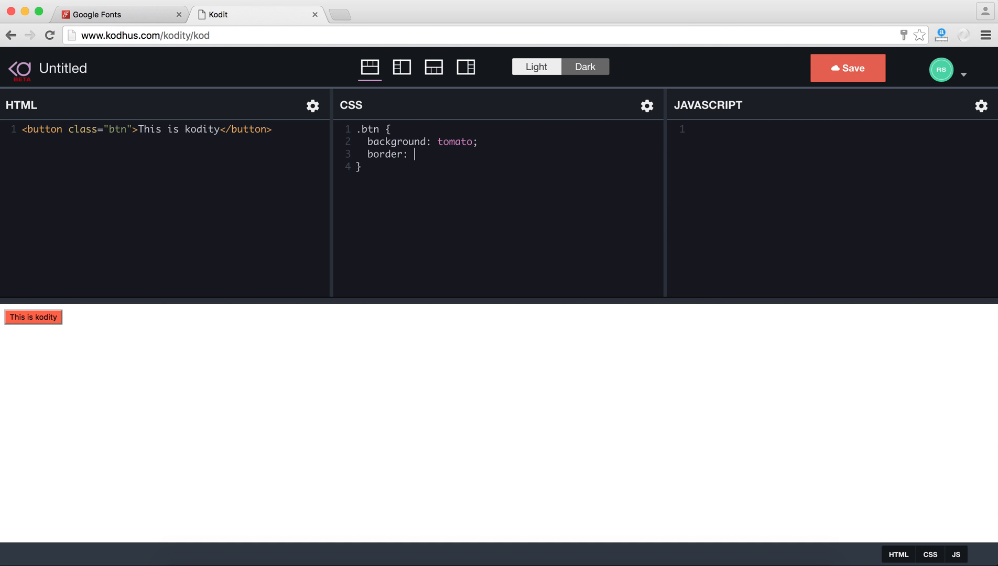
pyautogui.write('none;')
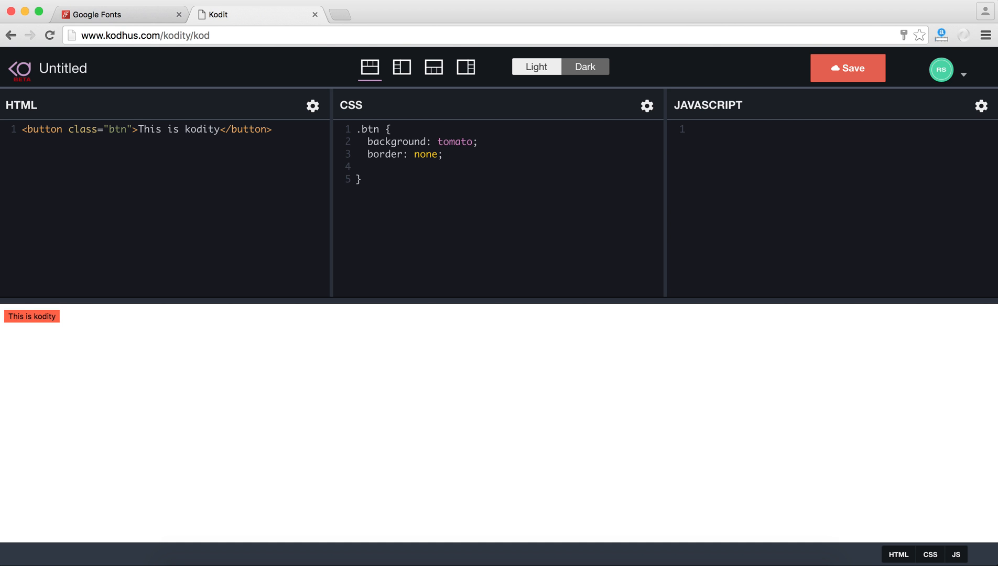
# Add 20px padding and font size, #fff text and 5px border radius to .btn.
pyautogui.write('padding: 20px;')
pyautogui.write('font')
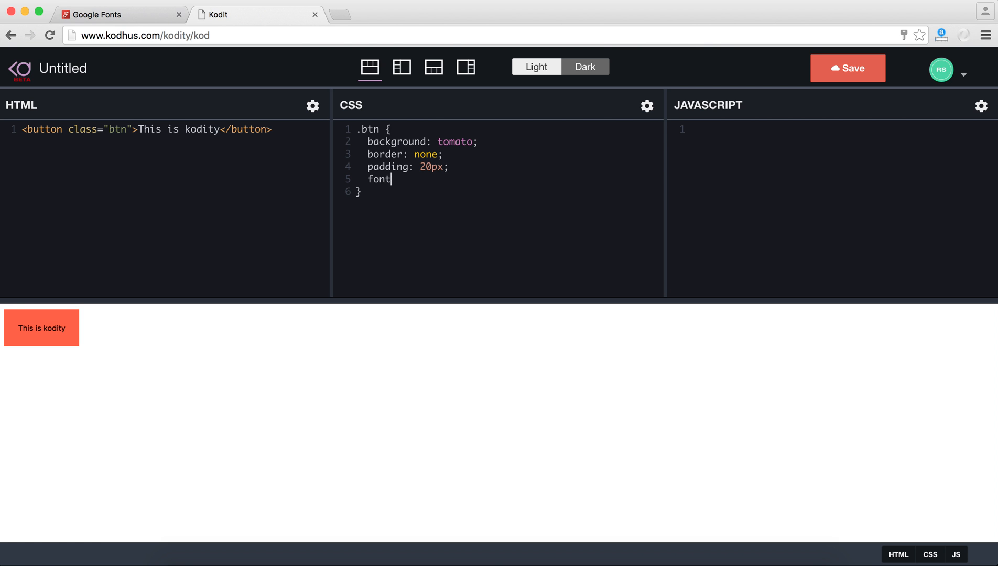
pyautogui.write('-size: 20px;')
pyautogui.write('c')
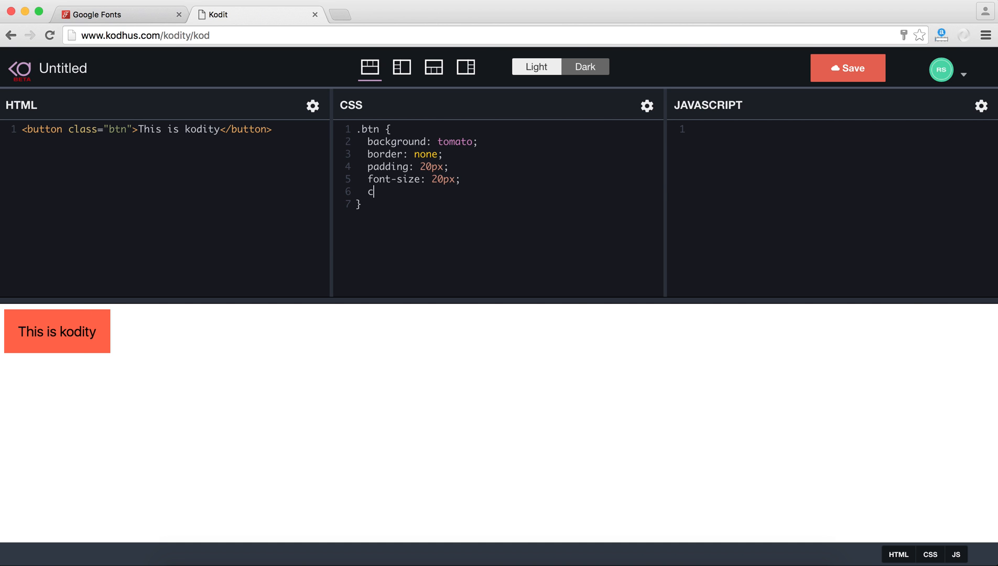
pyautogui.write('olor: #f')
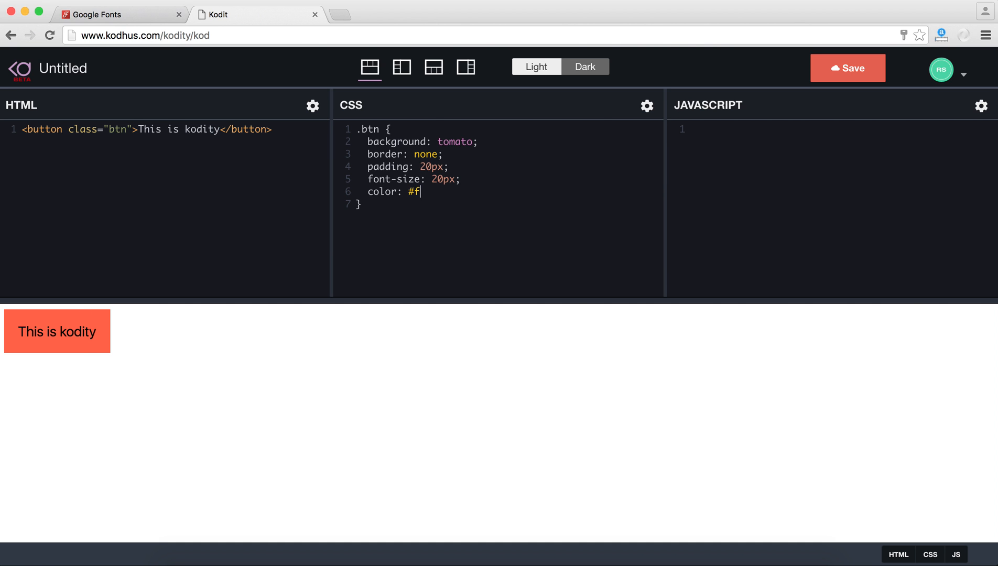
pyautogui.write('ff;')
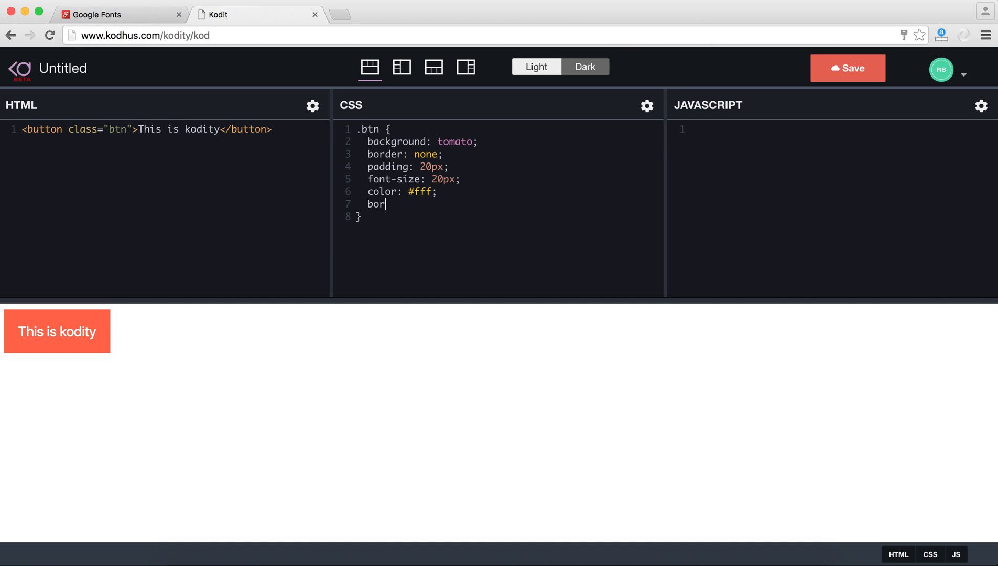
pyautogui.write('der-radius:')
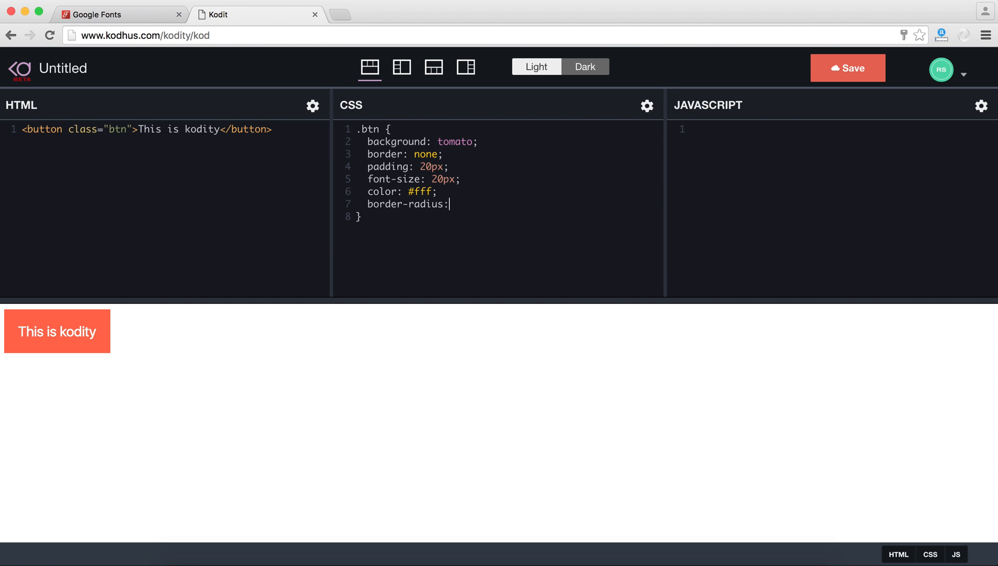
pyautogui.write('5px;')
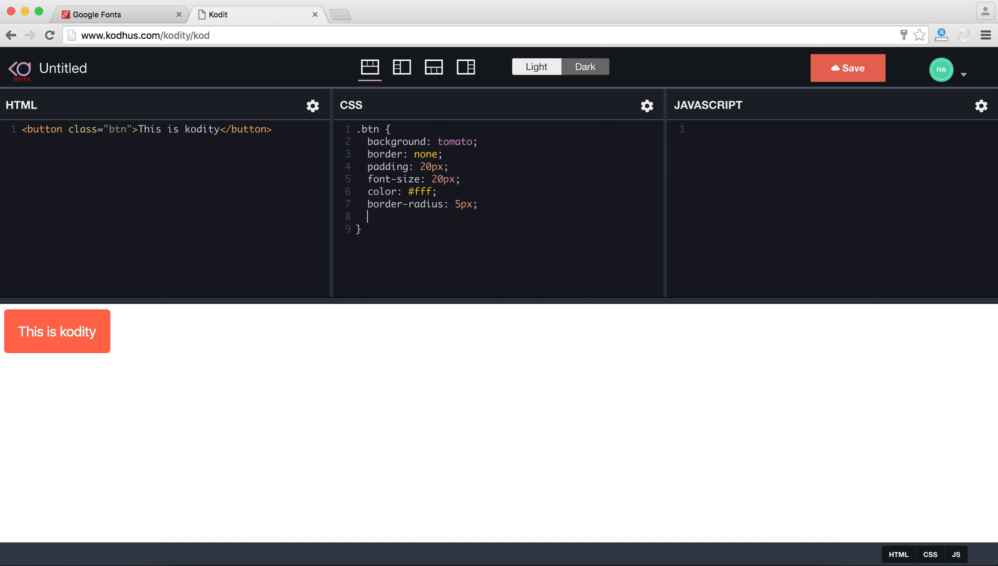
pyautogui.write('position: absol')
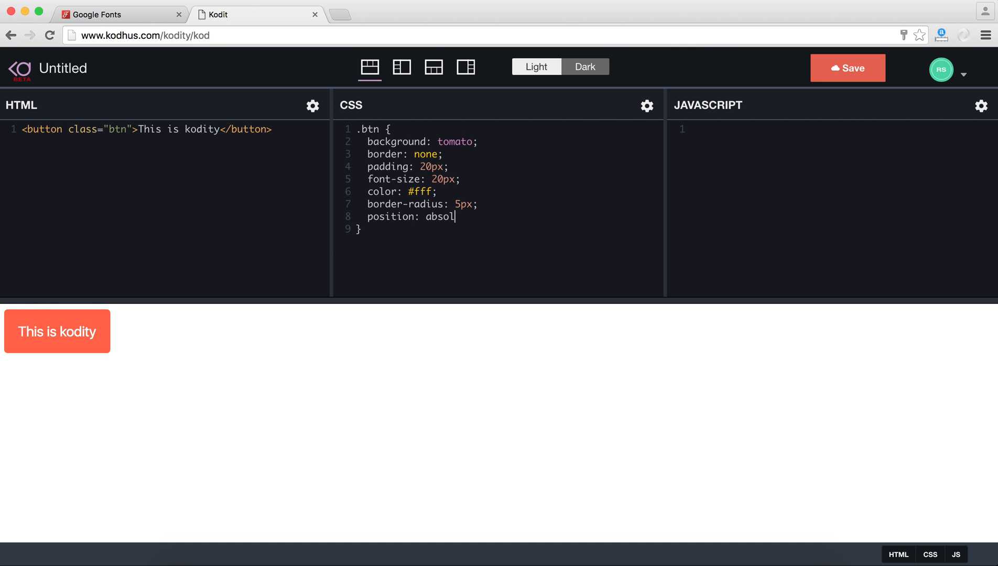
# Add position absolute, top and left 50%, and translate(-50%, -50%) to .btn.
pyautogui.write('ute;')
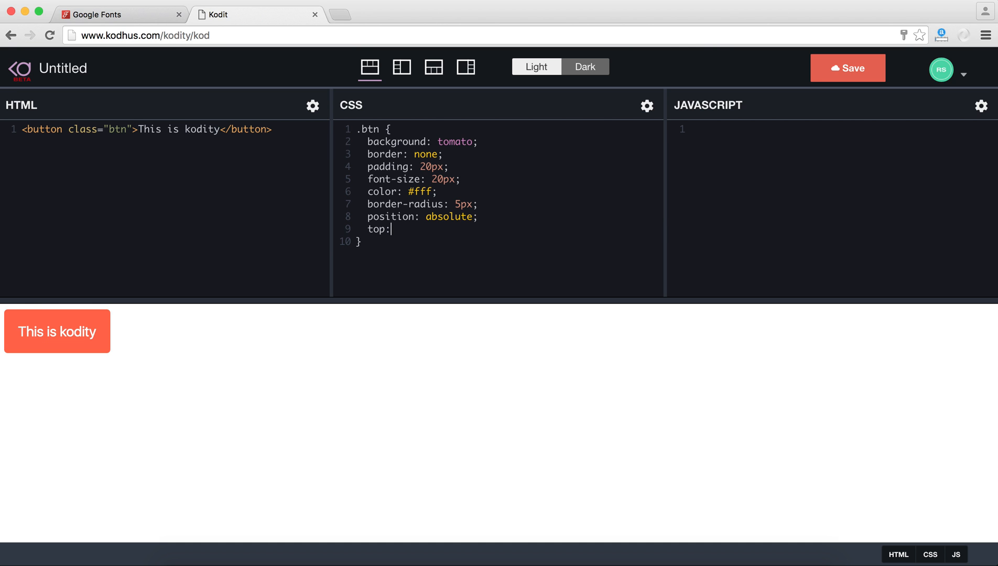
pyautogui.write('50%;')
pyautogui.write('transform')
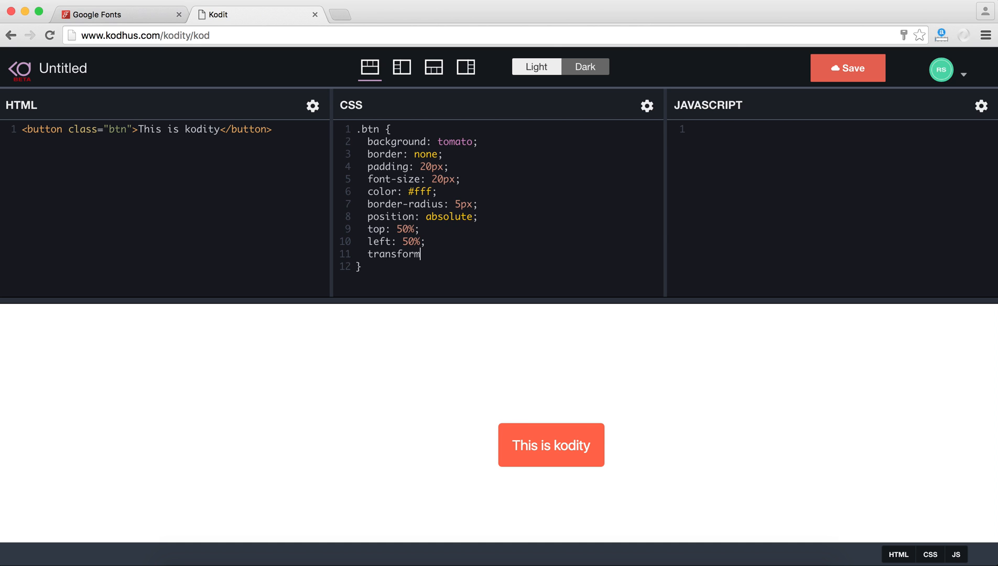
pyautogui.write(': trans')
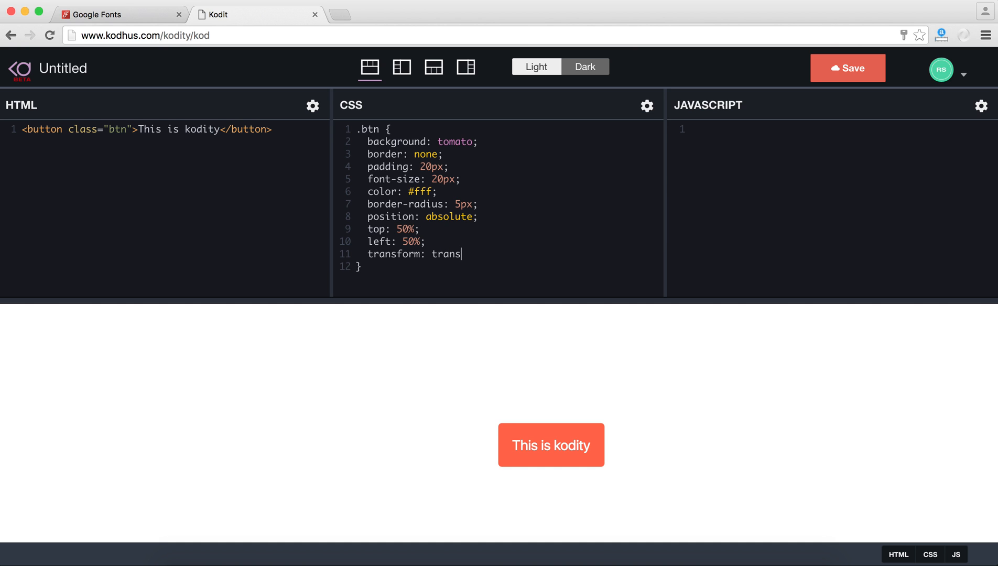
pyautogui.write('late(-')
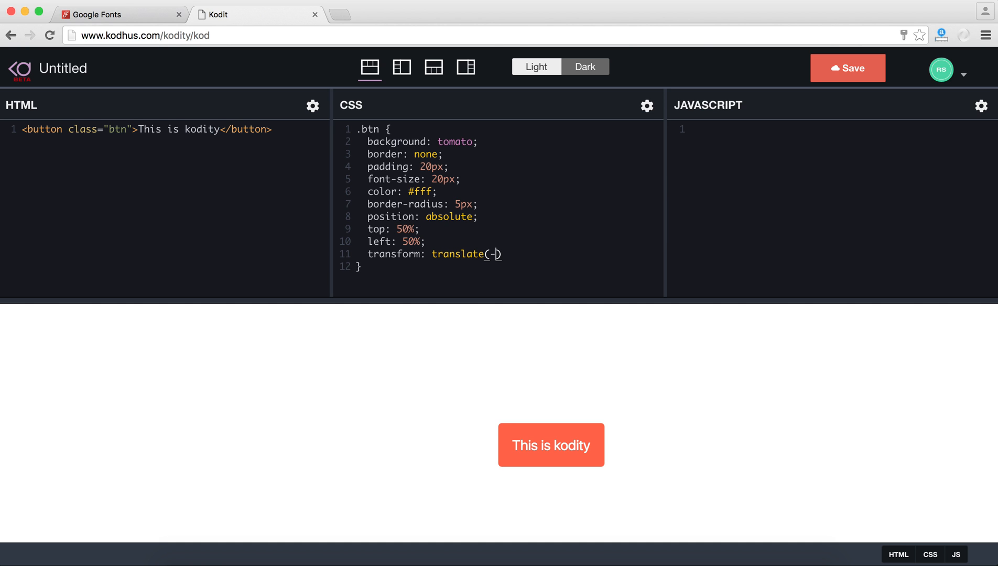
pyautogui.write('50%, 5')
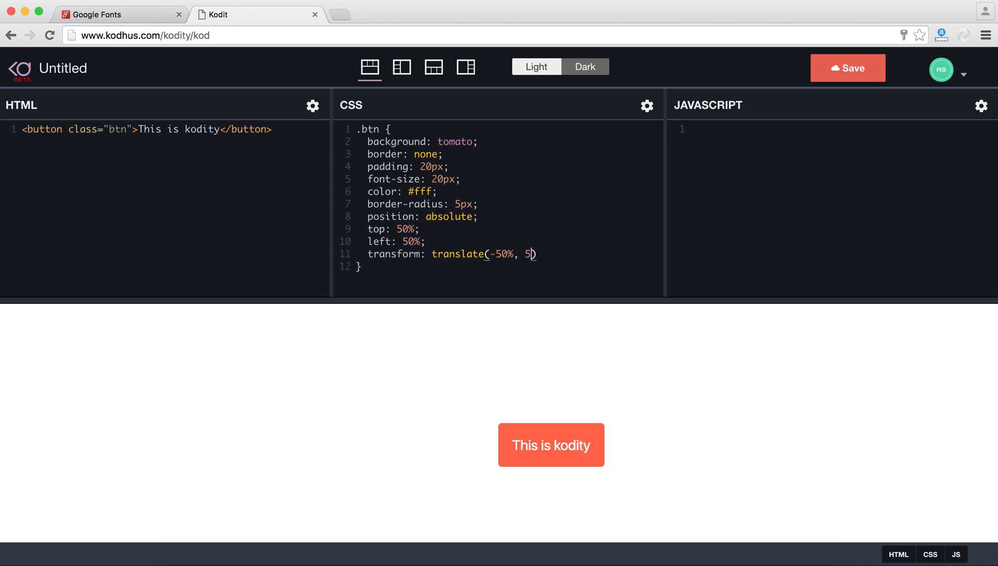
pyautogui.write('0%);')
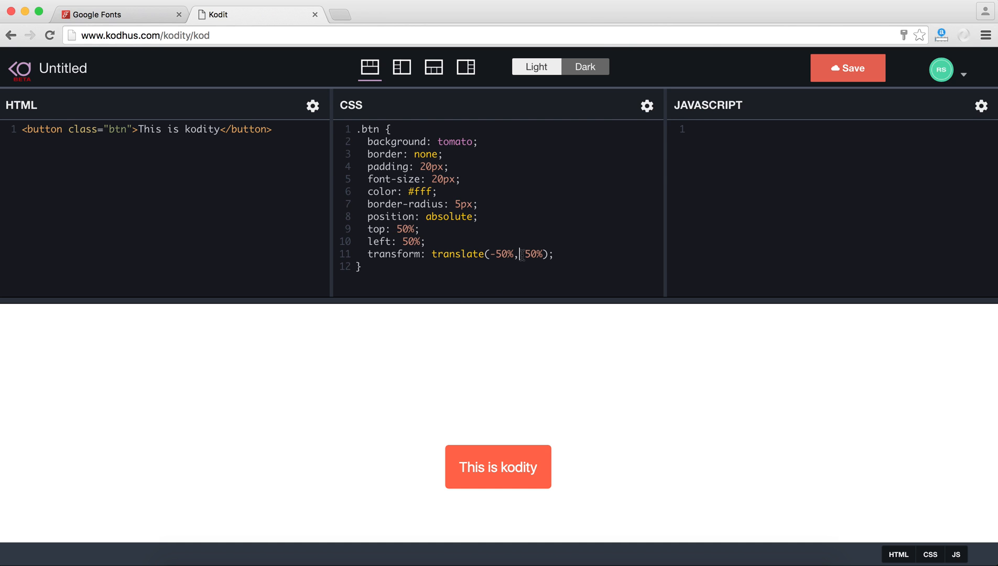
pyautogui.write('-50%')
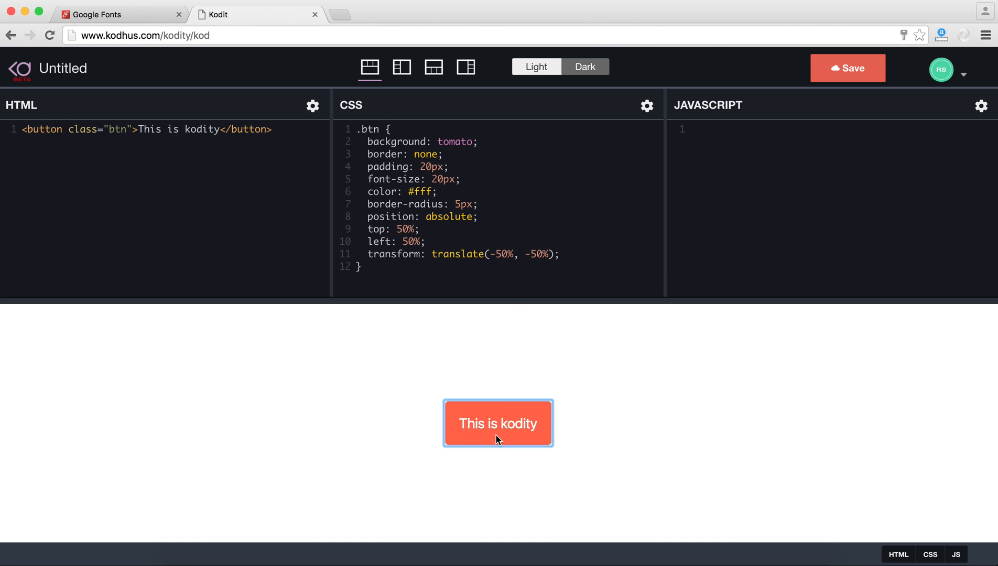
pyautogui.click(560, 254)
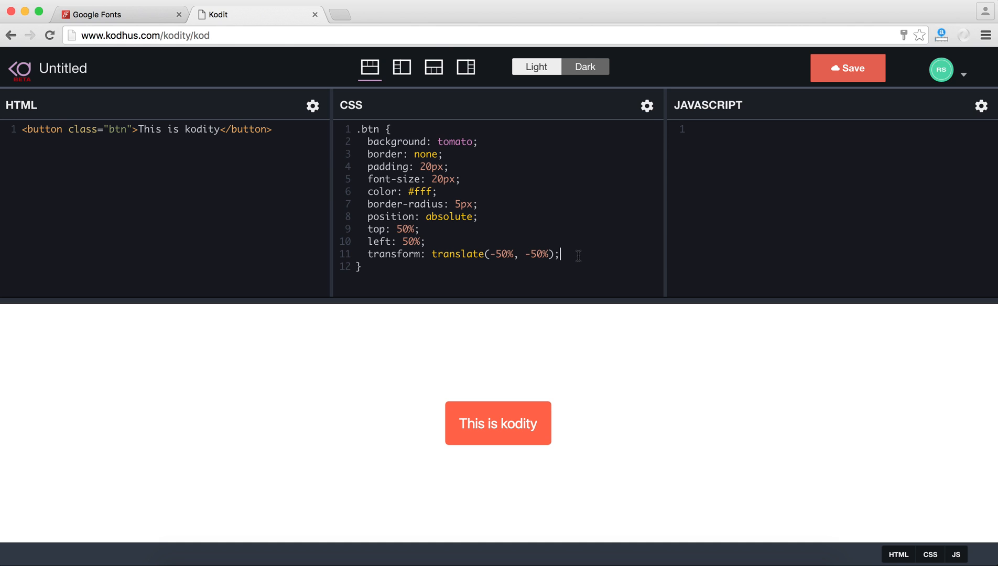
# Add 'outline: none;' to .btn and begin a .btn:hover rule below it.
pyautogui.write('outline')
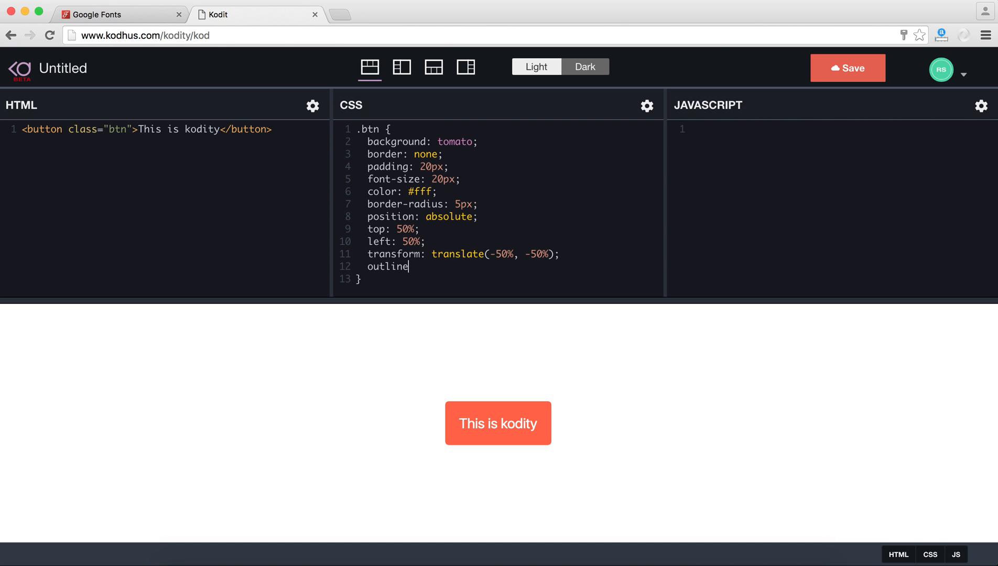
pyautogui.write(': n')
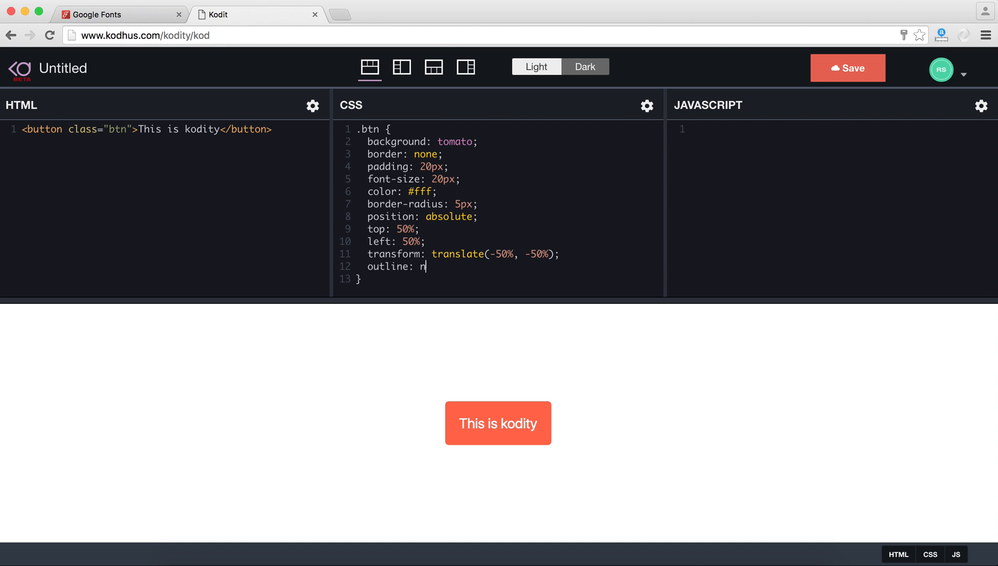
pyautogui.write('one;')
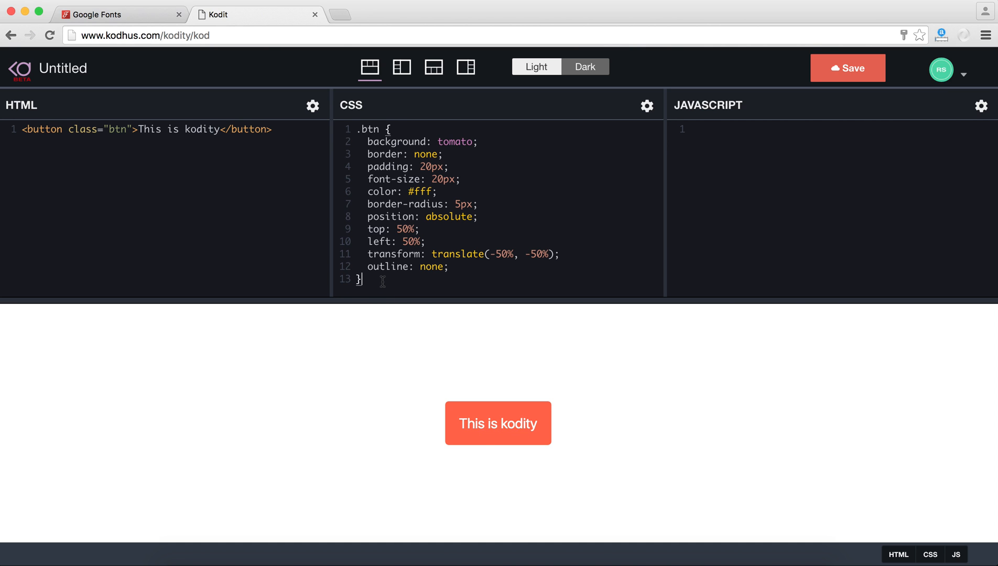
pyautogui.write('.btn:hover {')
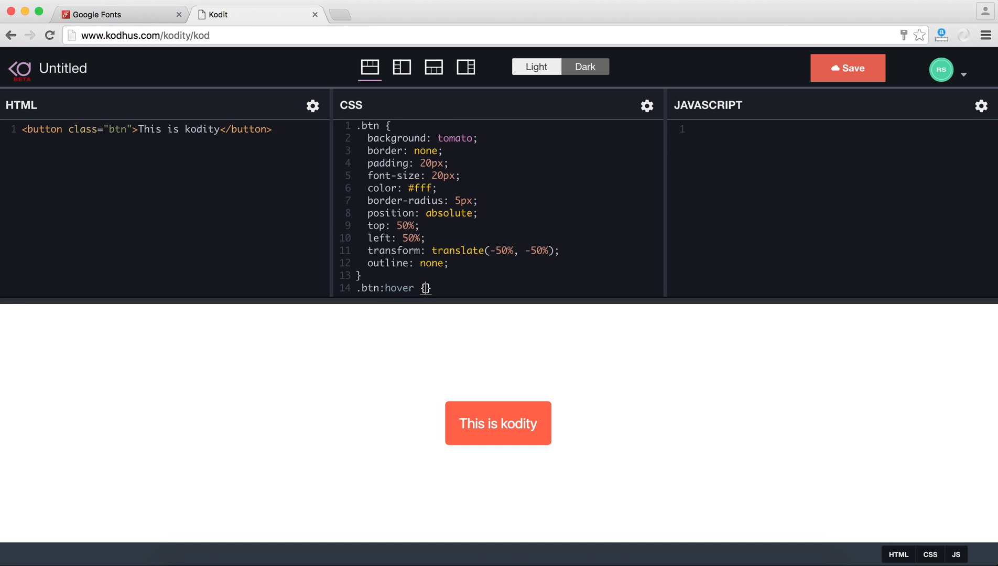
# Add 'opacity: 0.9;' to the .btn:hover rule.
pyautogui.write('opacit')
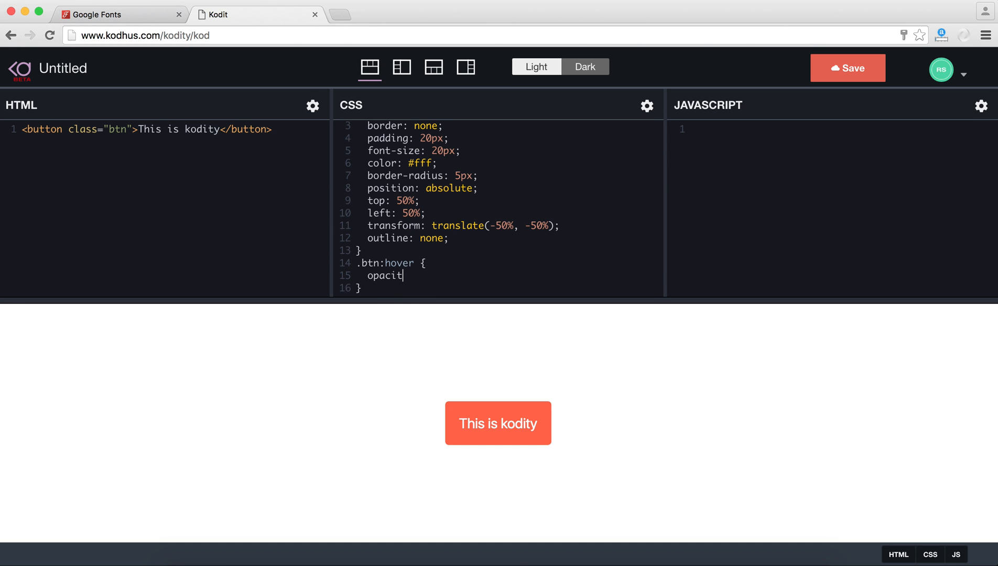
pyautogui.write('y: 0.')
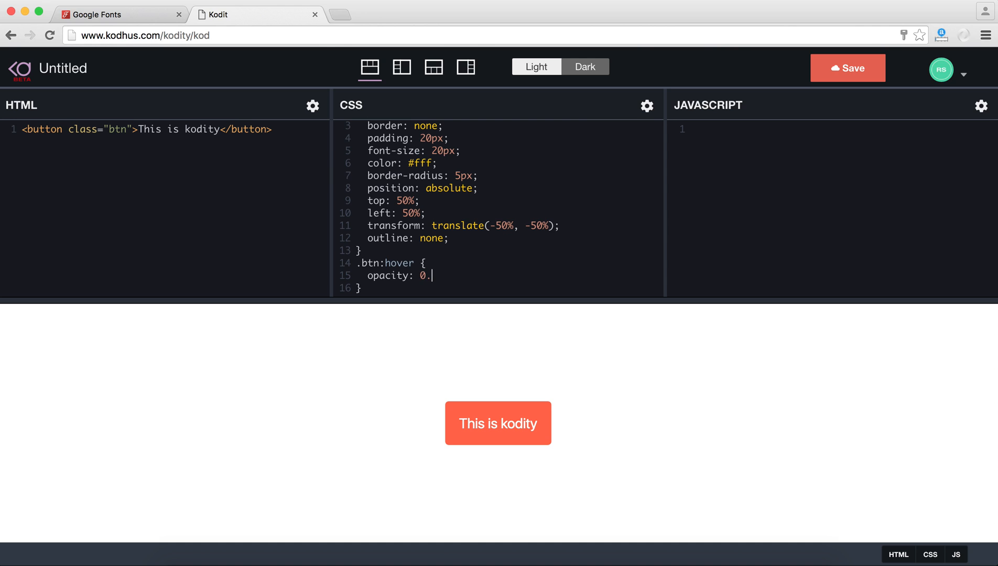
pyautogui.write('9;')
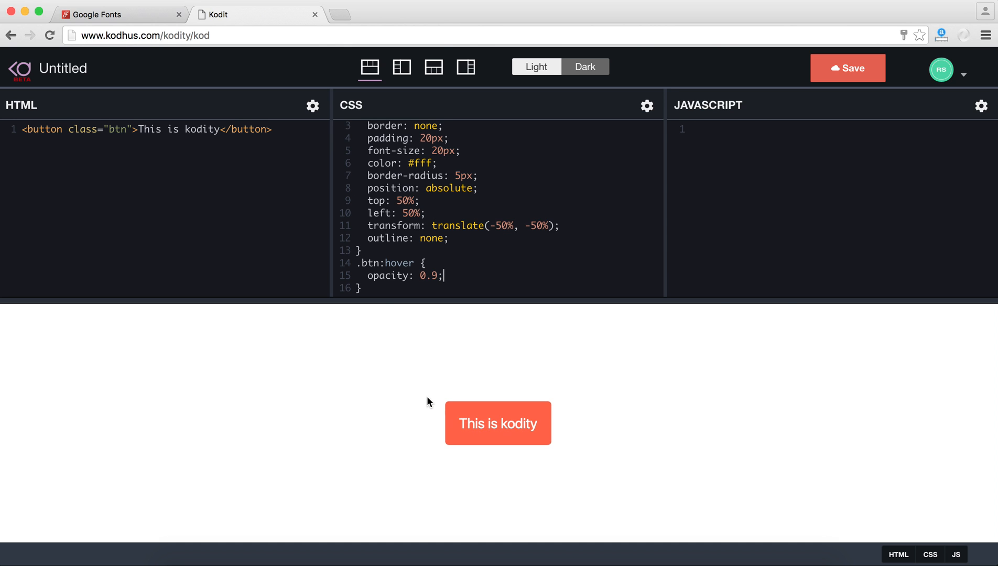
pyautogui.moveTo(467, 417)
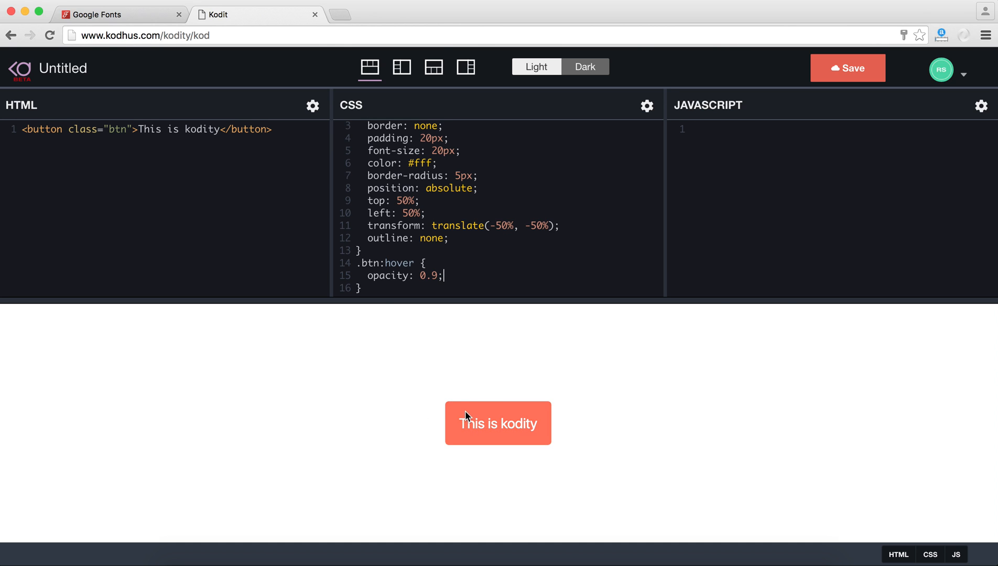
pyautogui.moveTo(670, 211)
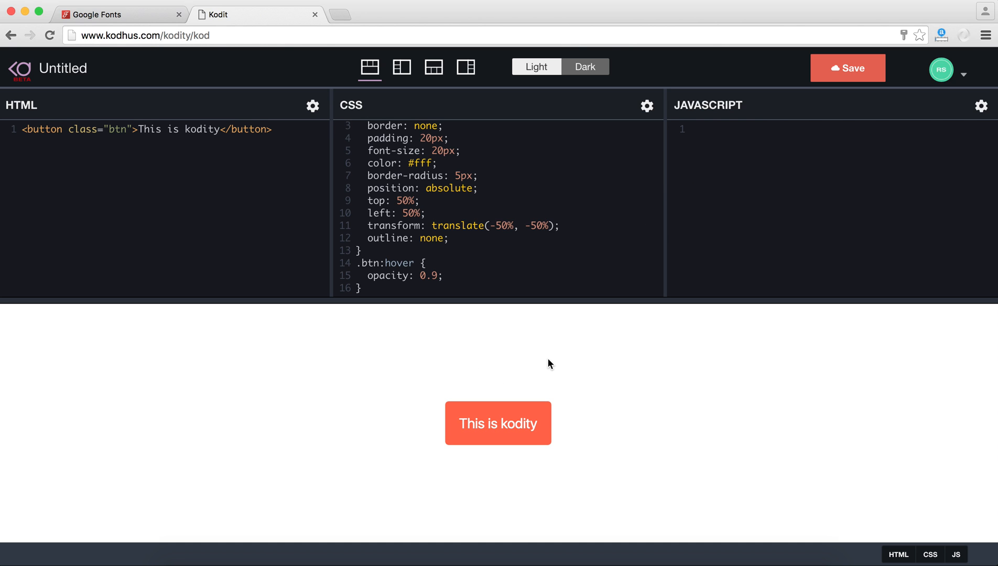
pyautogui.moveTo(498, 424)
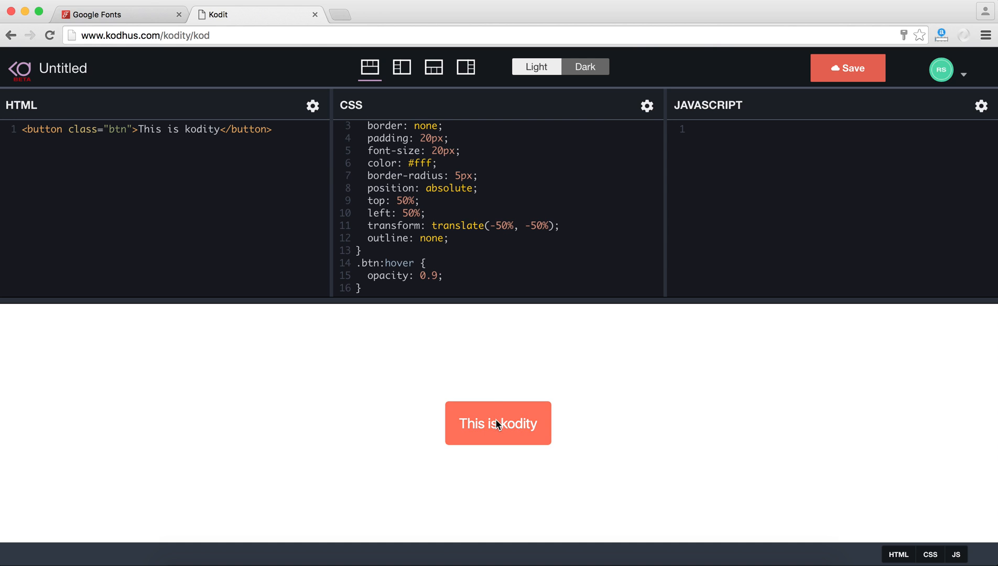
pyautogui.moveTo(673, 264)
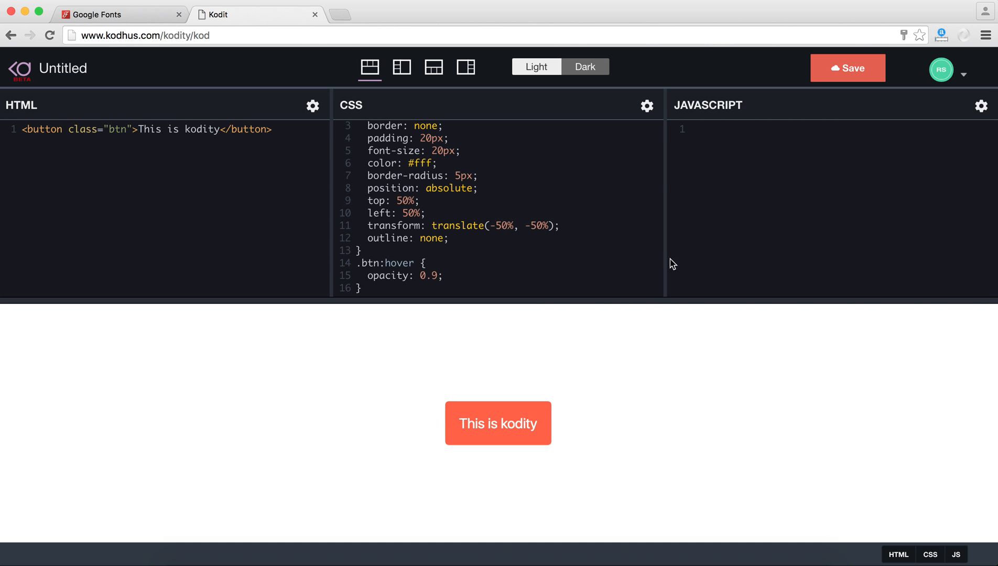
pyautogui.moveTo(918, 116)
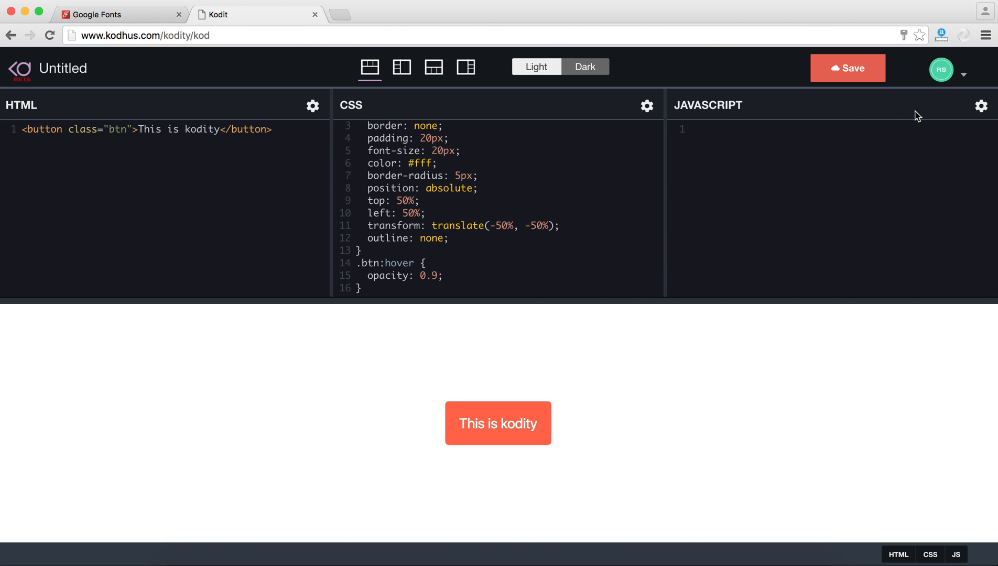
pyautogui.moveTo(982, 106)
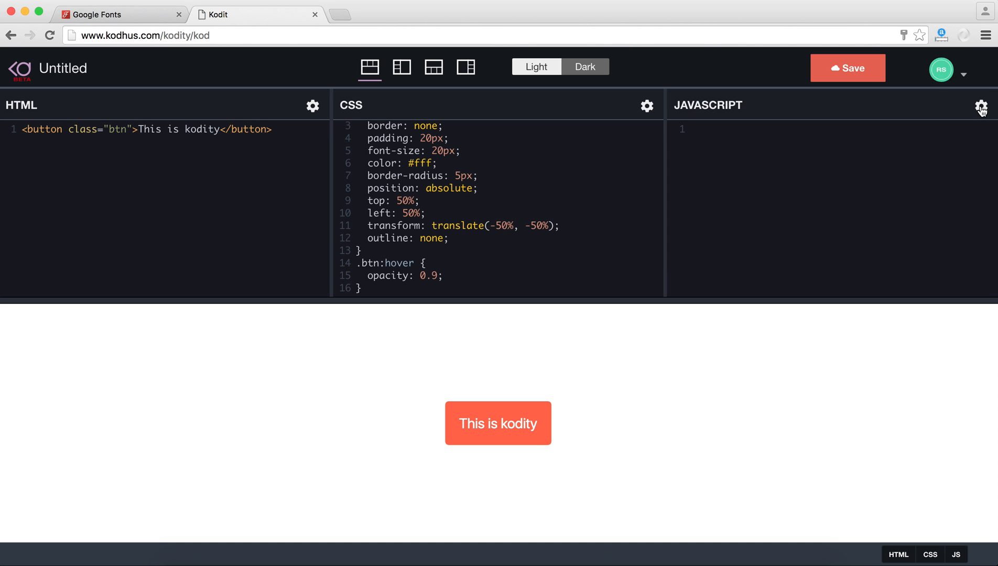
# Attach jQuery-2.2.0 from the JavaScript settings' Libraries list and save the changes.
pyautogui.click(982, 106)
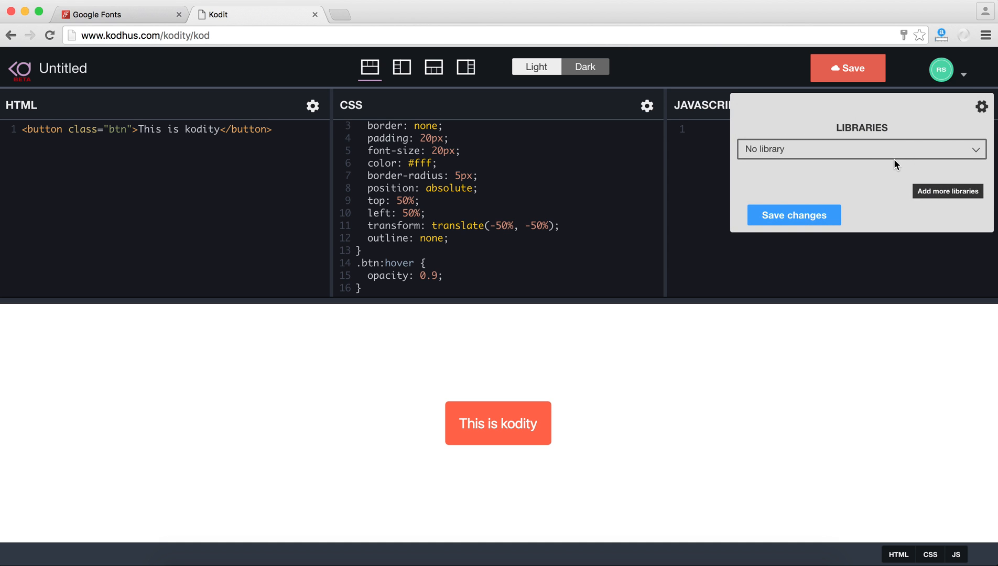
pyautogui.click(860, 149)
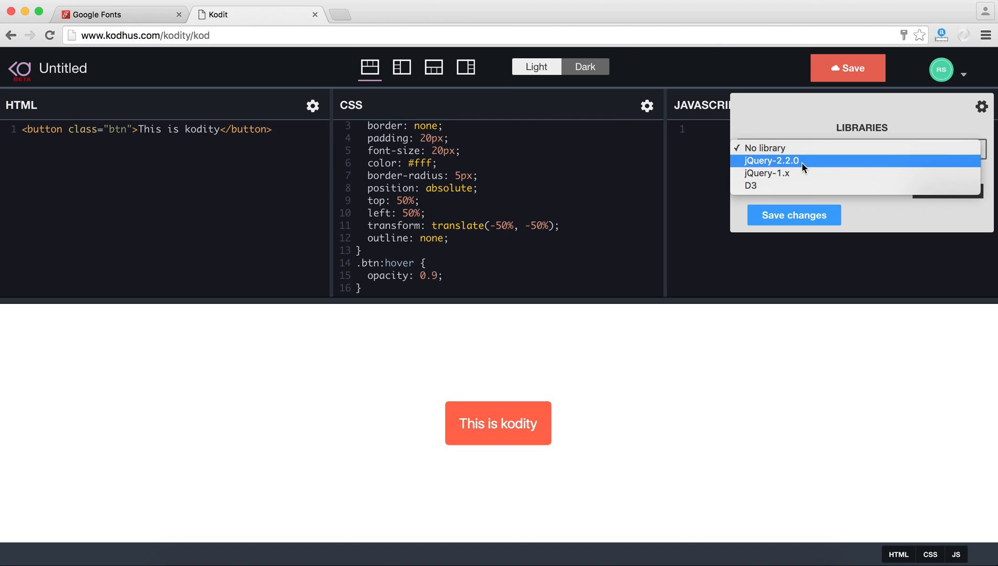
pyautogui.click(771, 161)
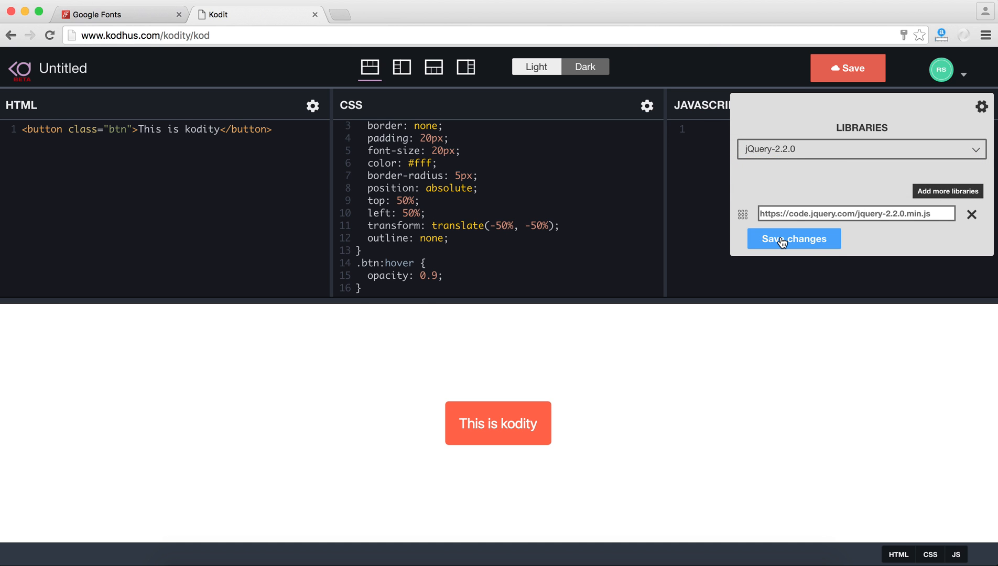
pyautogui.click(793, 239)
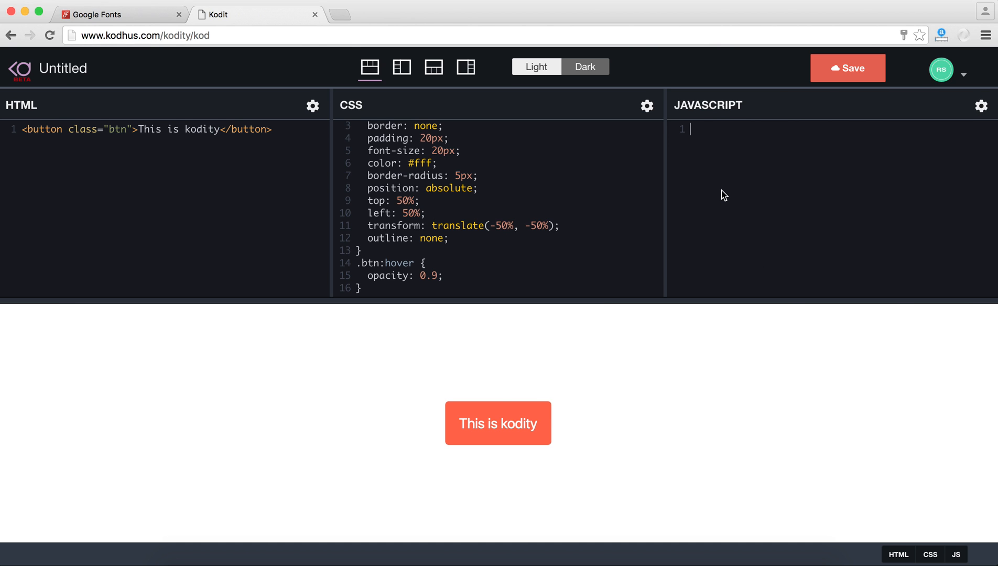
# Start a $(document).ready(function ...) handler in the JavaScript editor.
pyautogui.write('$()')
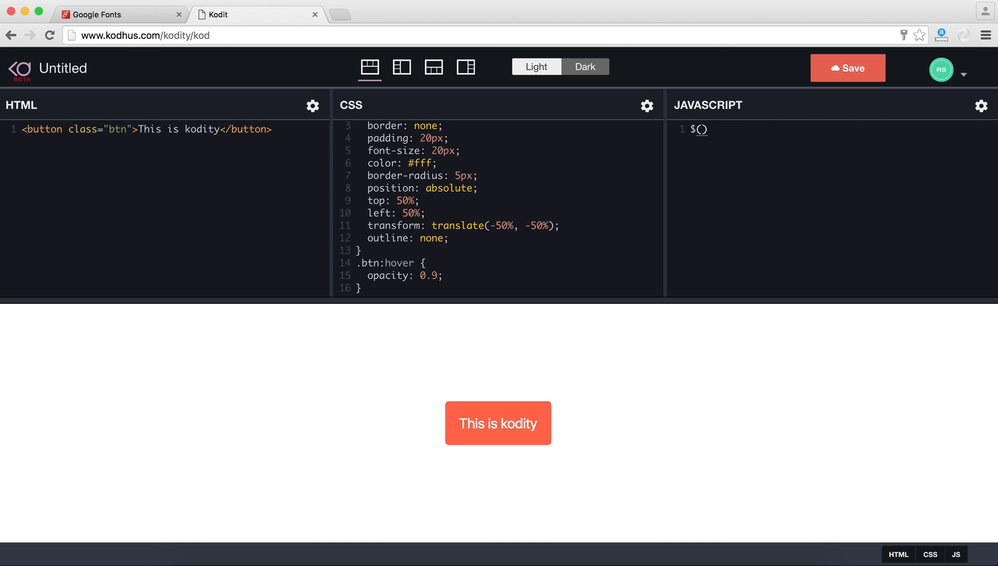
pyautogui.write('document)')
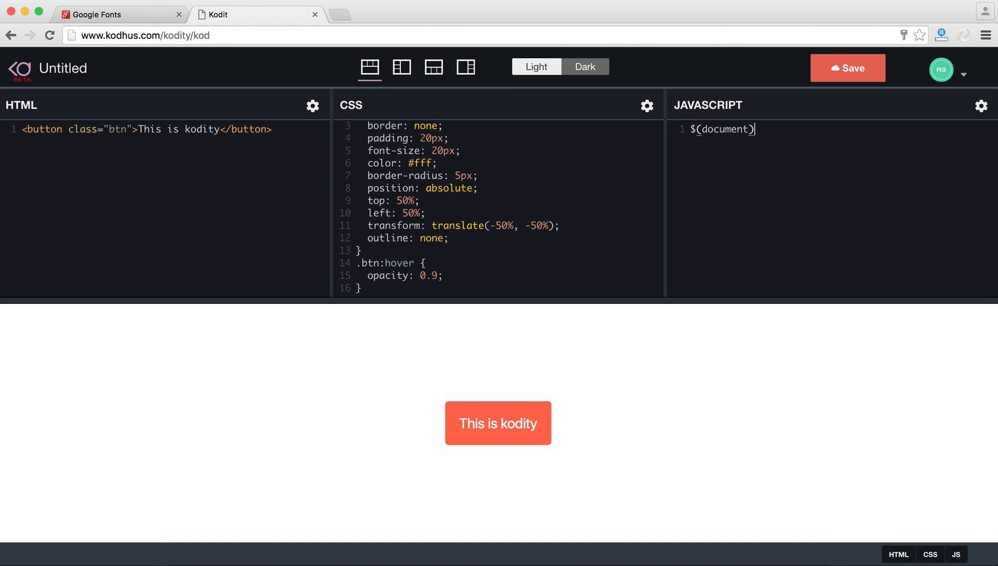
pyautogui.write('.ready()')
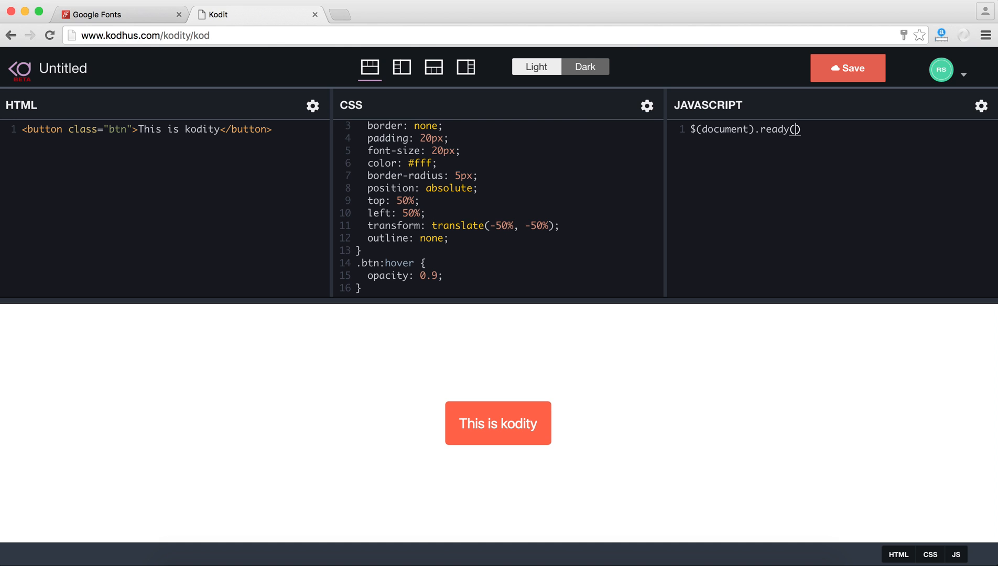
pyautogui.write('function(')
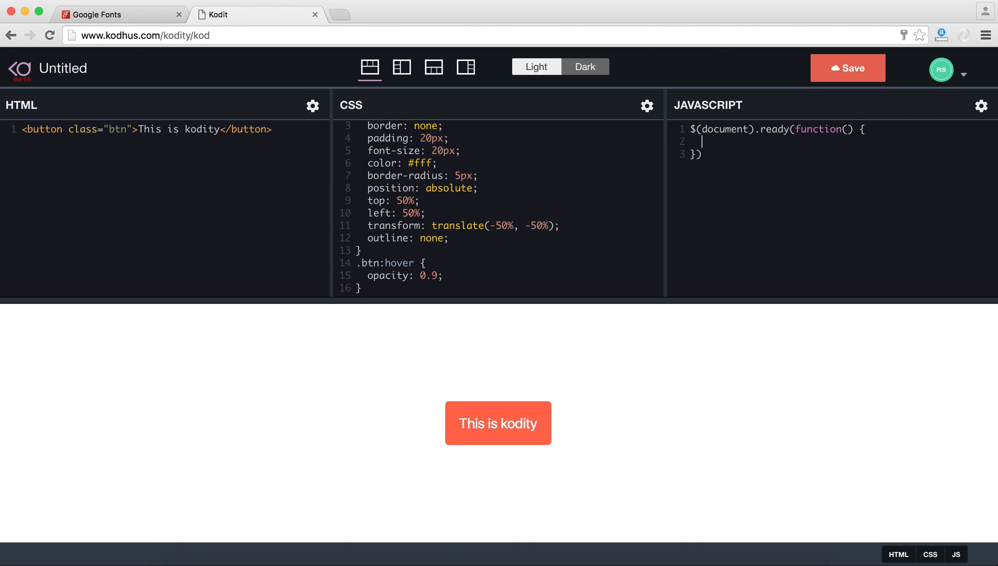
# Inside it, add a $('.btn').click handler setting $(this).text('This is clicked!').
pyautogui.write('$()')
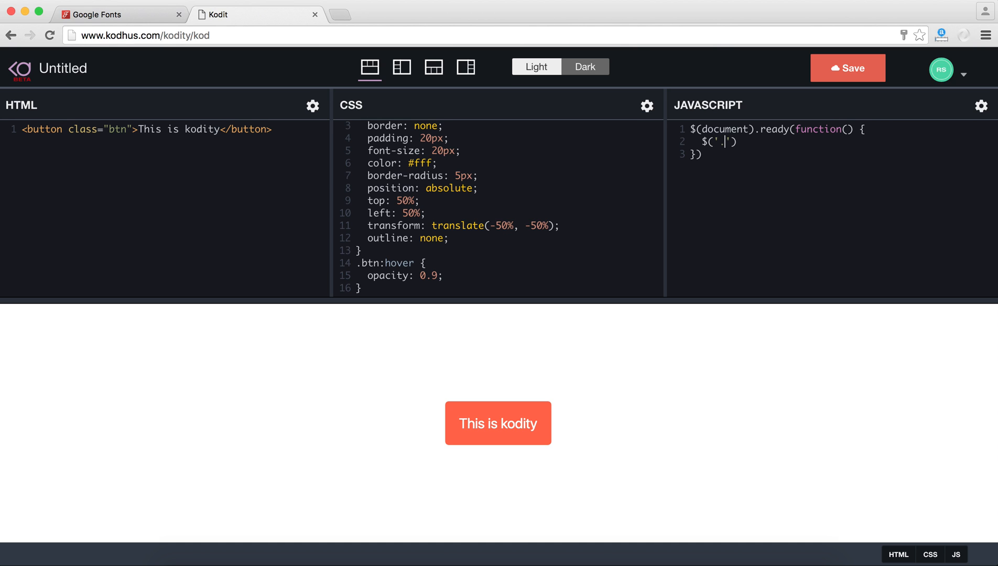
pyautogui.write('btn')
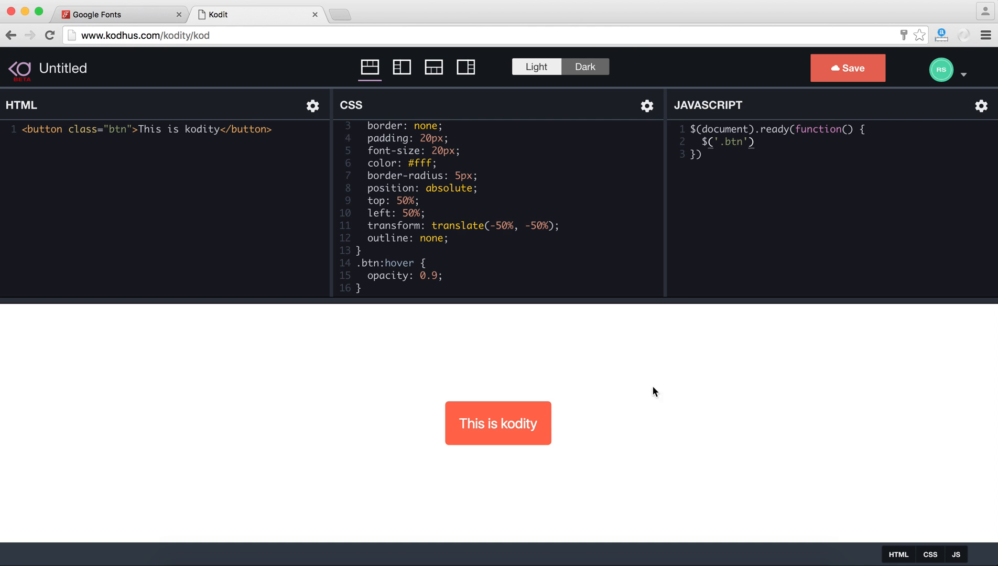
pyautogui.write('.click')
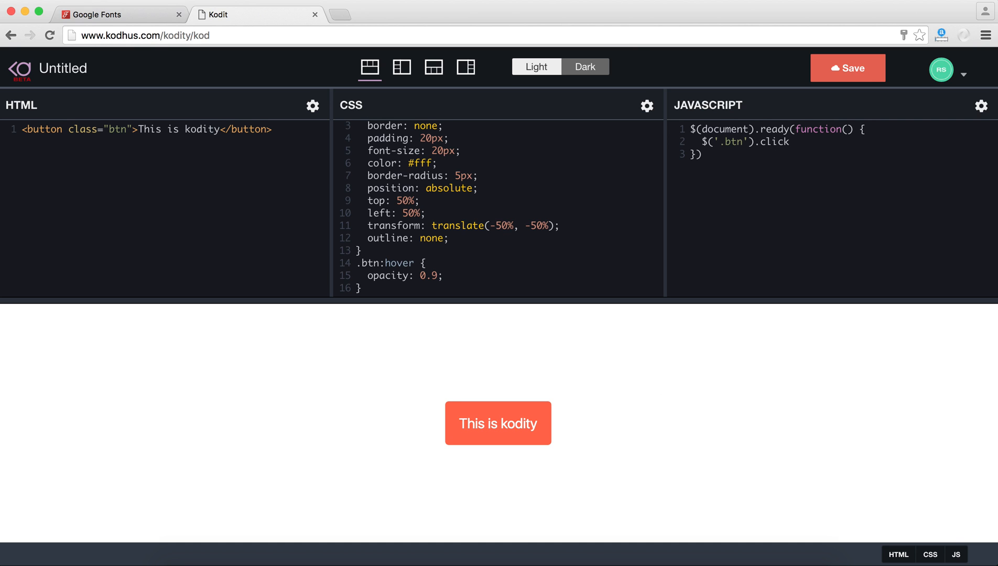
pyautogui.write('(function() {')
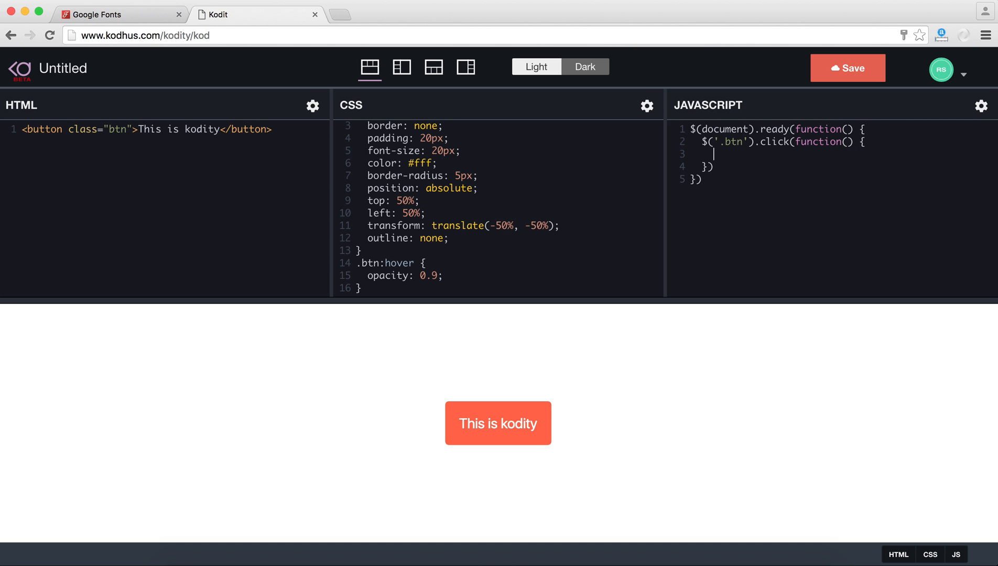
pyautogui.write('$()')
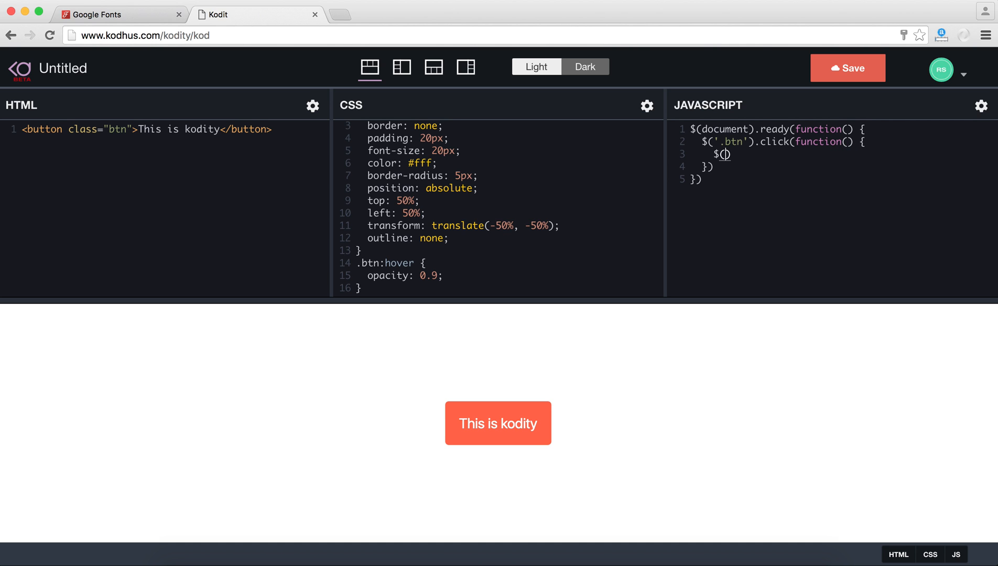
pyautogui.write('this')
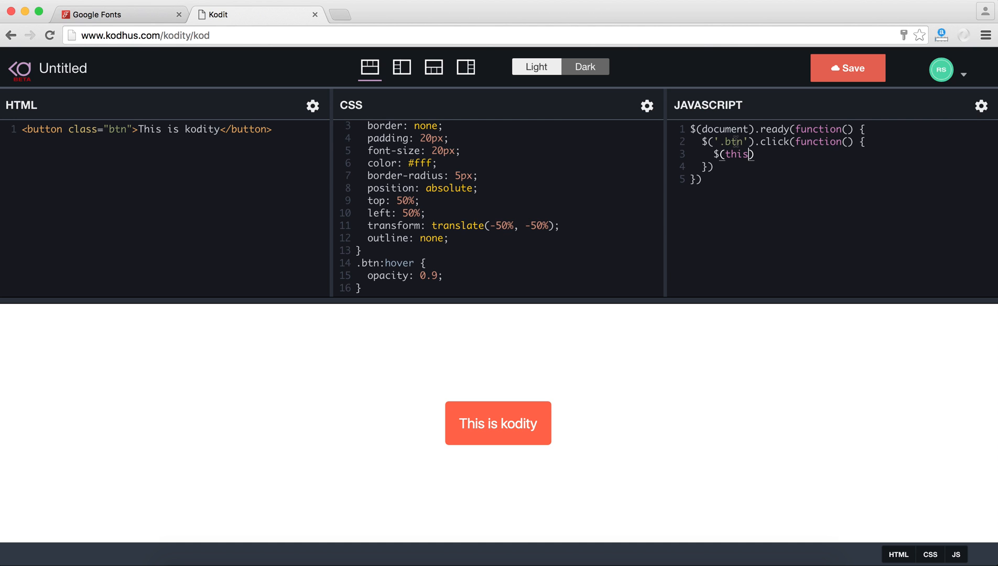
pyautogui.write(".text('")
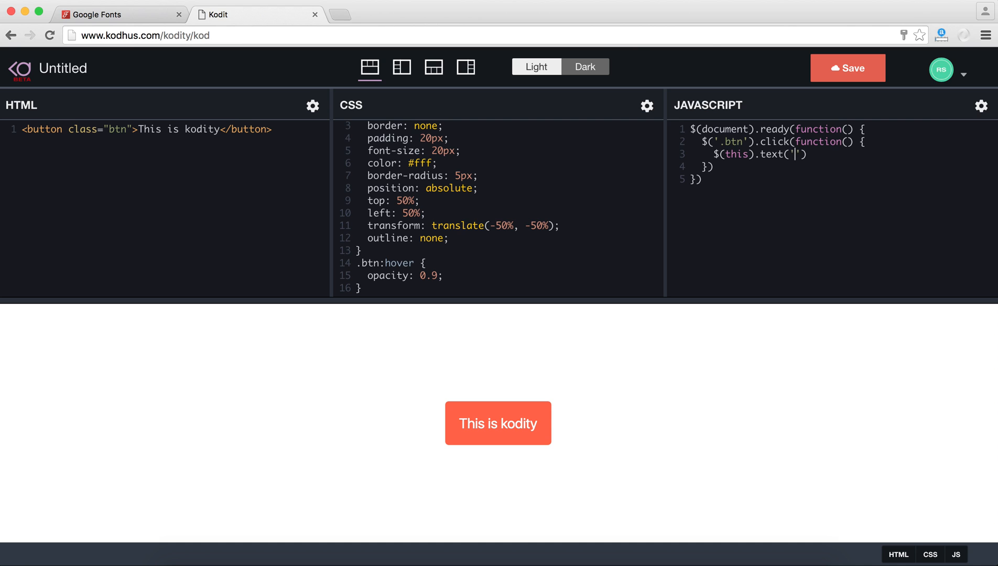
pyautogui.write('This is clicked!')
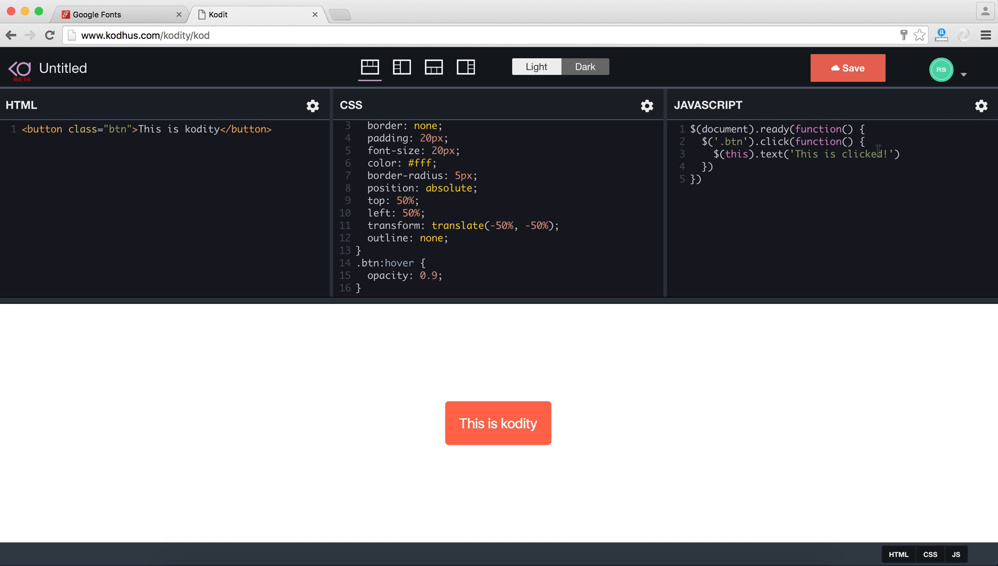
pyautogui.write(';')
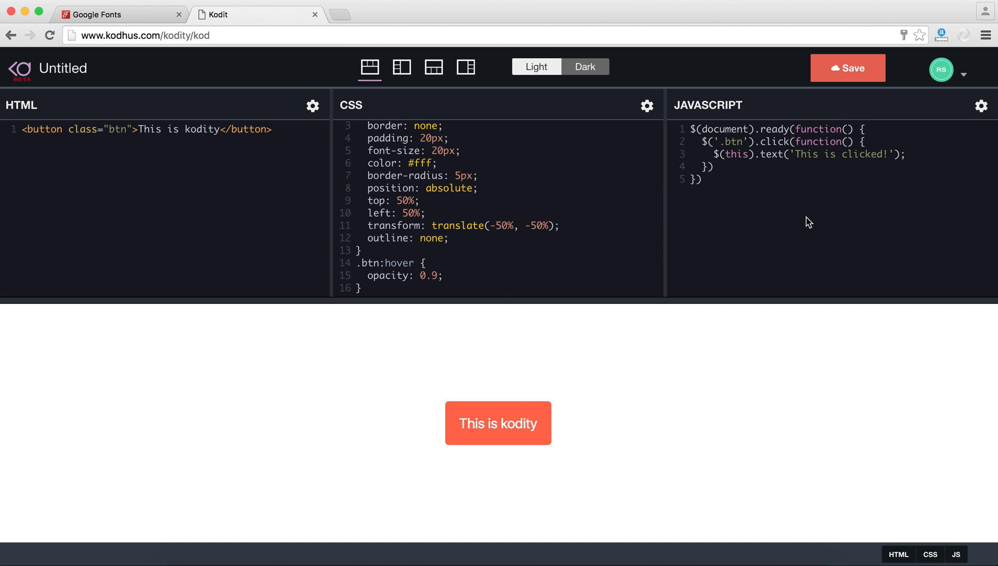
# Click the tomato button in the preview so its label becomes 'This is clicked!'.
pyautogui.click(497, 423)
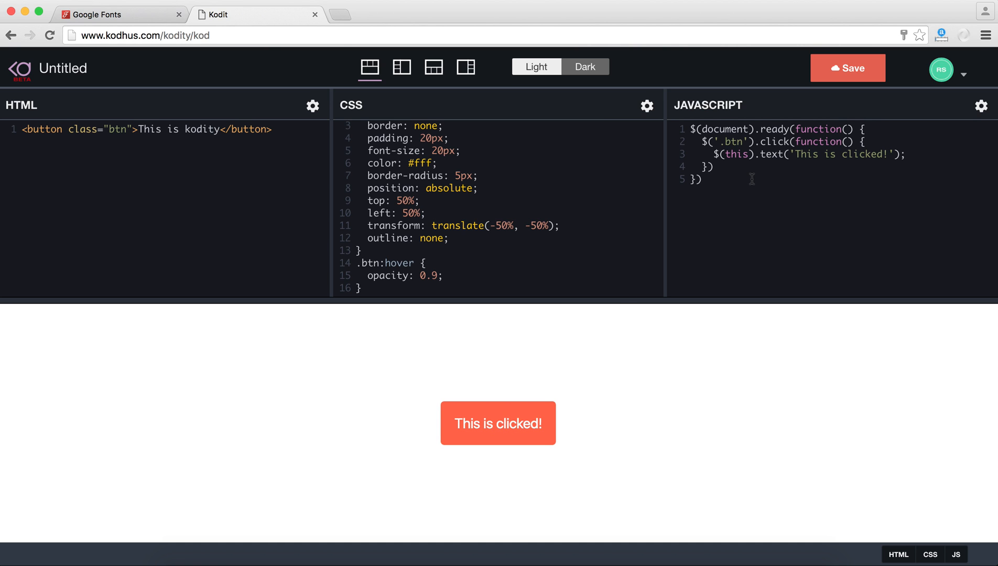
pyautogui.moveTo(507, 222)
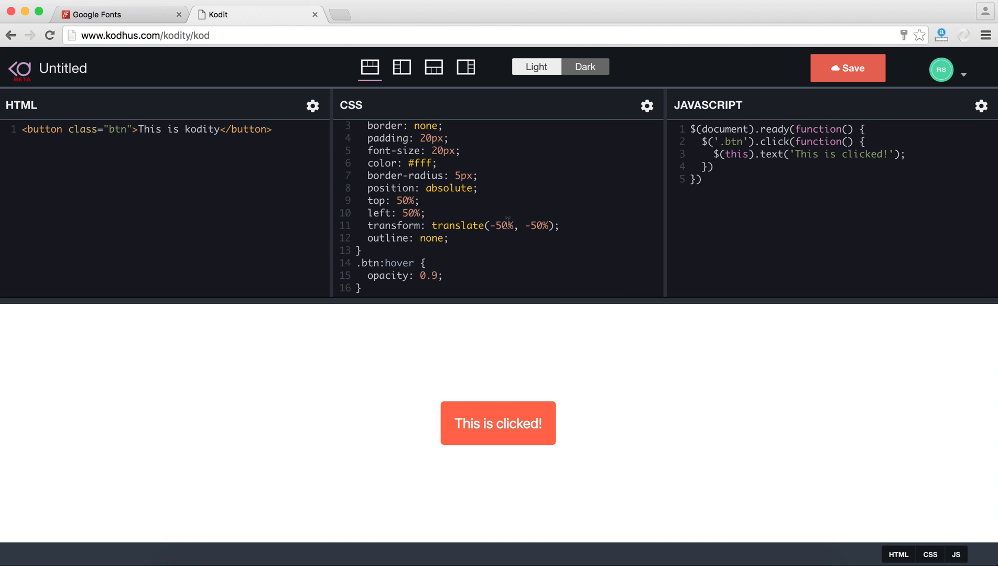
pyautogui.moveTo(462, 302)
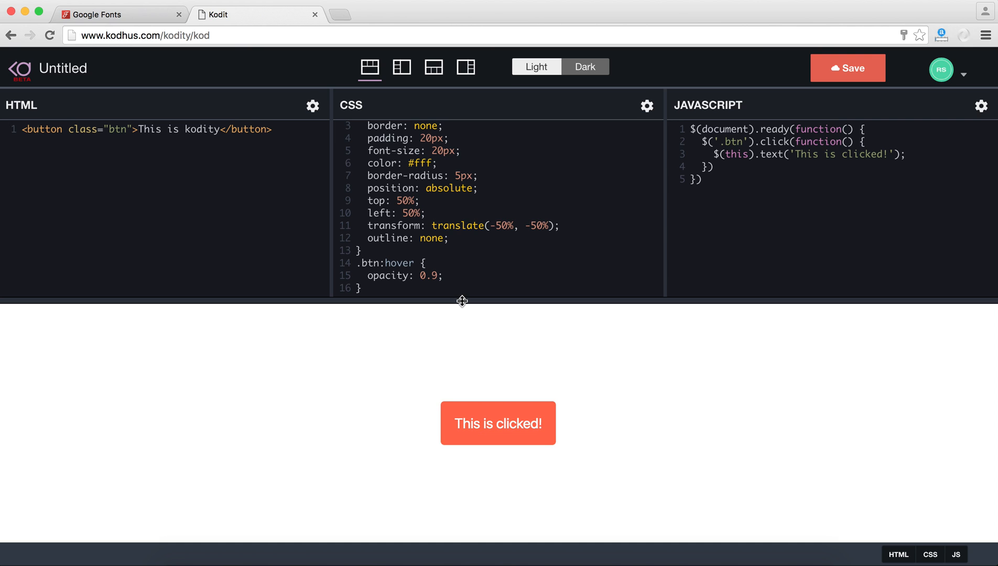
pyautogui.moveTo(531, 394)
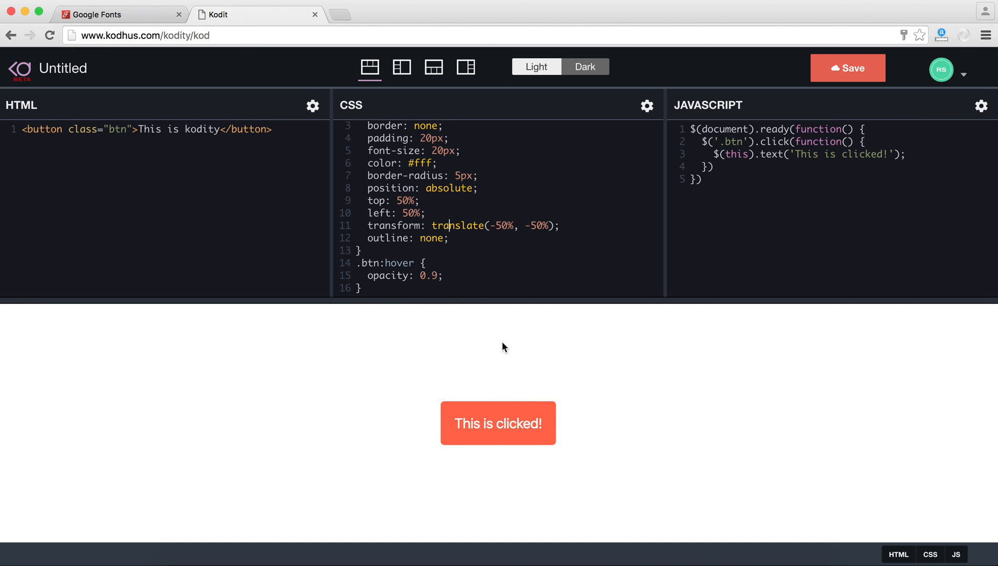
# Save the kod as XjZmmE, place editors right of the preview, and select its URL.
pyautogui.click(848, 67)
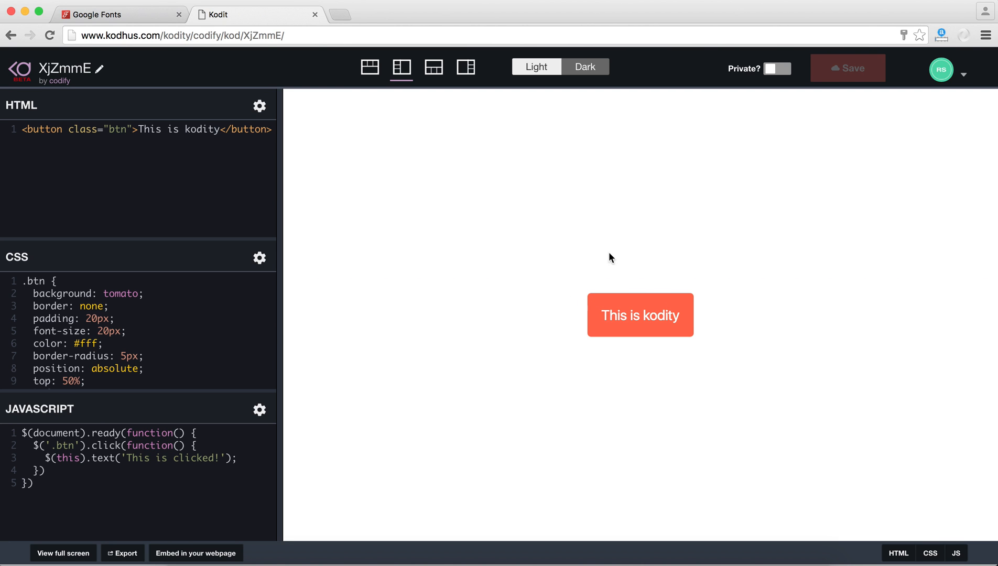
pyautogui.moveTo(124, 193)
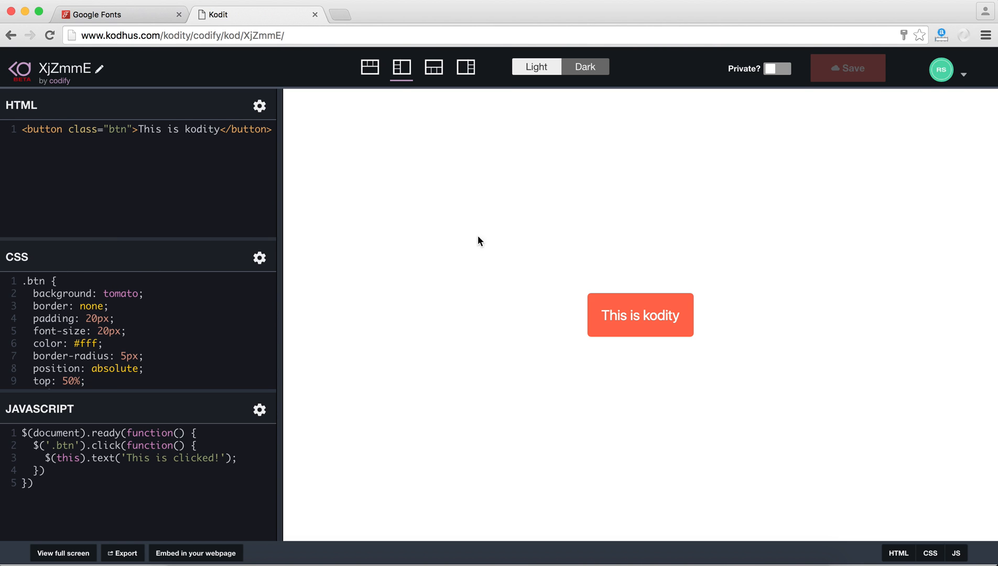
pyautogui.click(369, 66)
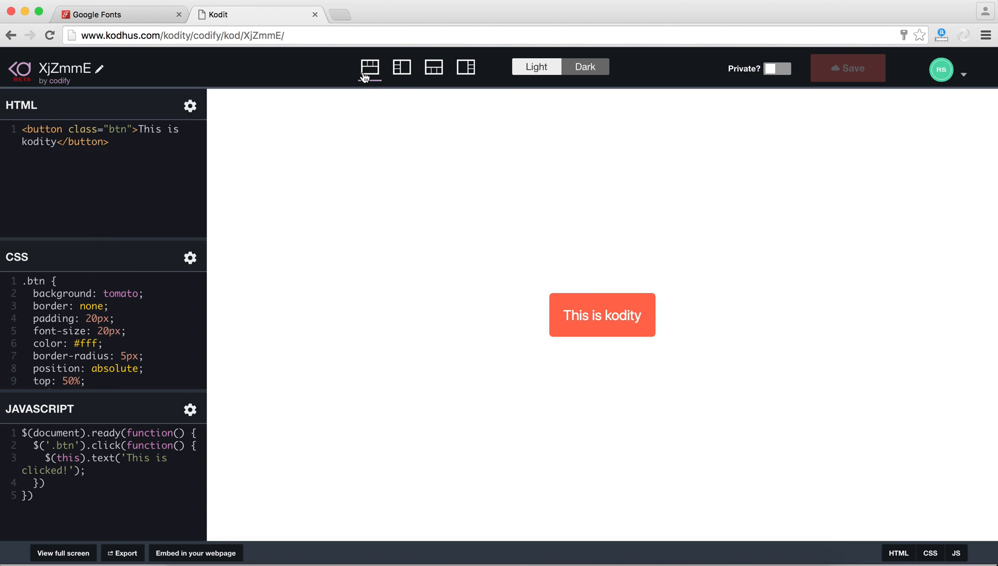
pyautogui.click(401, 67)
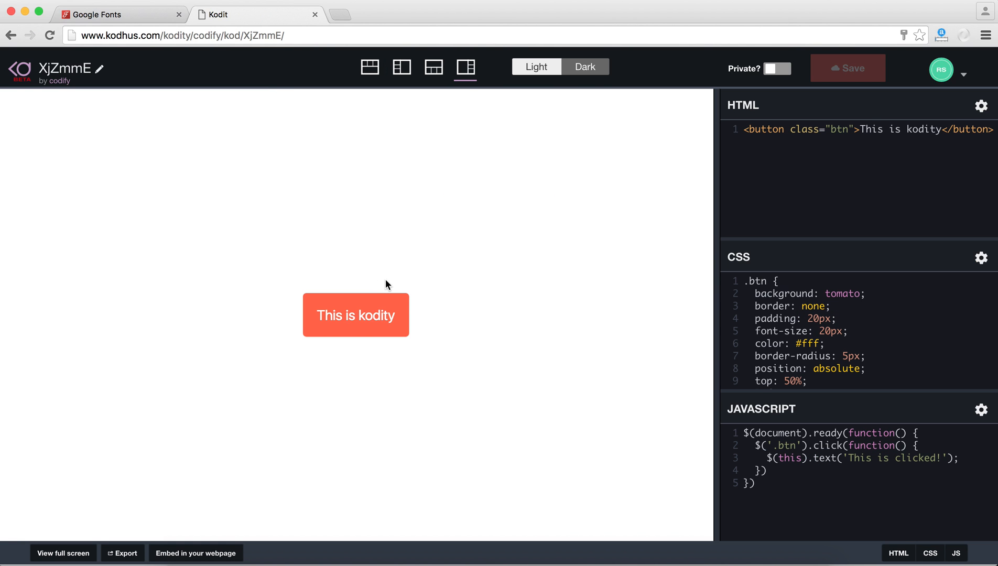
pyautogui.click(181, 35)
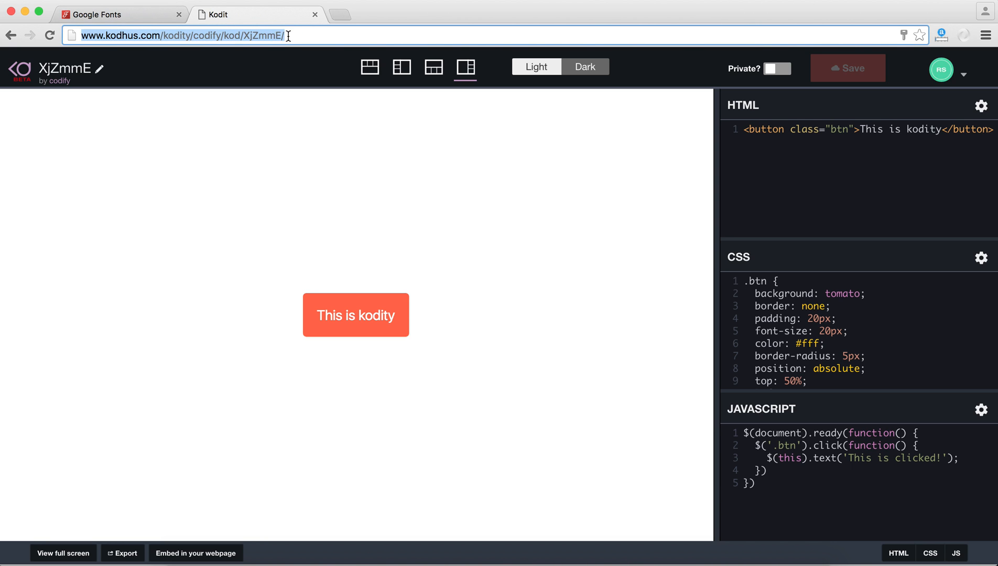
pyautogui.moveTo(721, 78)
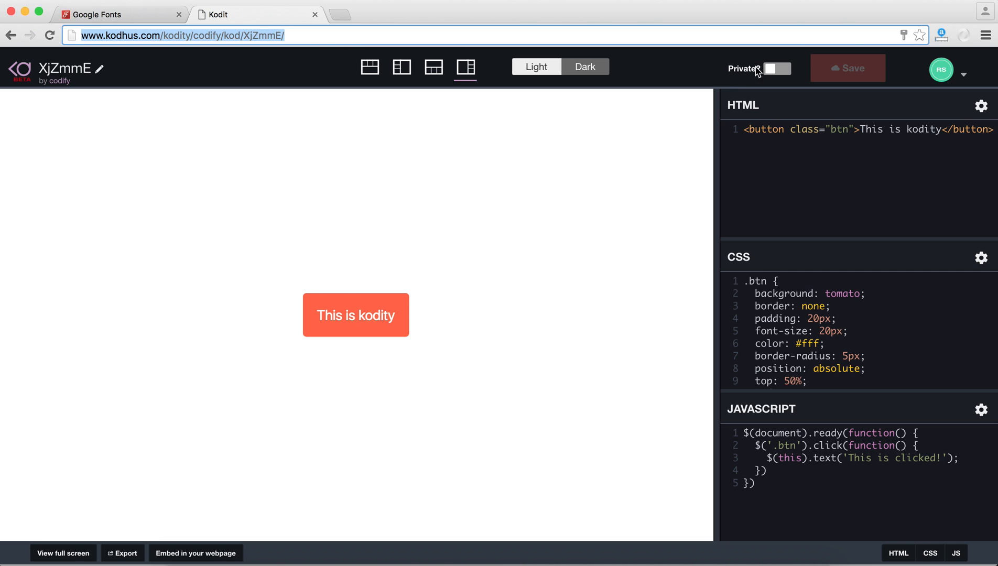
pyautogui.moveTo(603, 168)
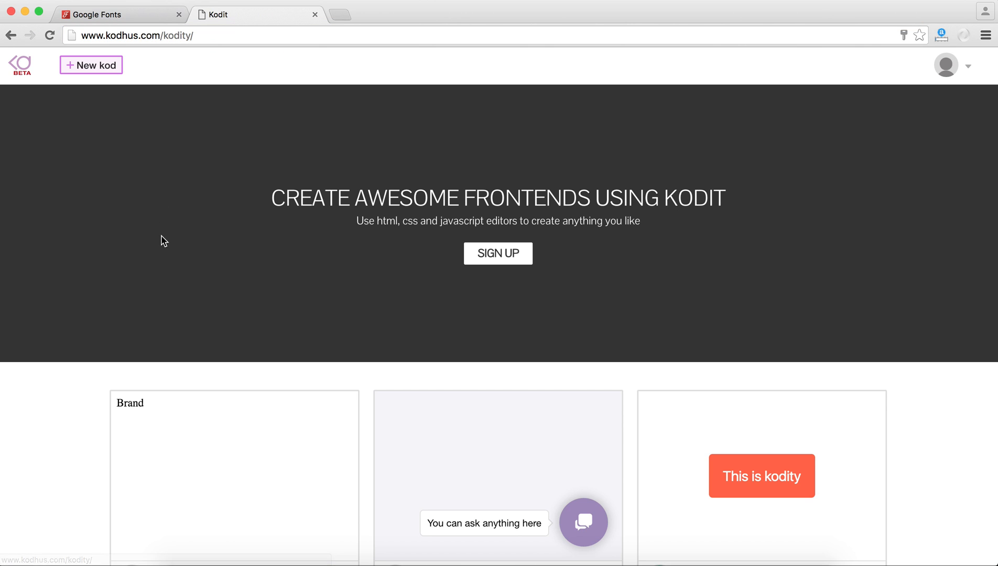
# Scroll down through the home page kod cards and back to the top.
pyautogui.scroll(-3)
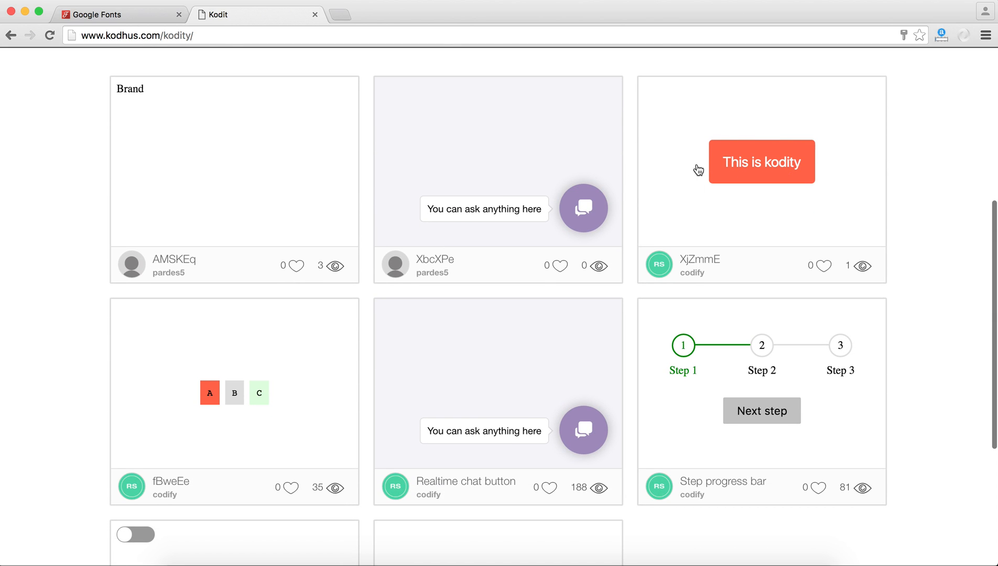
pyautogui.scroll(3)
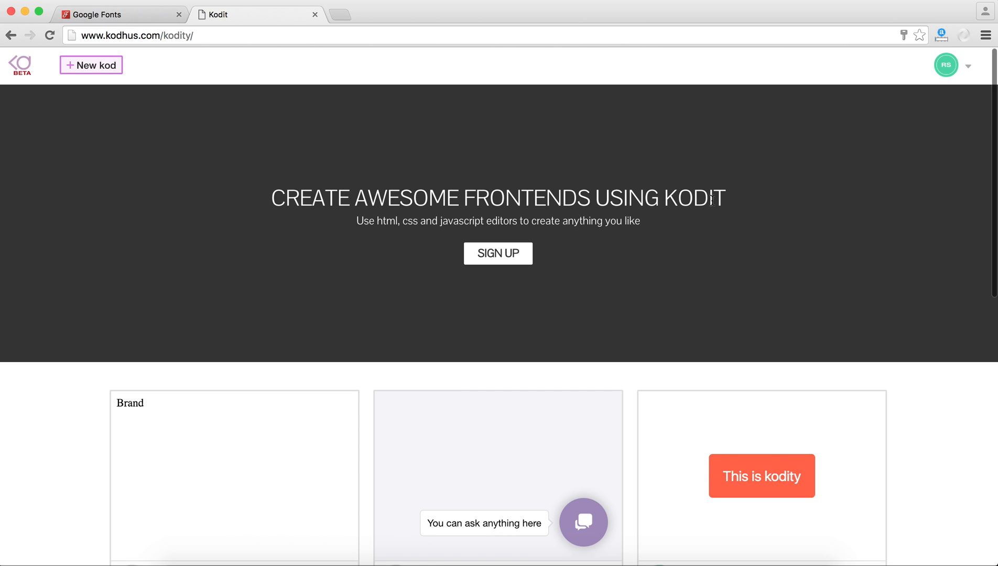
pyautogui.moveTo(700, 418)
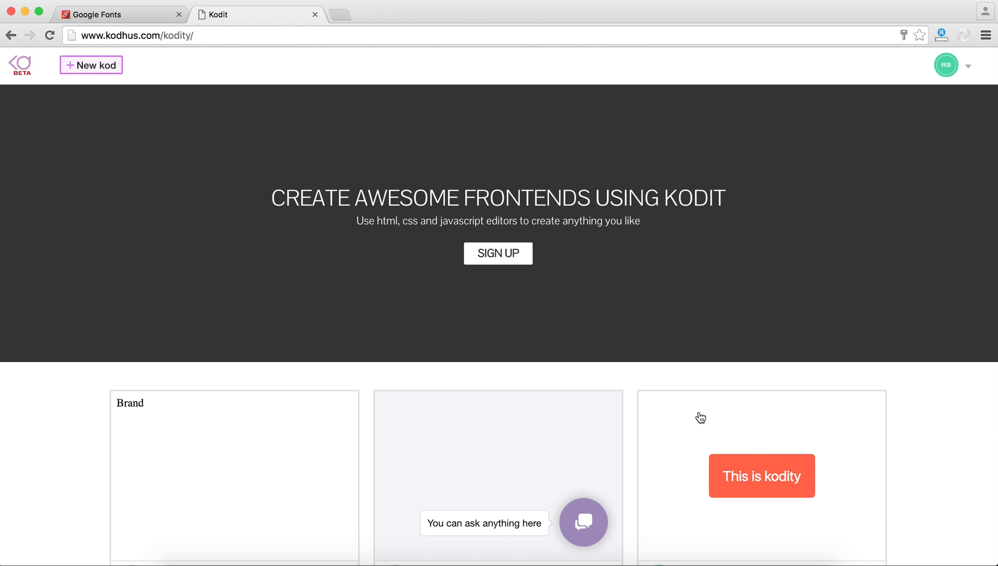
# Open the XjZmmE kod, switch Private? on, and confirm leaving the editor.
pyautogui.click(90, 65)
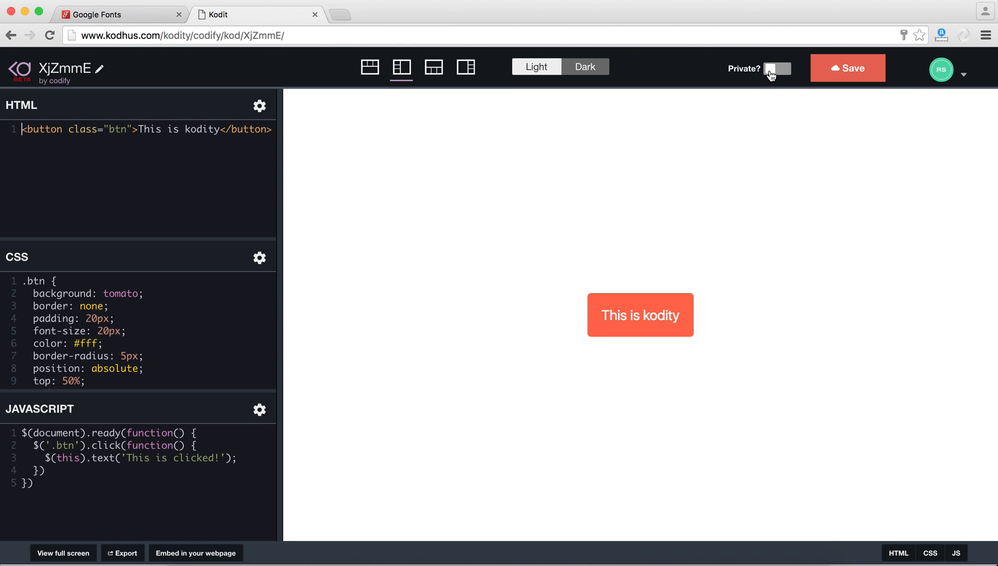
pyautogui.click(778, 68)
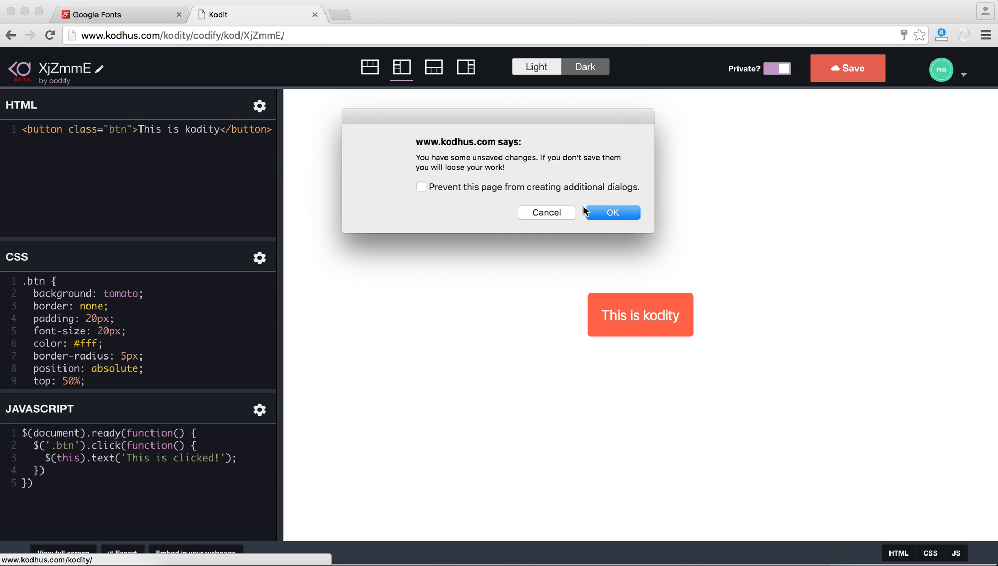
pyautogui.click(611, 212)
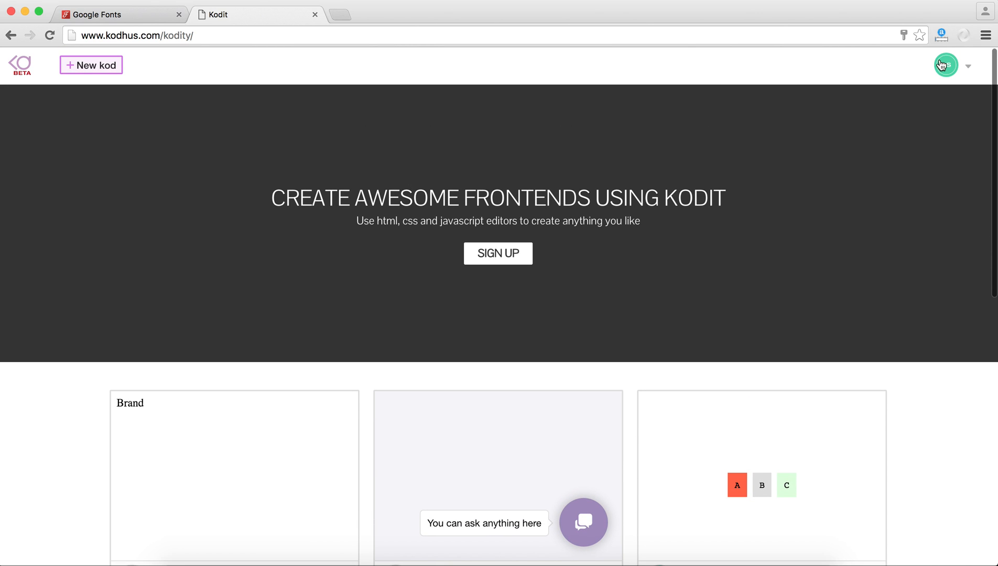
# Go to Profile from the avatar menu and open the XjZmmE card.
pyautogui.click(945, 65)
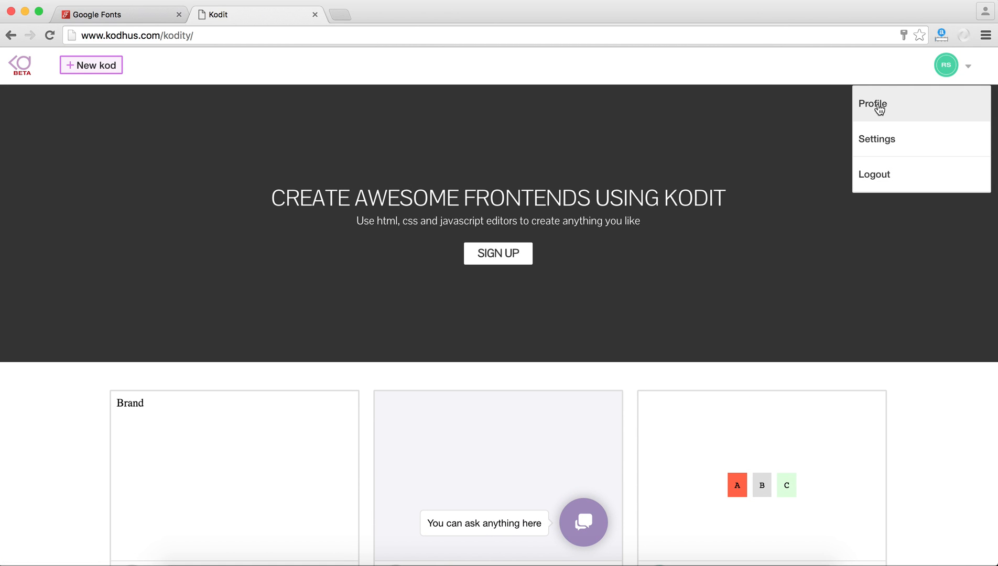
pyautogui.click(873, 103)
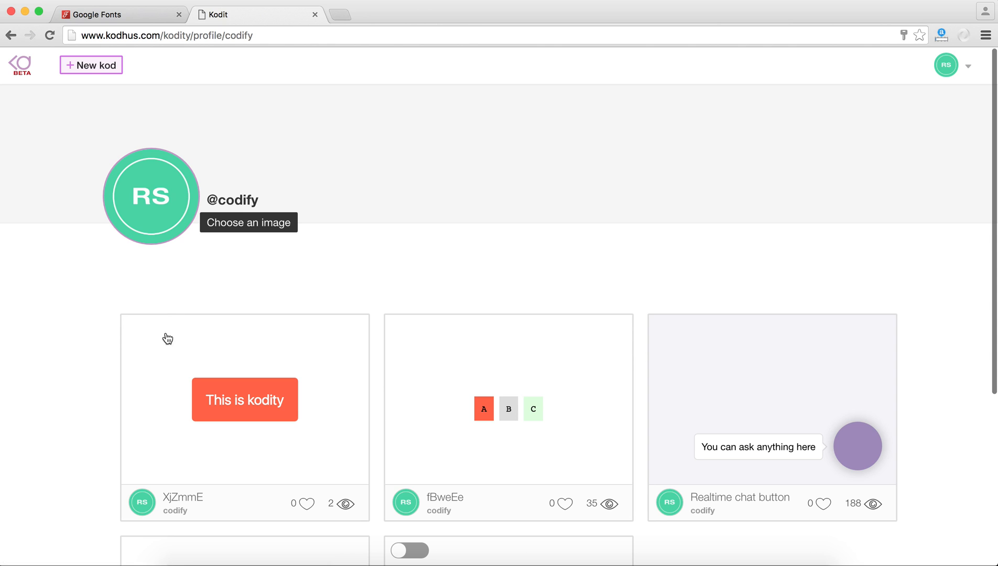
pyautogui.click(244, 400)
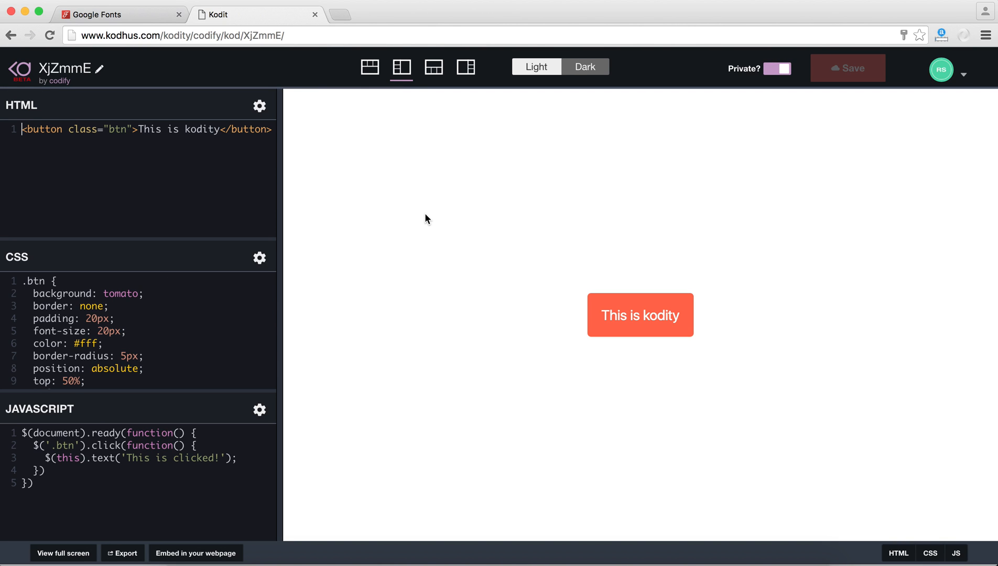
pyautogui.moveTo(282, 215)
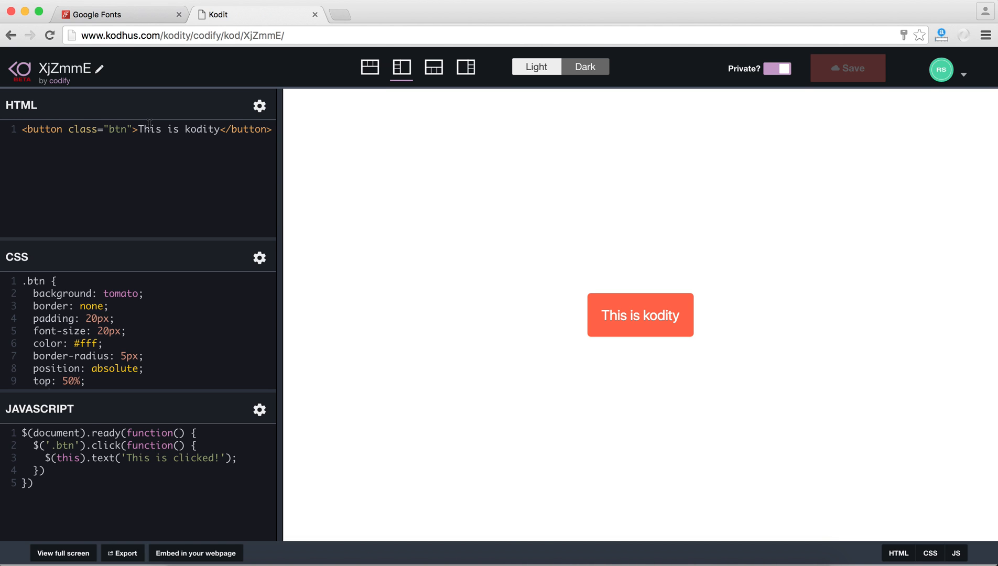
pyautogui.moveTo(277, 110)
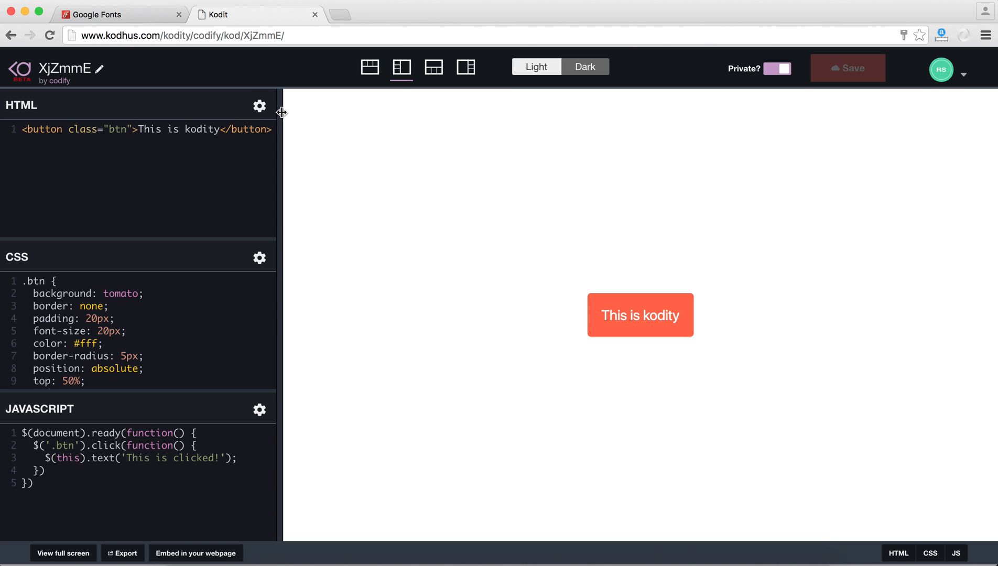
pyautogui.moveTo(211, 178)
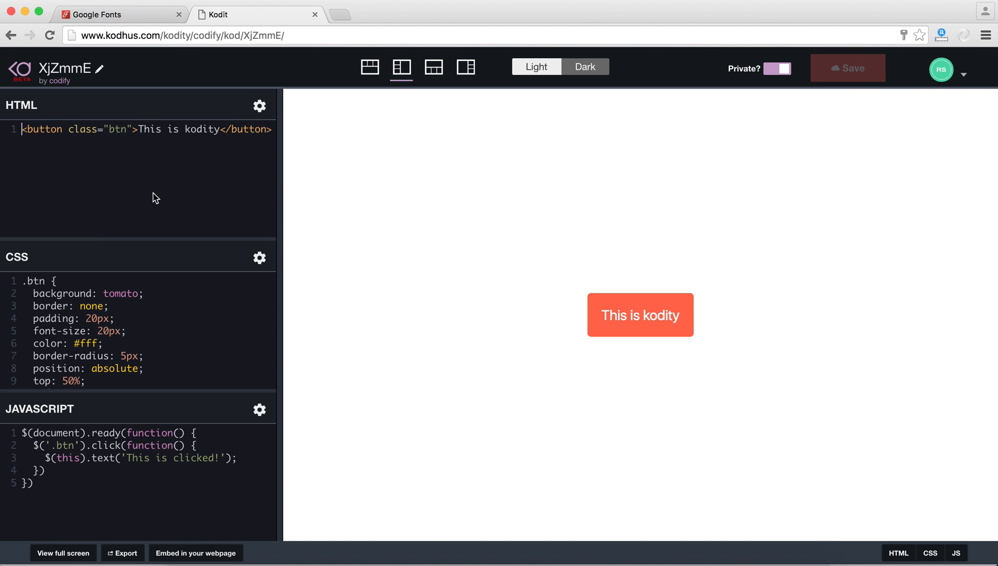
pyautogui.moveTo(121, 103)
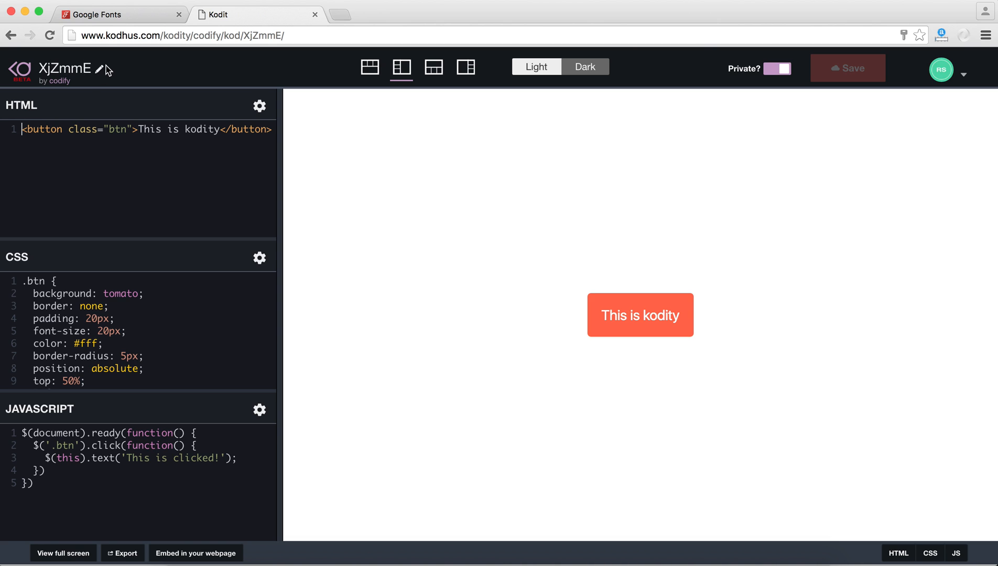
# Change the kod's title from XjZmmE to 'Kodity demo' and go back home.
pyautogui.click(97, 70)
pyautogui.write('Ko')
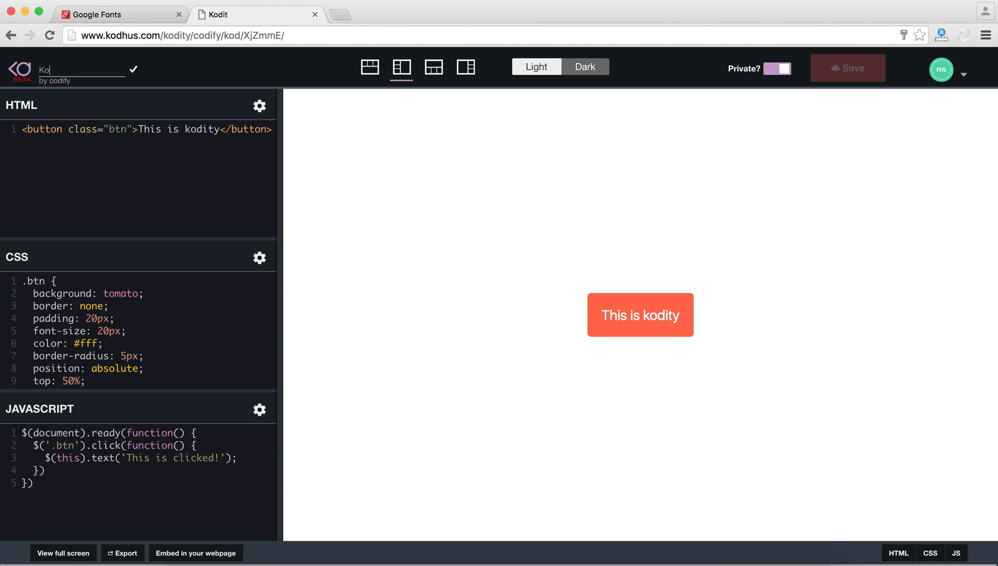
pyautogui.write('dity demo')
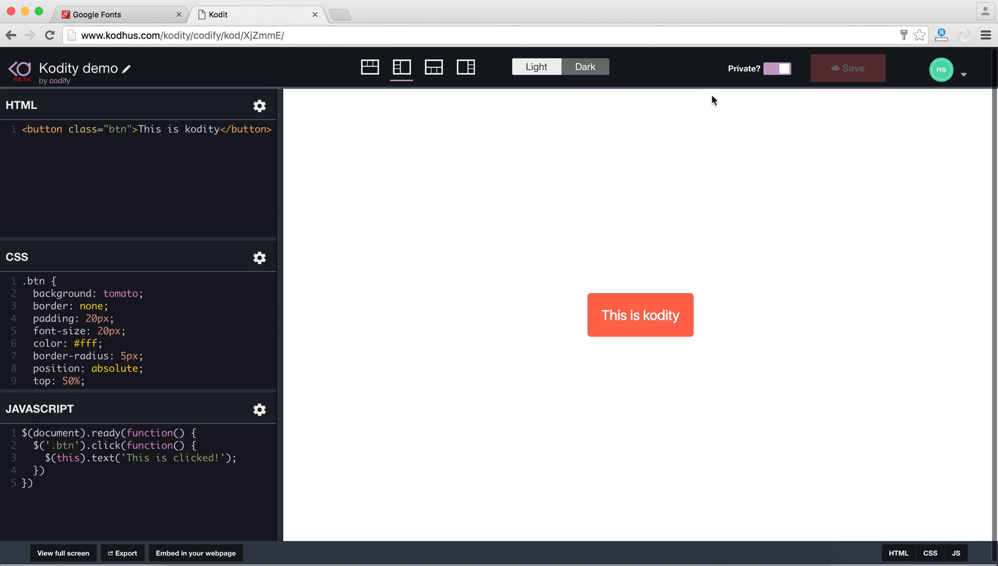
pyautogui.click(778, 68)
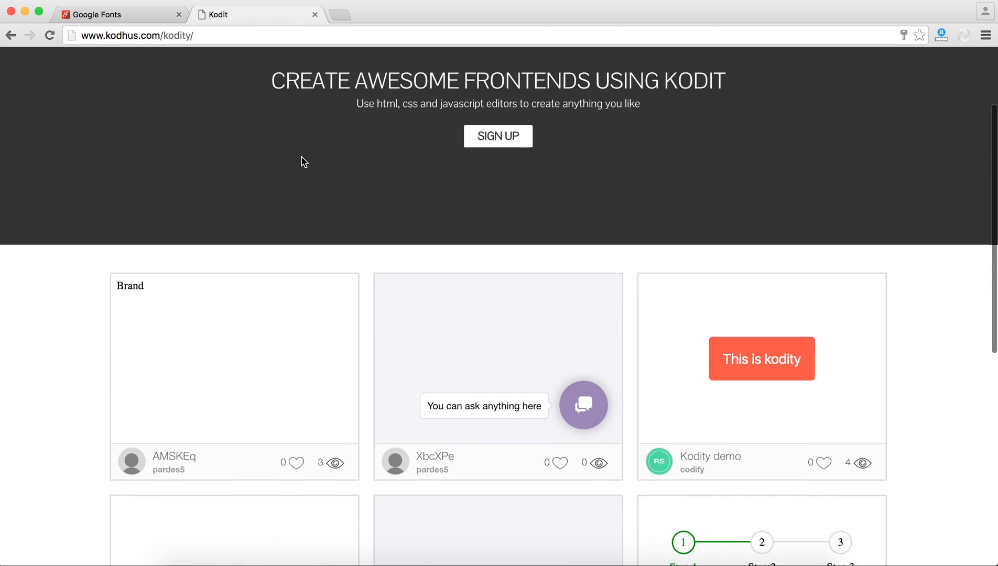
pyautogui.scroll(-3)
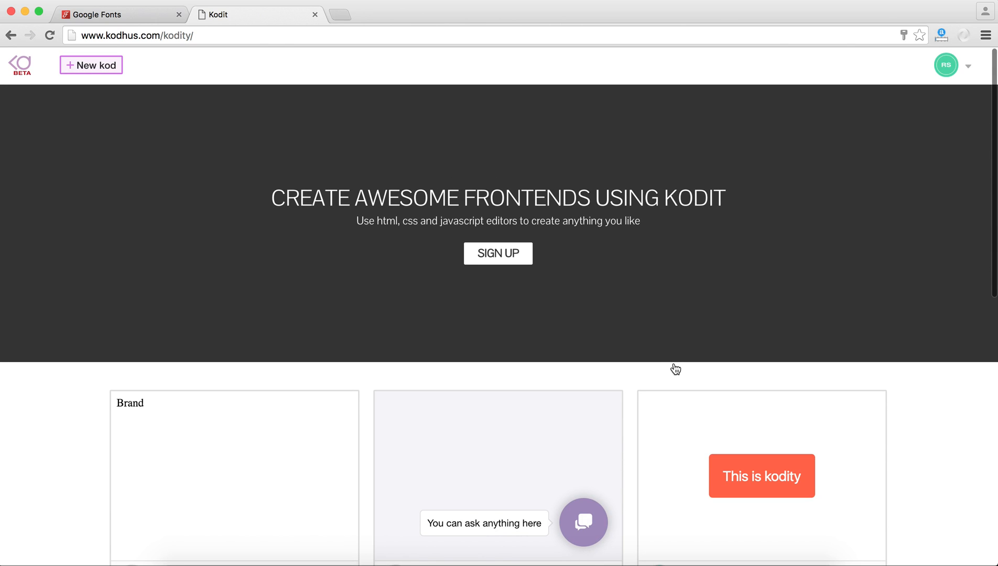
pyautogui.moveTo(752, 276)
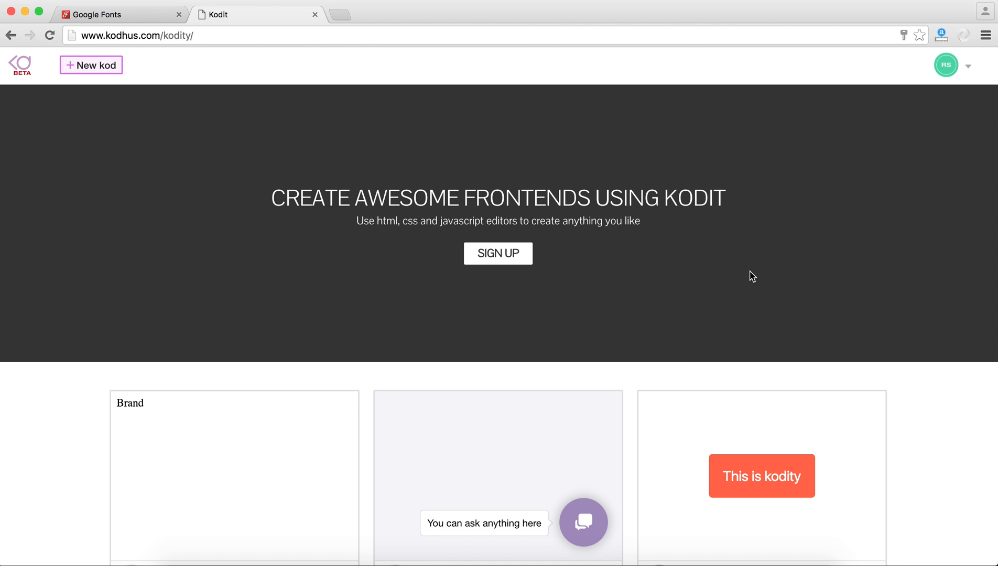